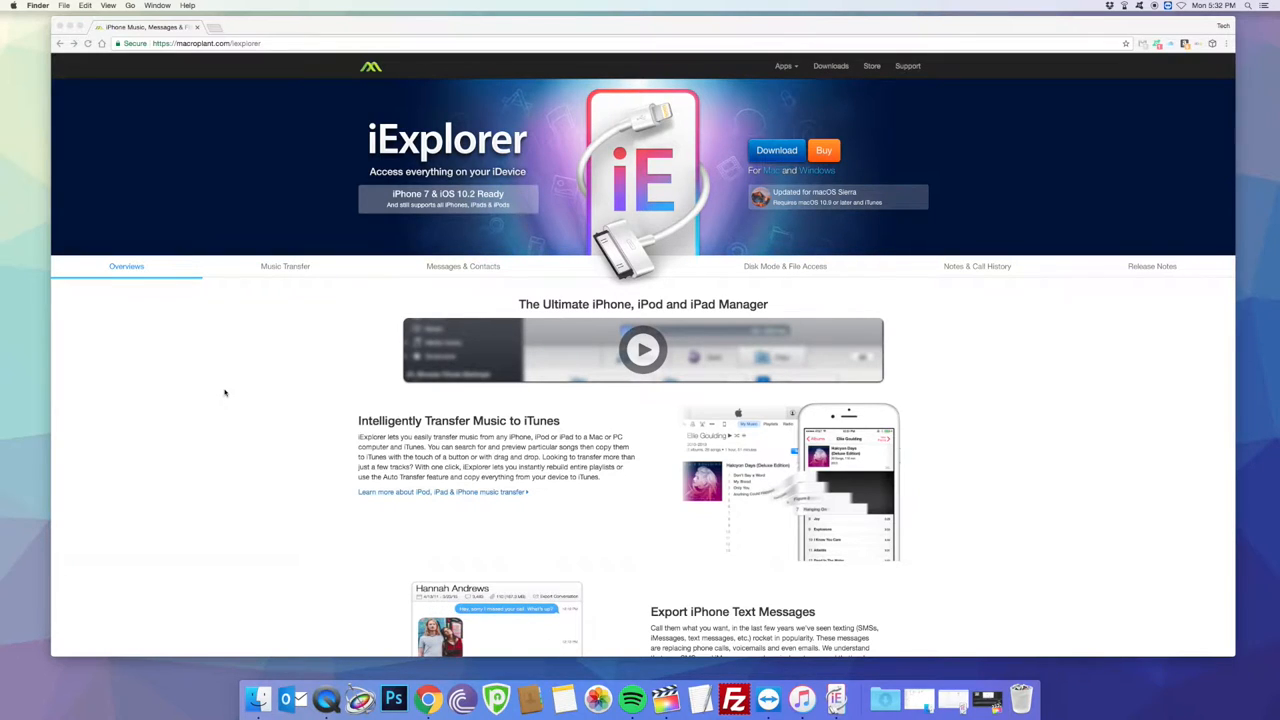
# - Scroll the iExplorer overview page and open the Macroplant store with app prices
pyautogui.scroll(-3)
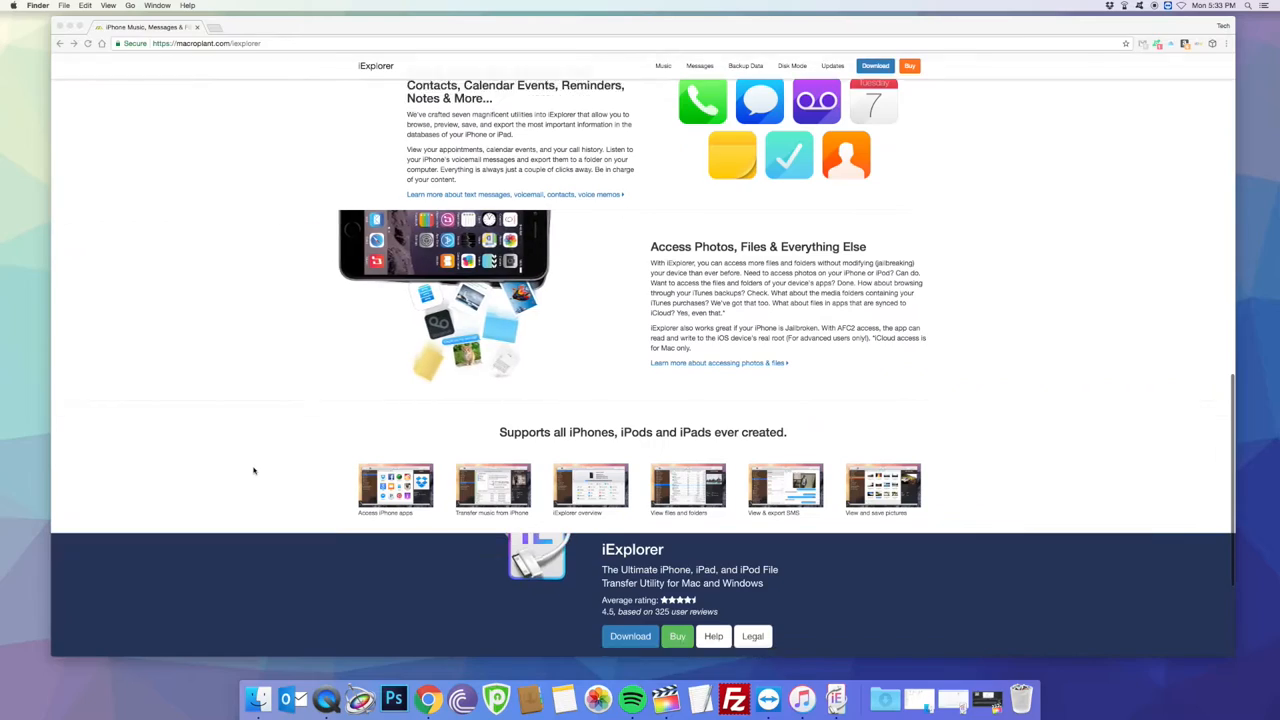
pyautogui.scroll(-3)
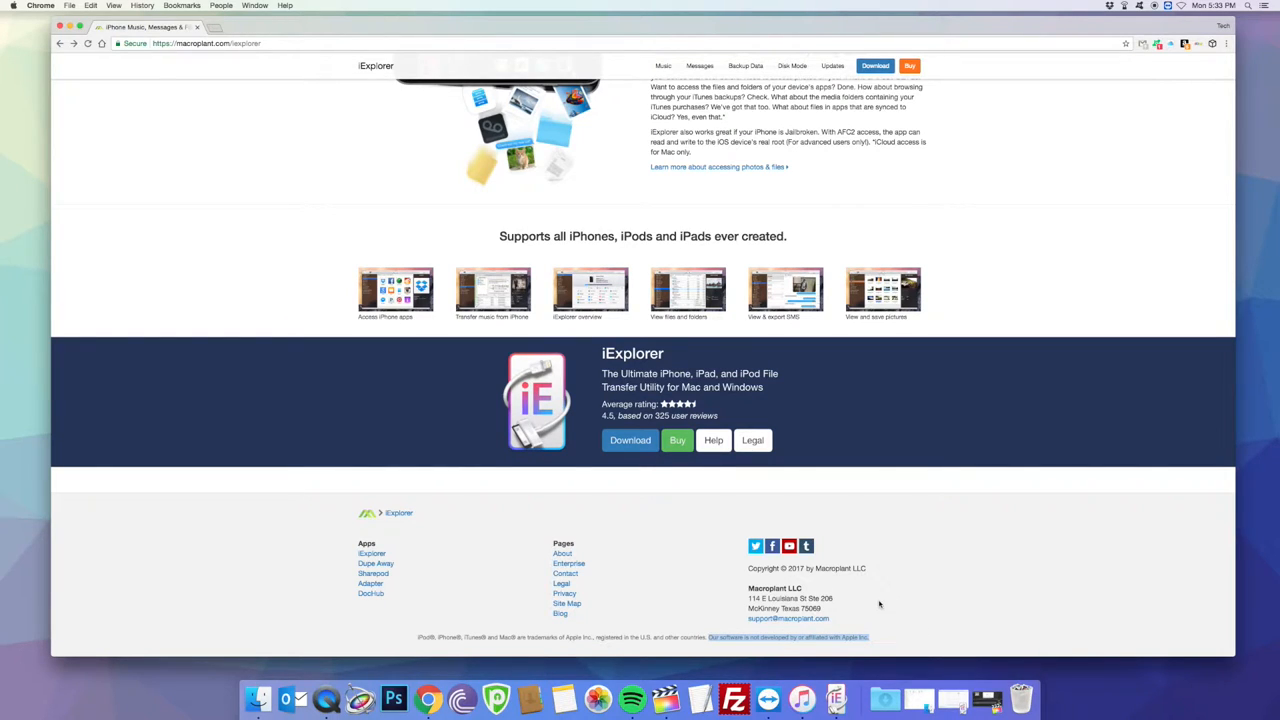
pyautogui.scroll(3)
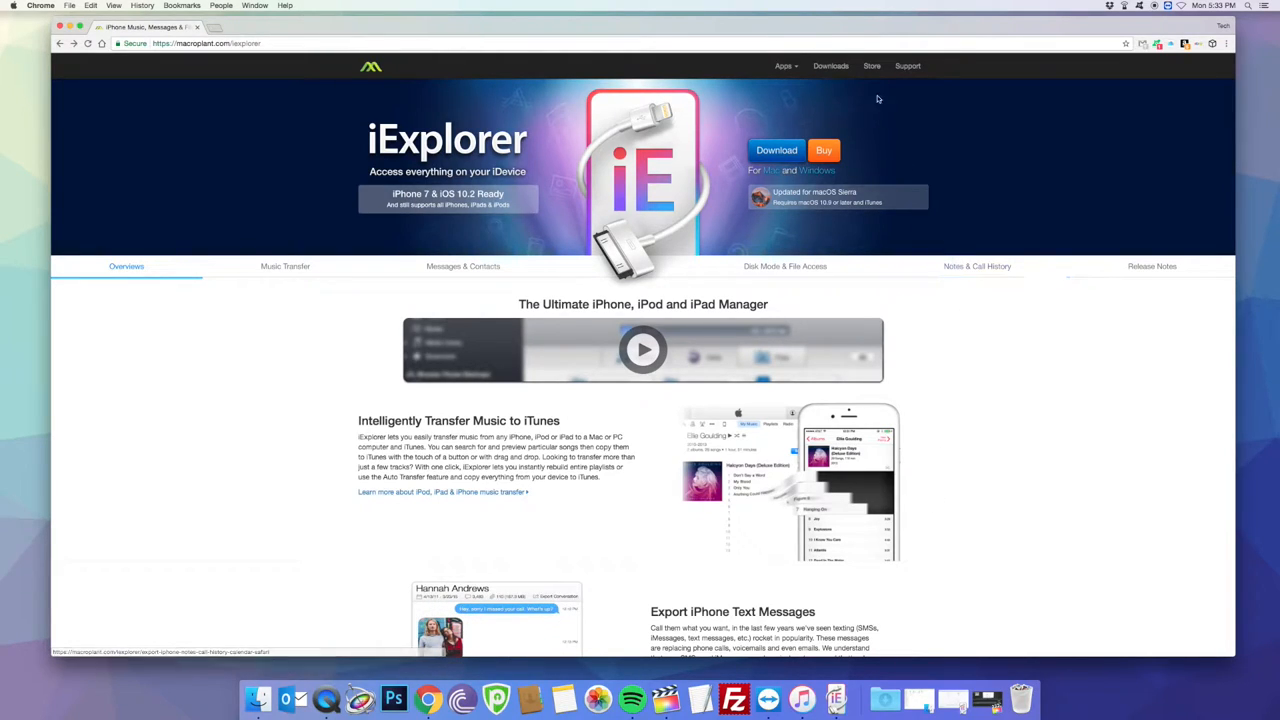
pyautogui.click(871, 65)
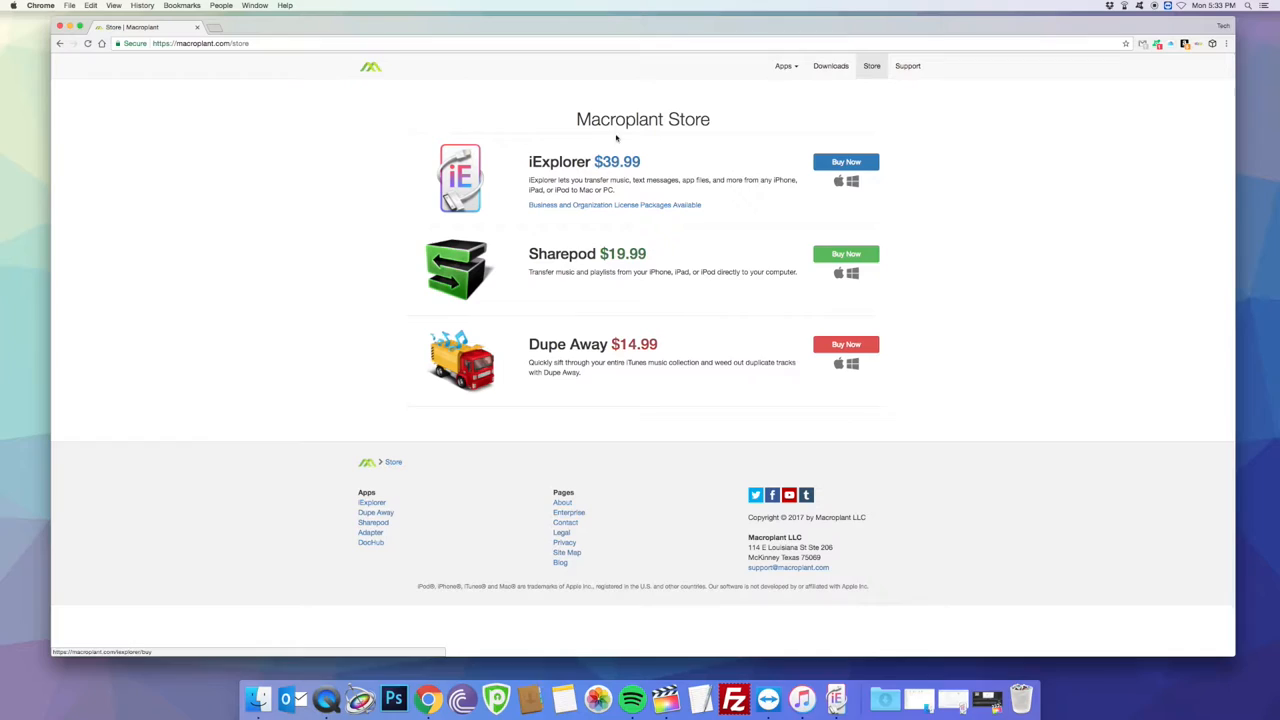
pyautogui.tripleClick(584, 161)
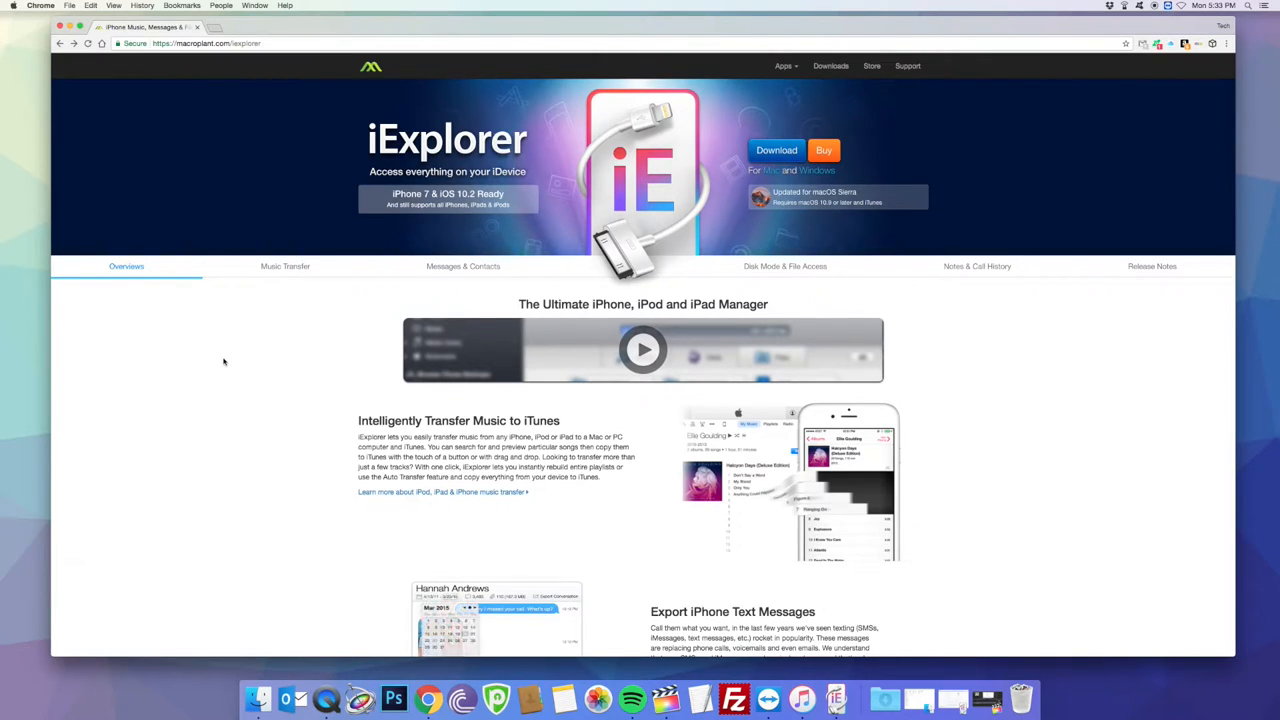
# - Open the Music Transfer page about moving music from iPhone to iTunes and skim it
pyautogui.scroll(-3)
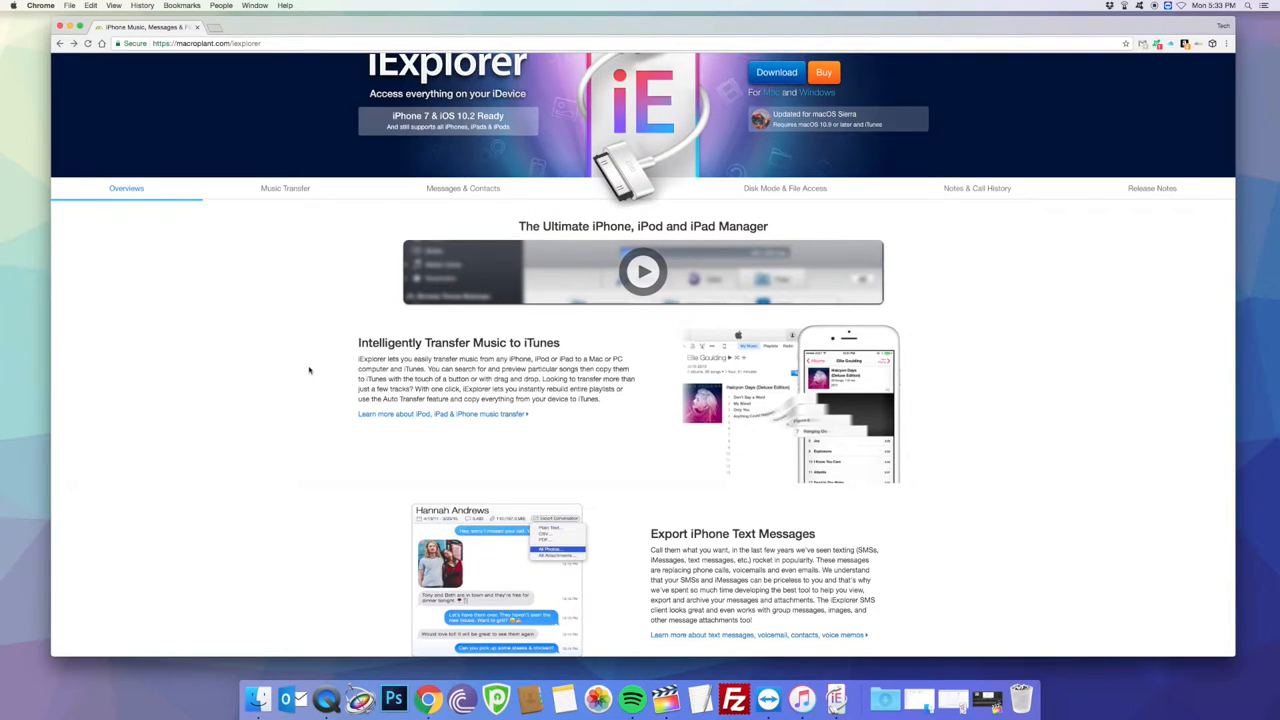
pyautogui.scroll(-3)
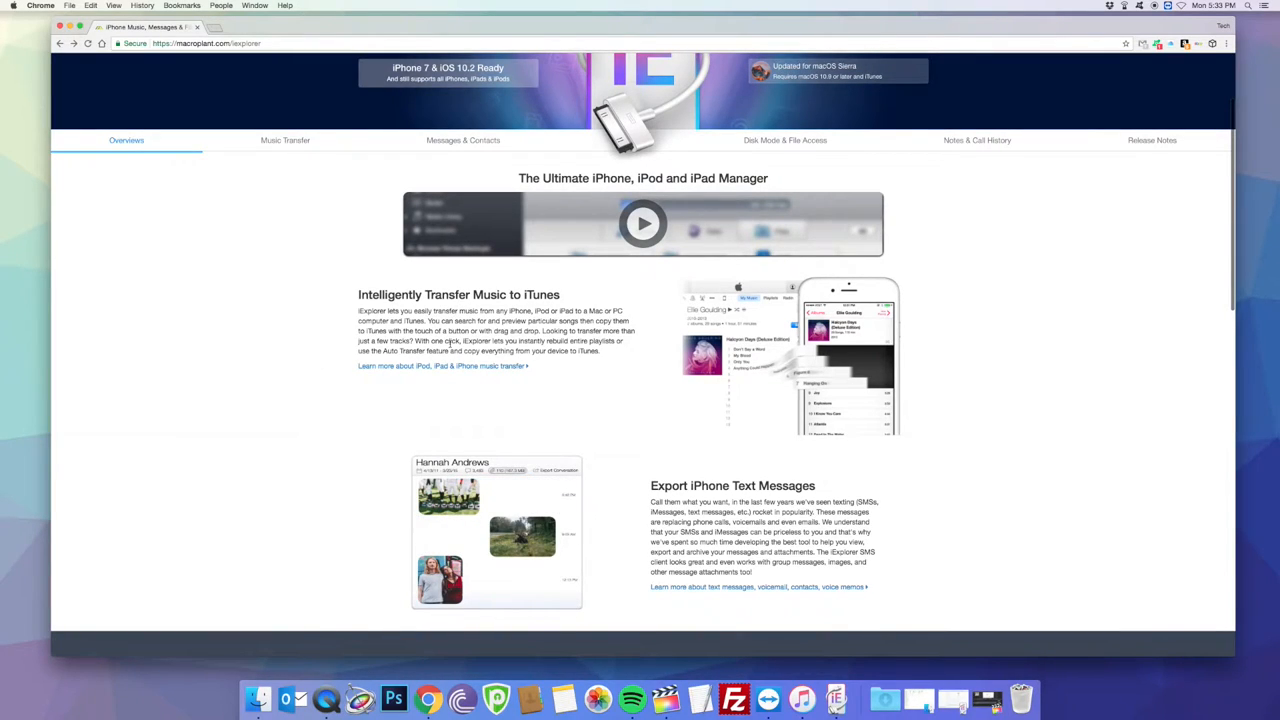
pyautogui.moveTo(298, 398)
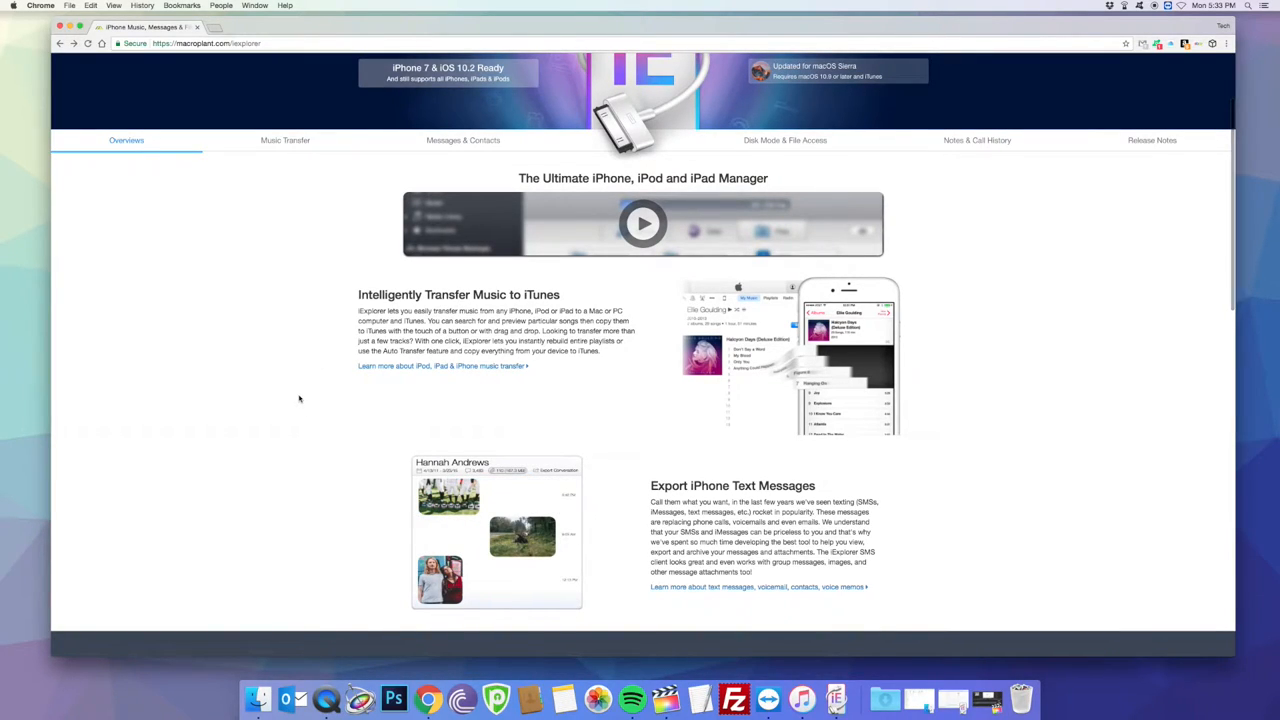
pyautogui.scroll(-3)
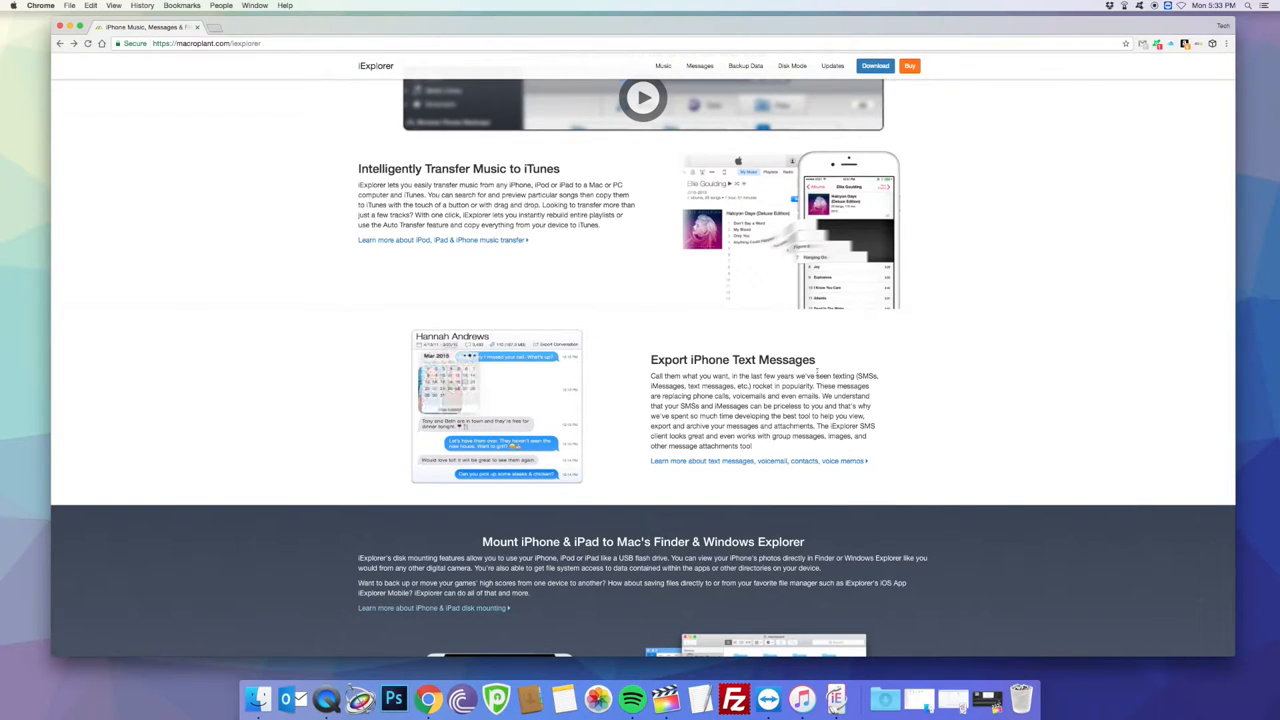
pyautogui.scroll(3)
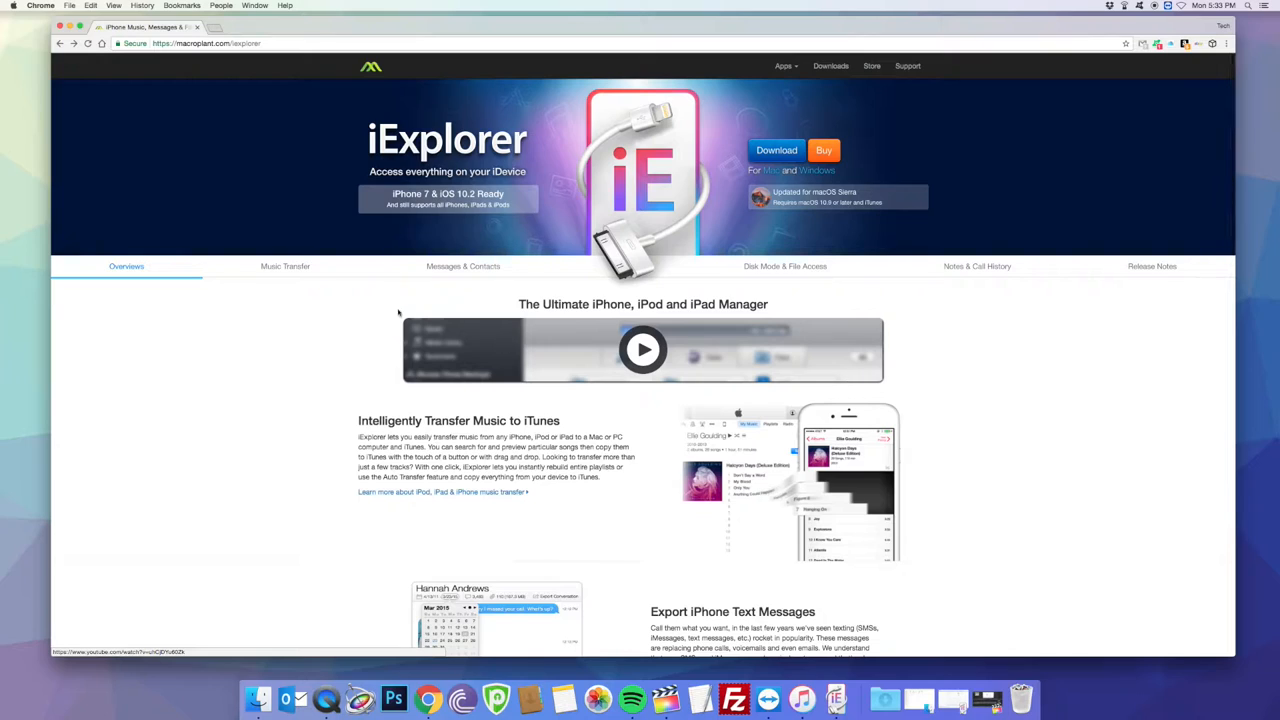
pyautogui.click(285, 266)
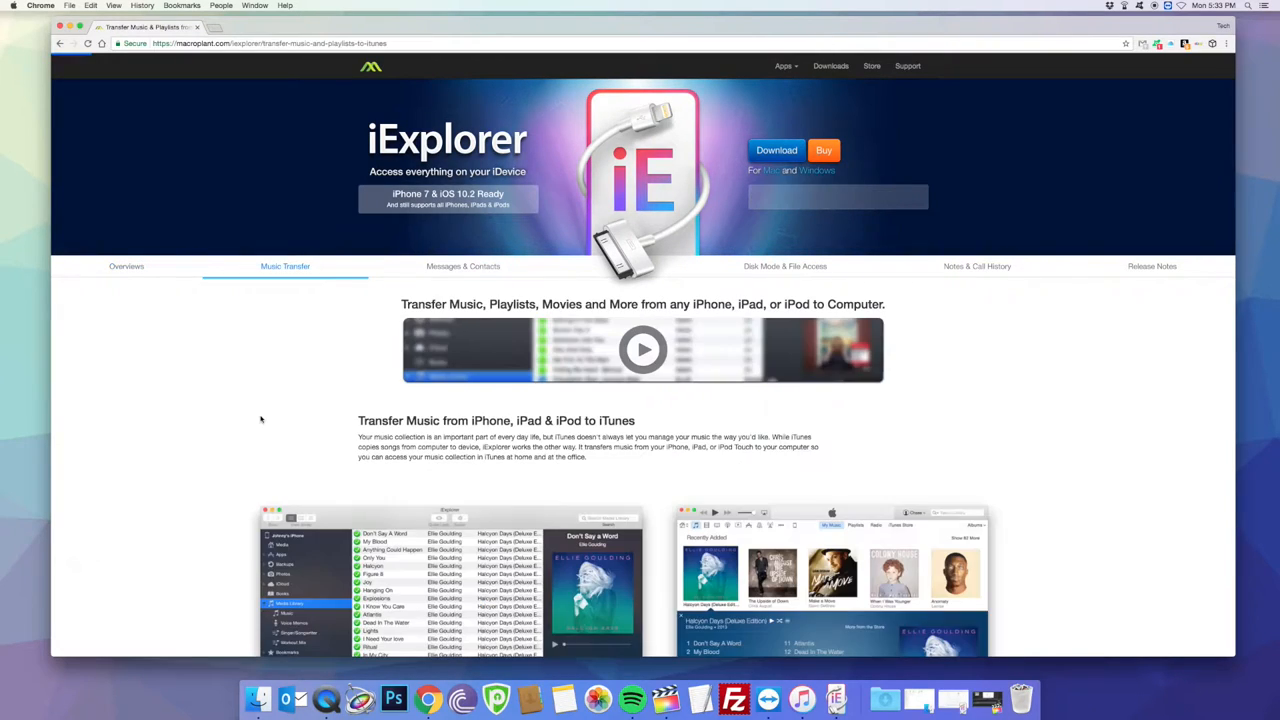
pyautogui.scroll(-3)
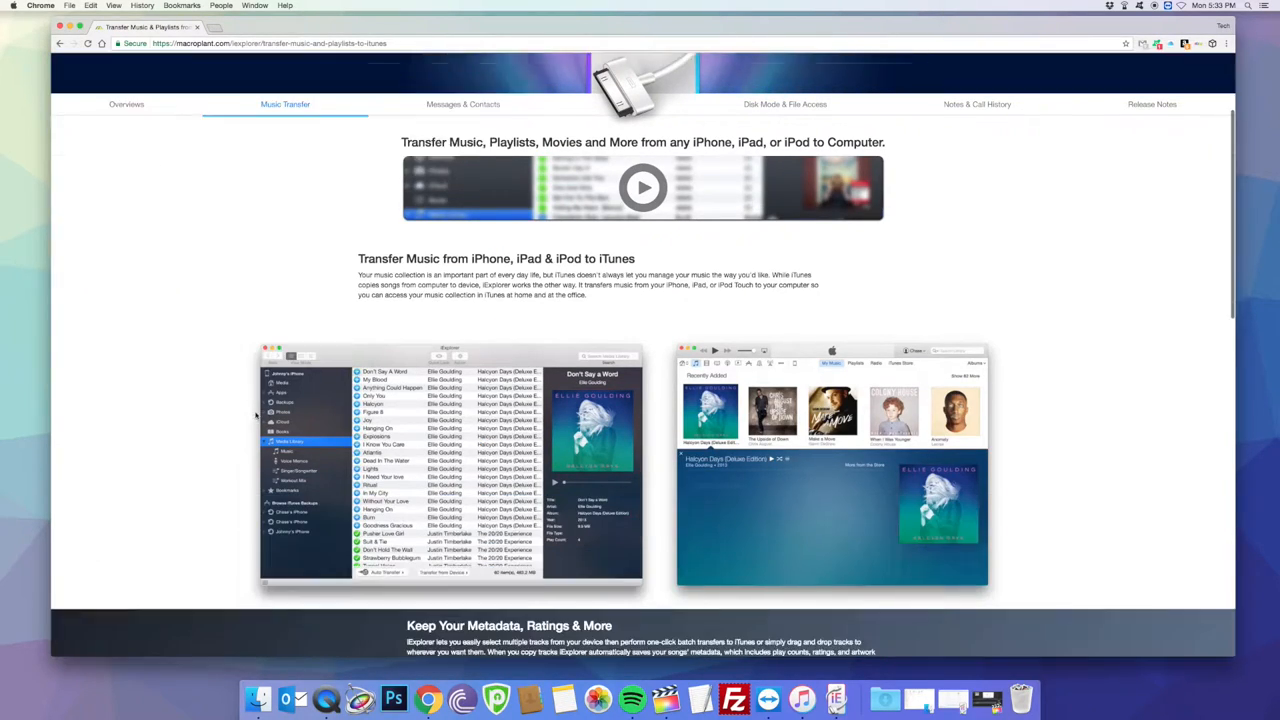
pyautogui.scroll(-3)
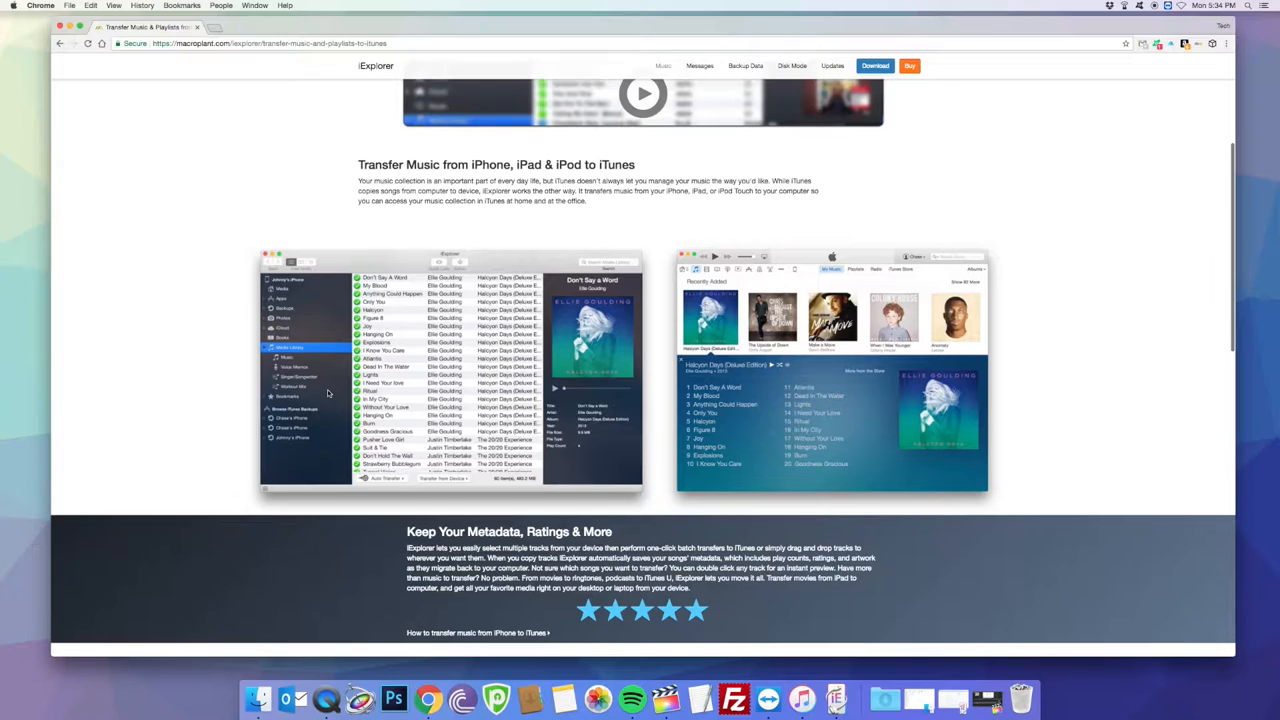
pyautogui.scroll(3)
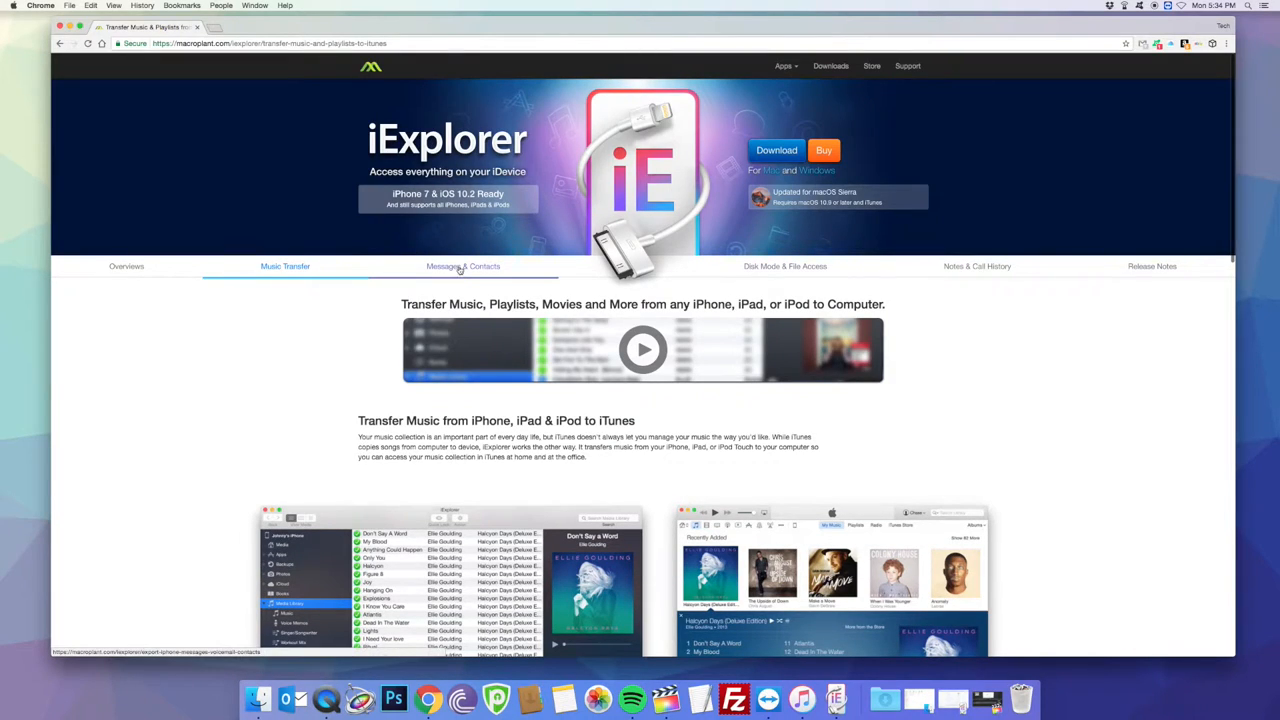
# - Open the Messages & Contacts page and scroll through its texts, voicemail and contacts sections
pyautogui.click(463, 266)
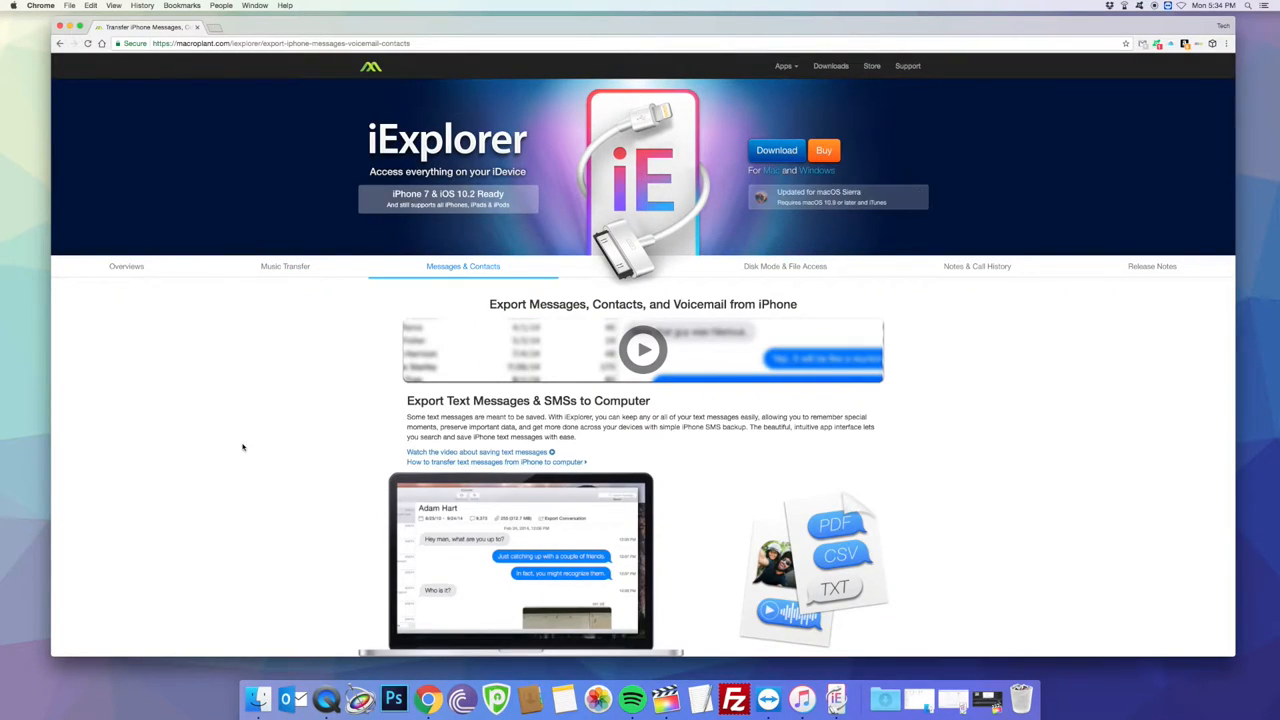
pyautogui.scroll(-3)
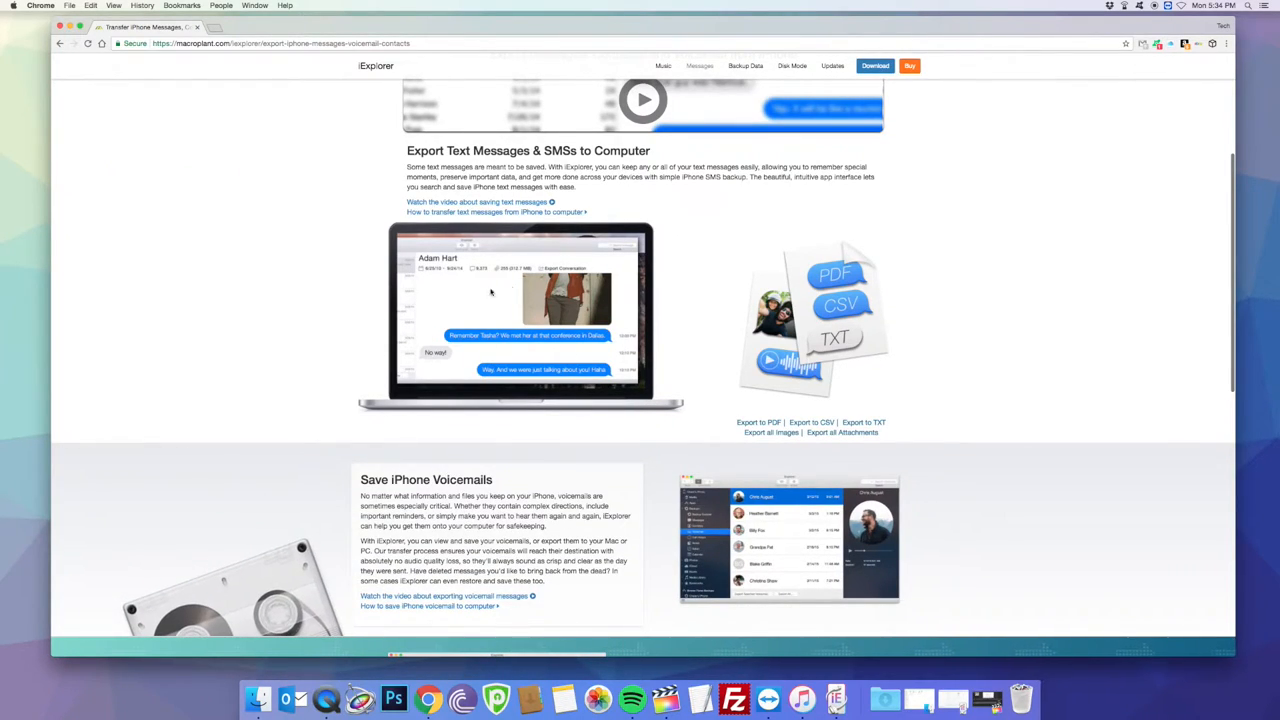
pyautogui.moveTo(532, 303)
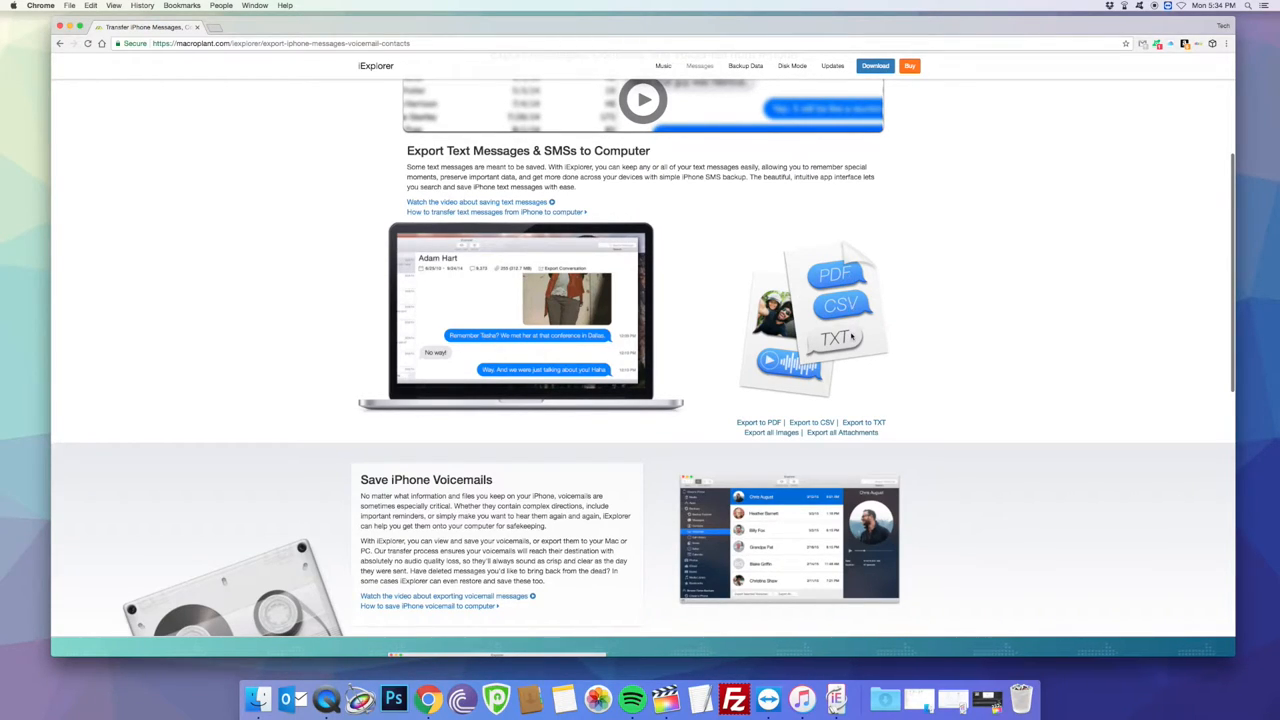
pyautogui.scroll(-3)
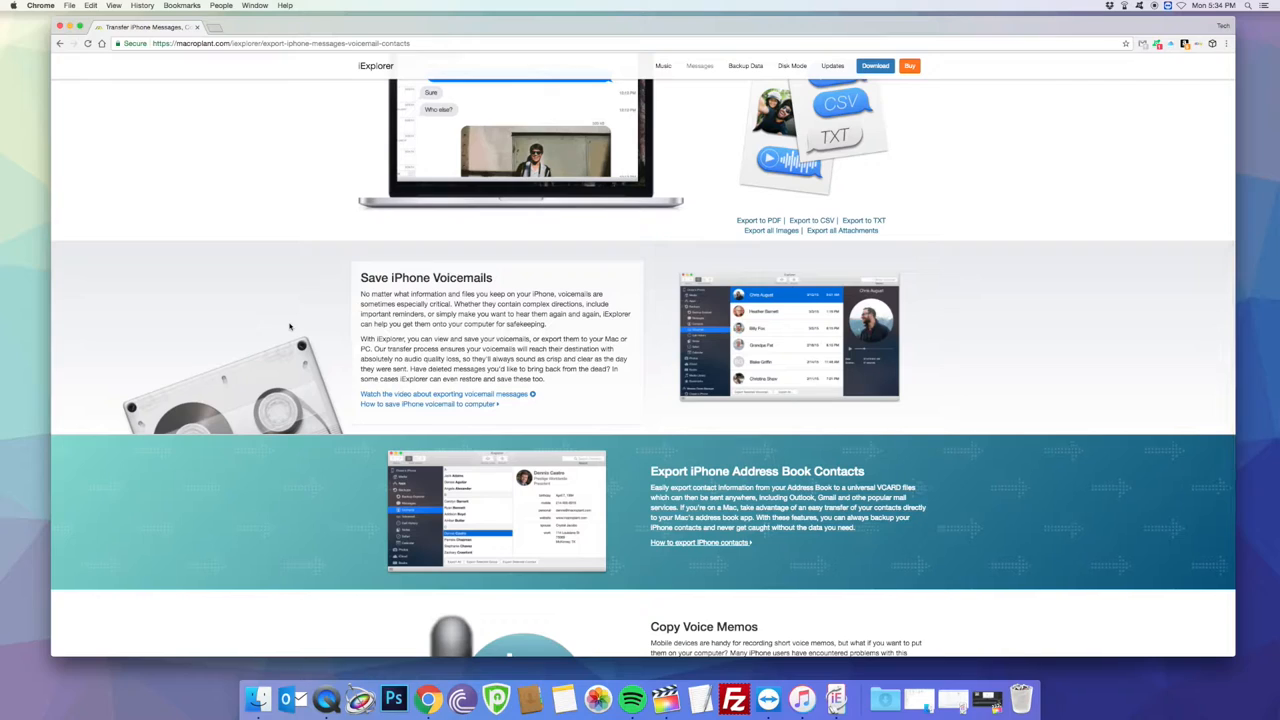
pyautogui.scroll(-3)
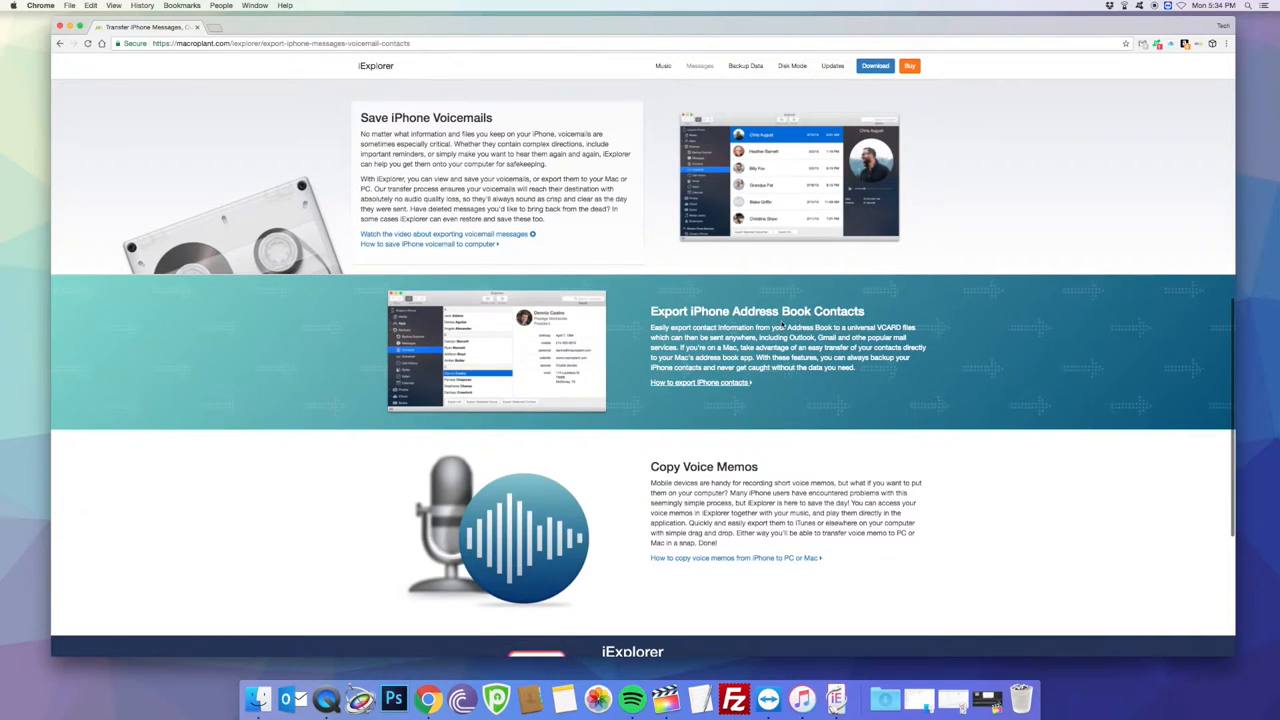
pyautogui.moveTo(768, 452)
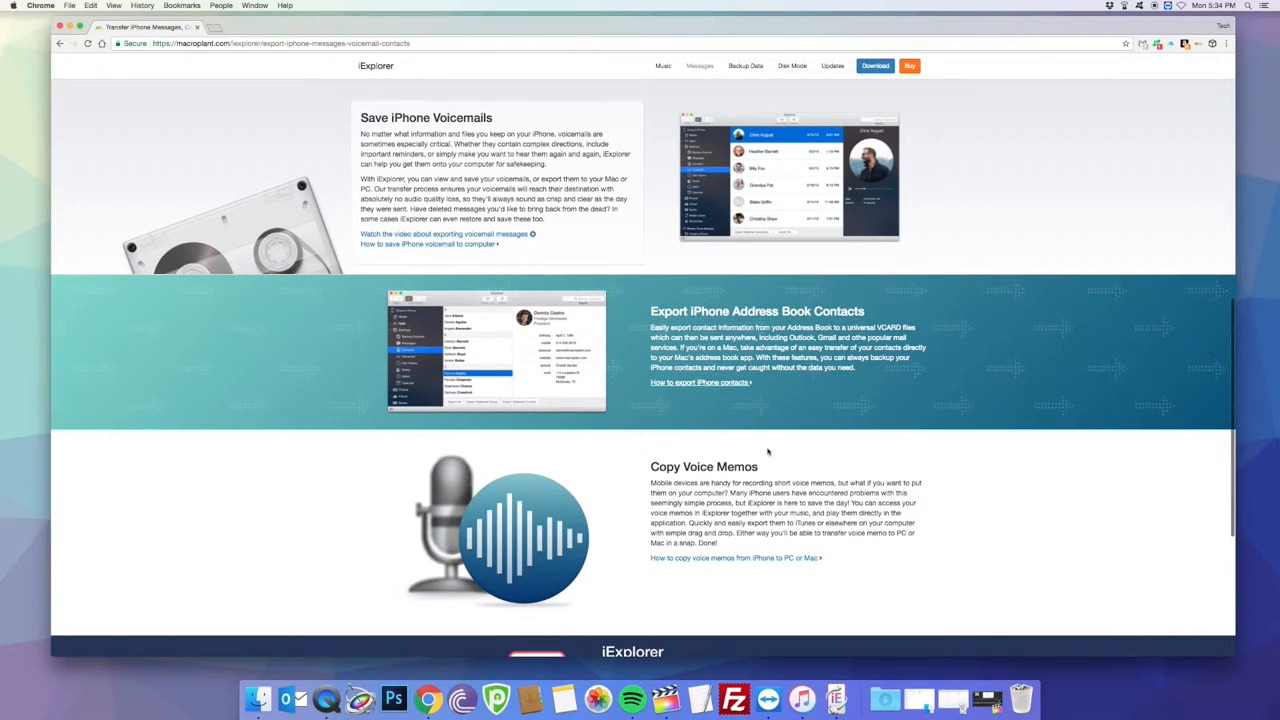
pyautogui.scroll(-3)
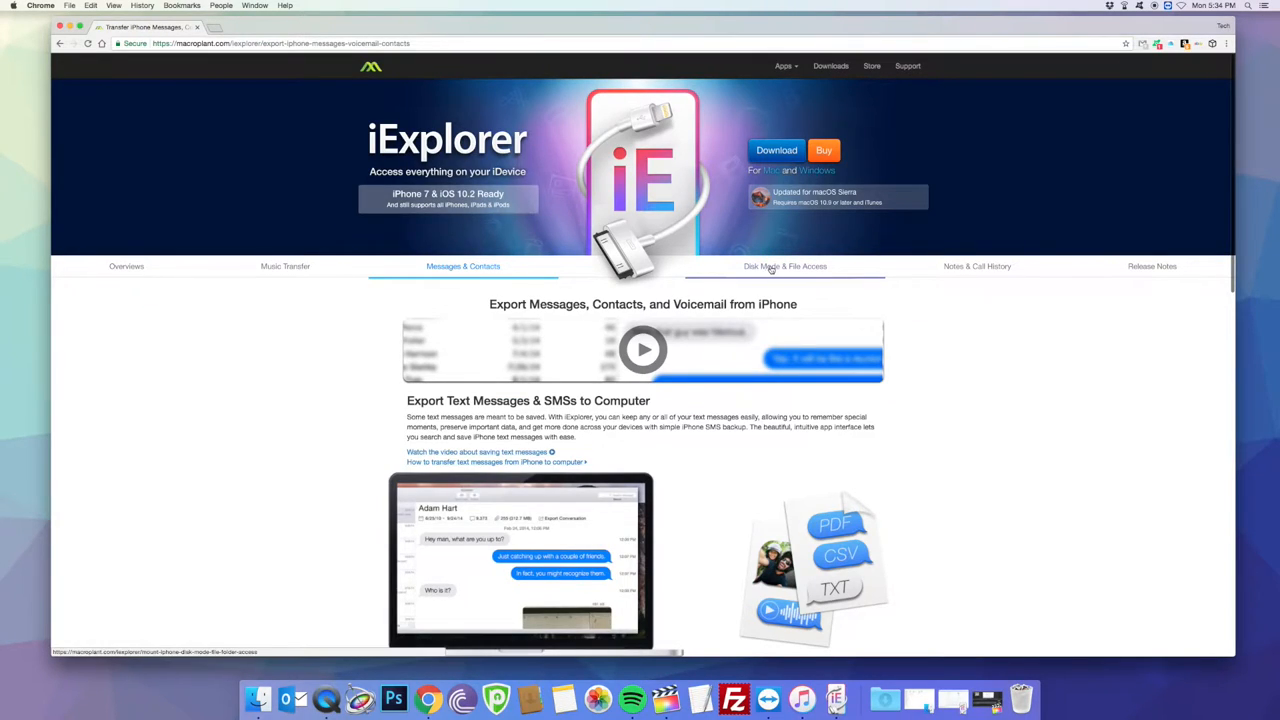
pyautogui.click(785, 266)
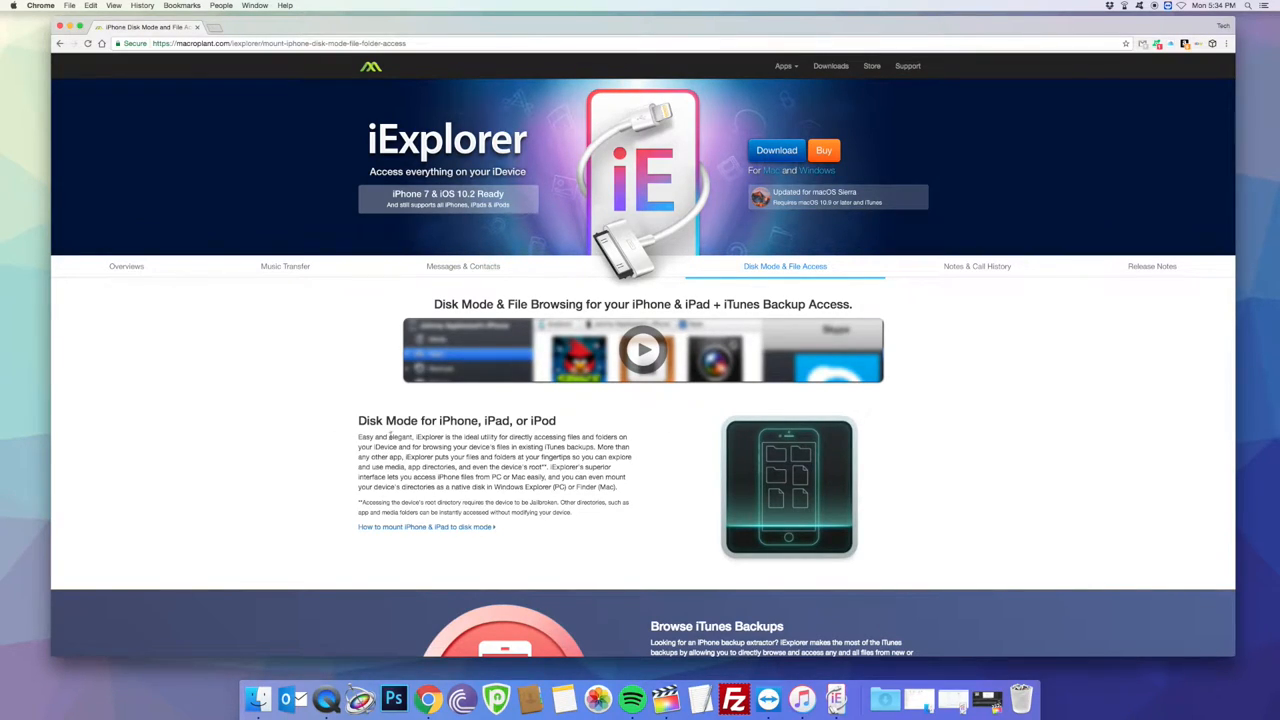
pyautogui.moveTo(323, 475)
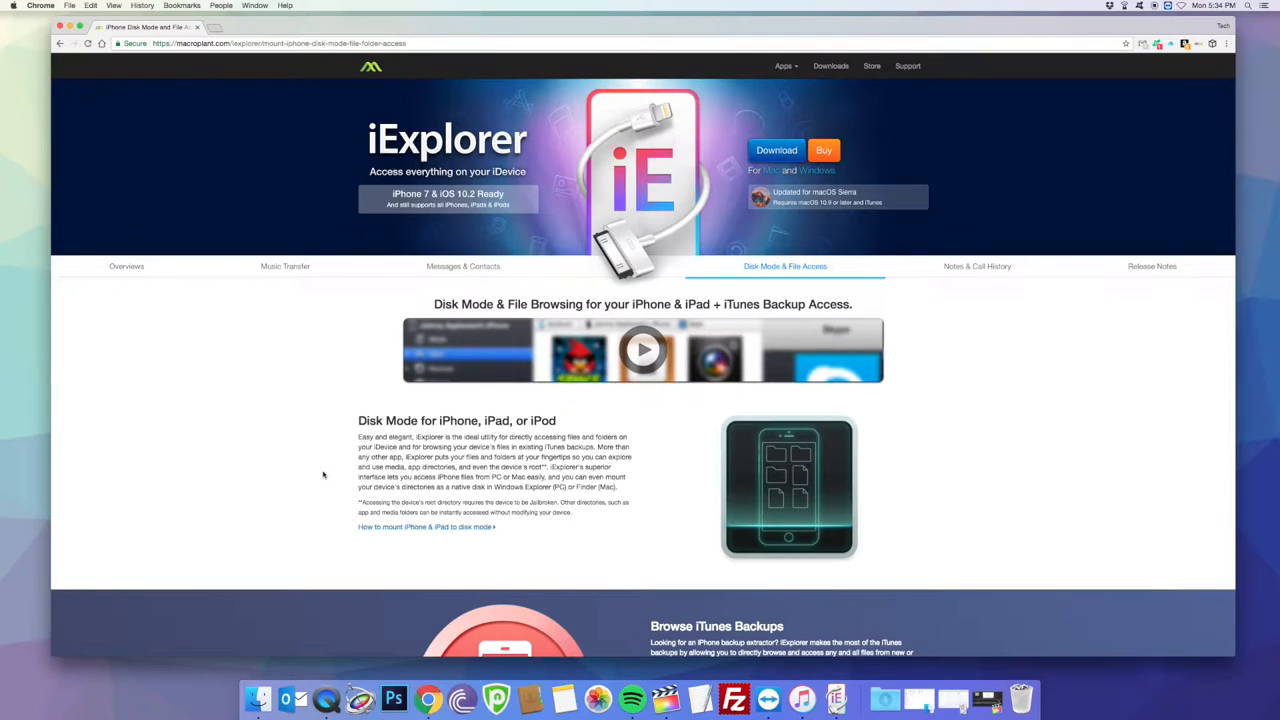
pyautogui.scroll(-3)
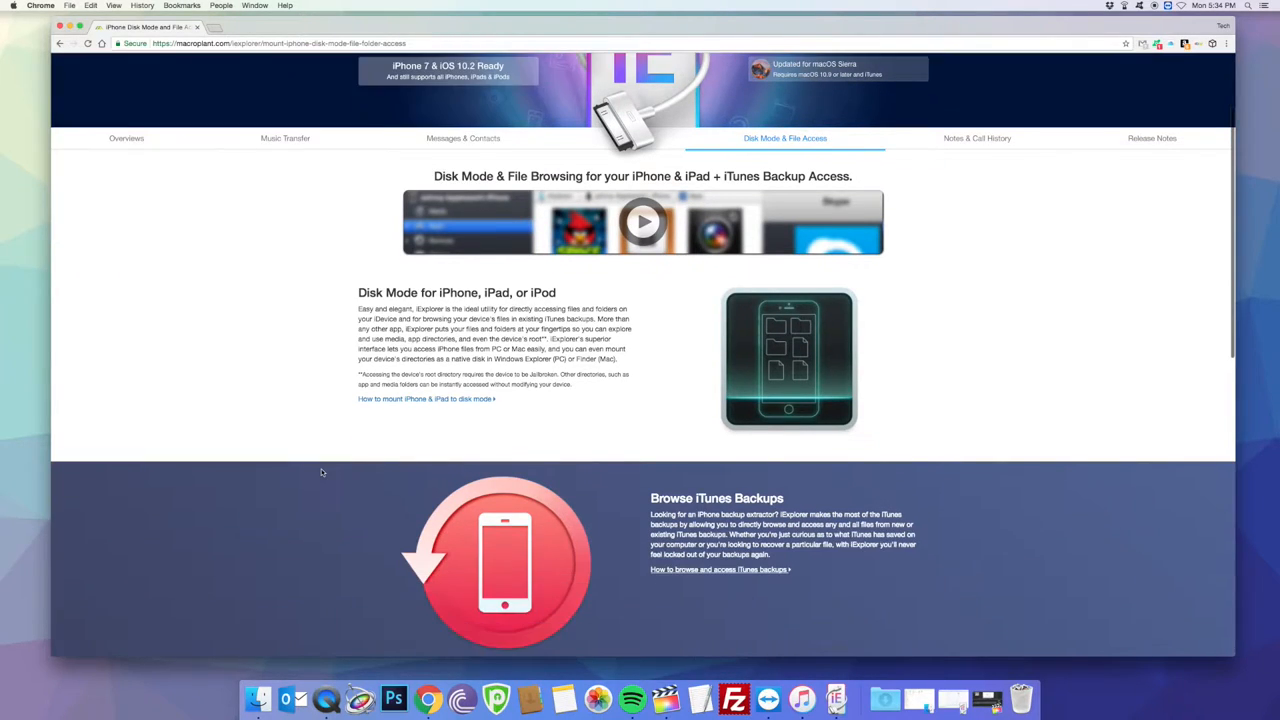
pyautogui.scroll(-3)
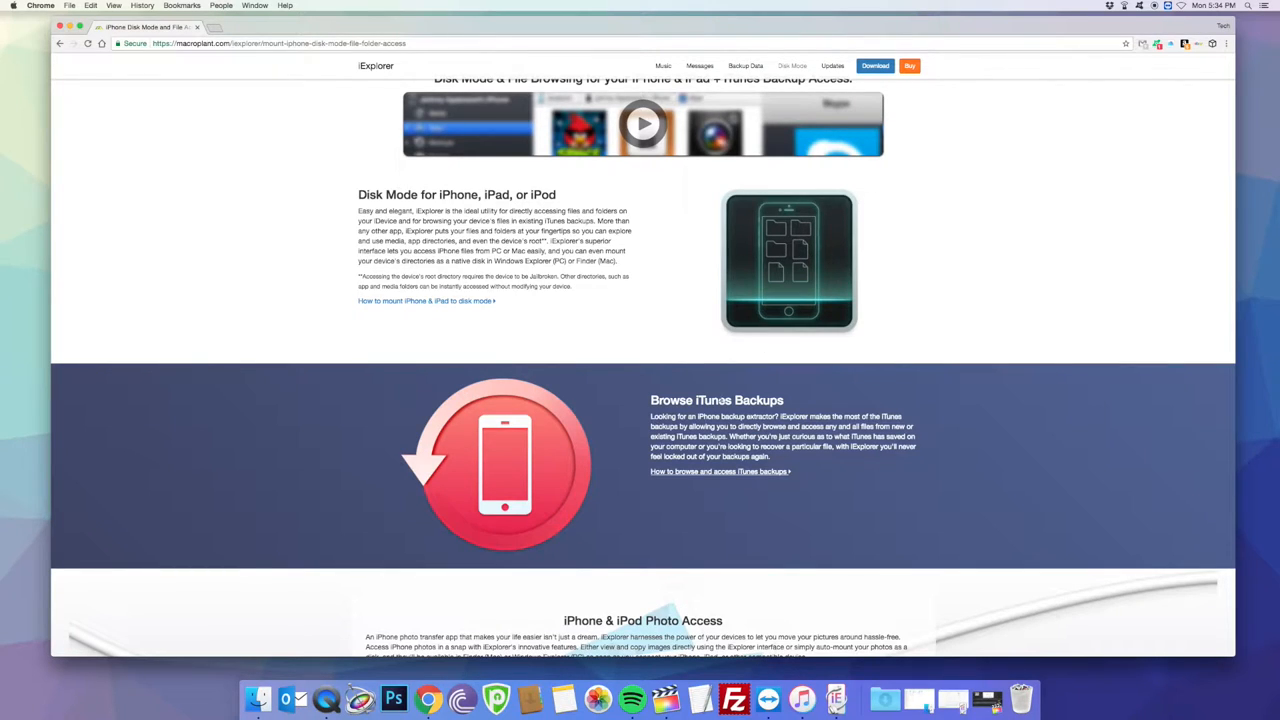
pyautogui.scroll(-3)
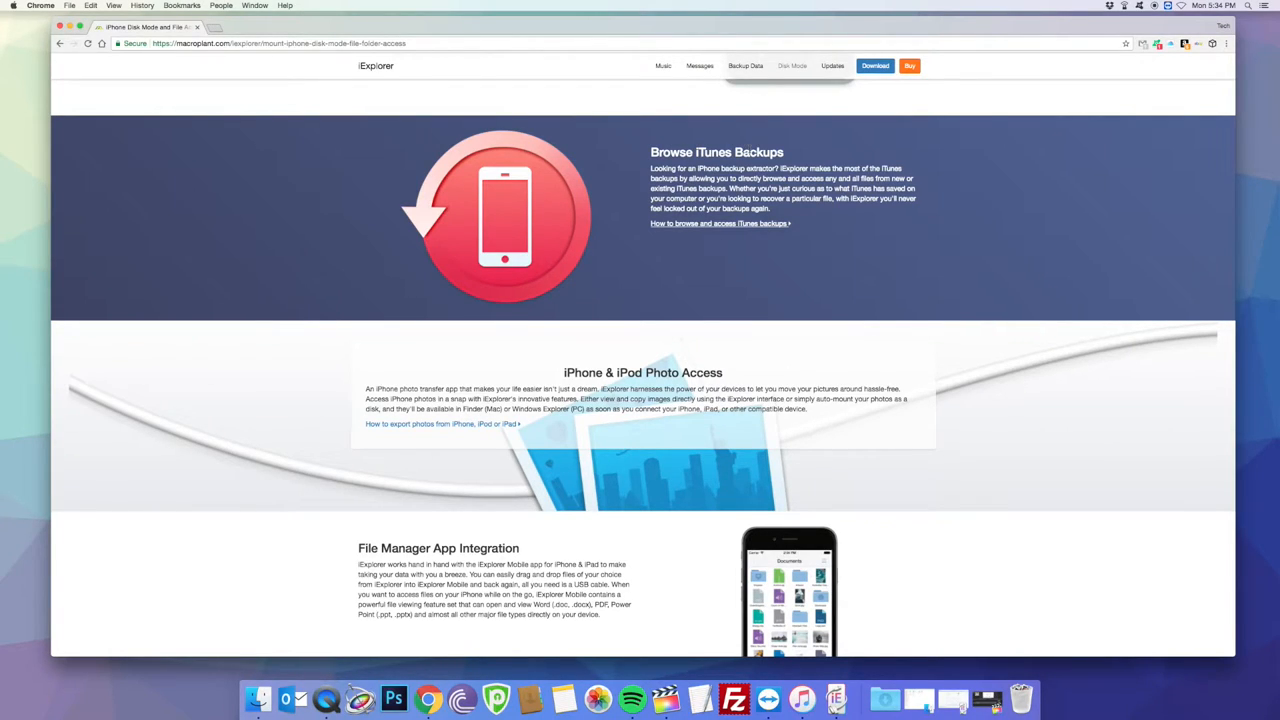
pyautogui.moveTo(522, 500)
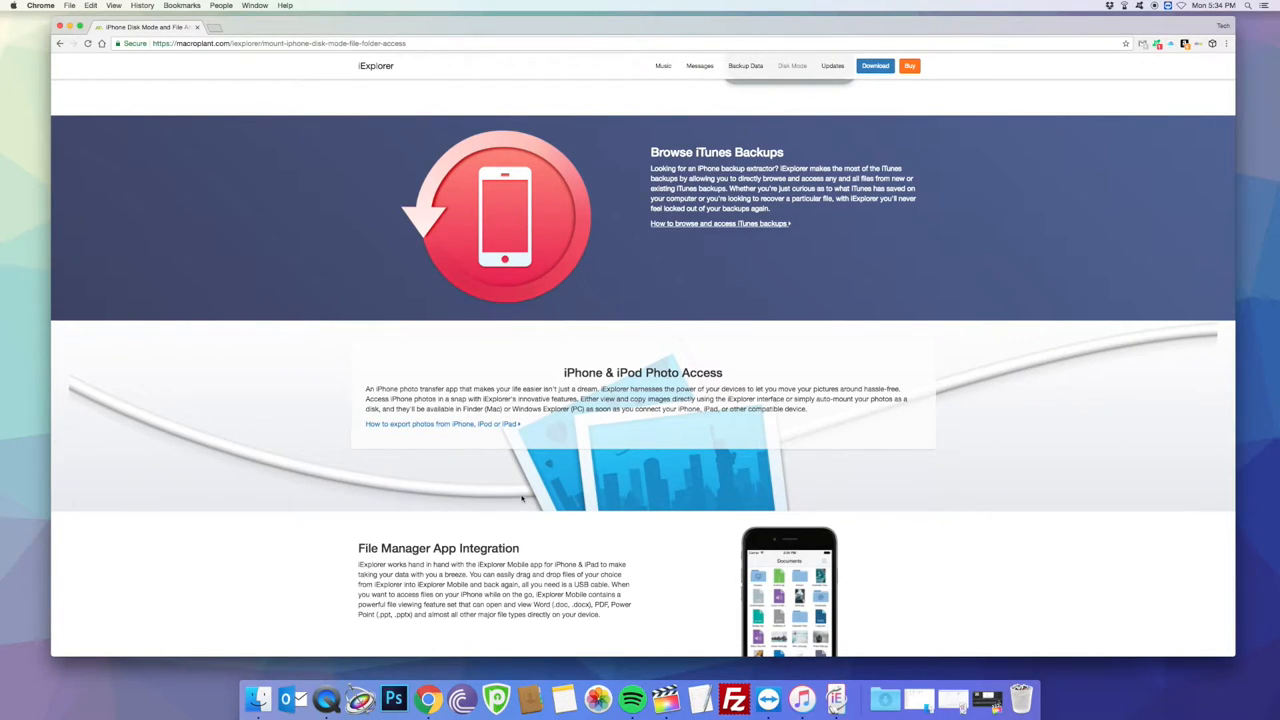
pyautogui.scroll(-3)
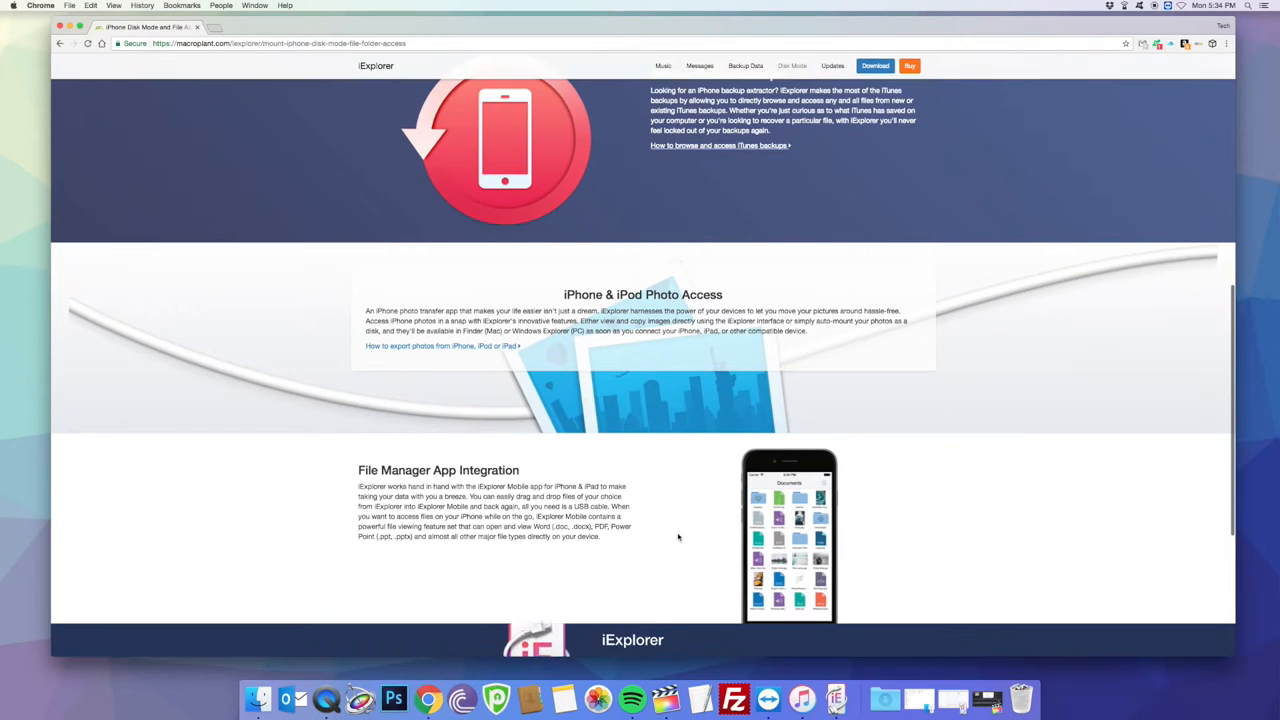
pyautogui.scroll(3)
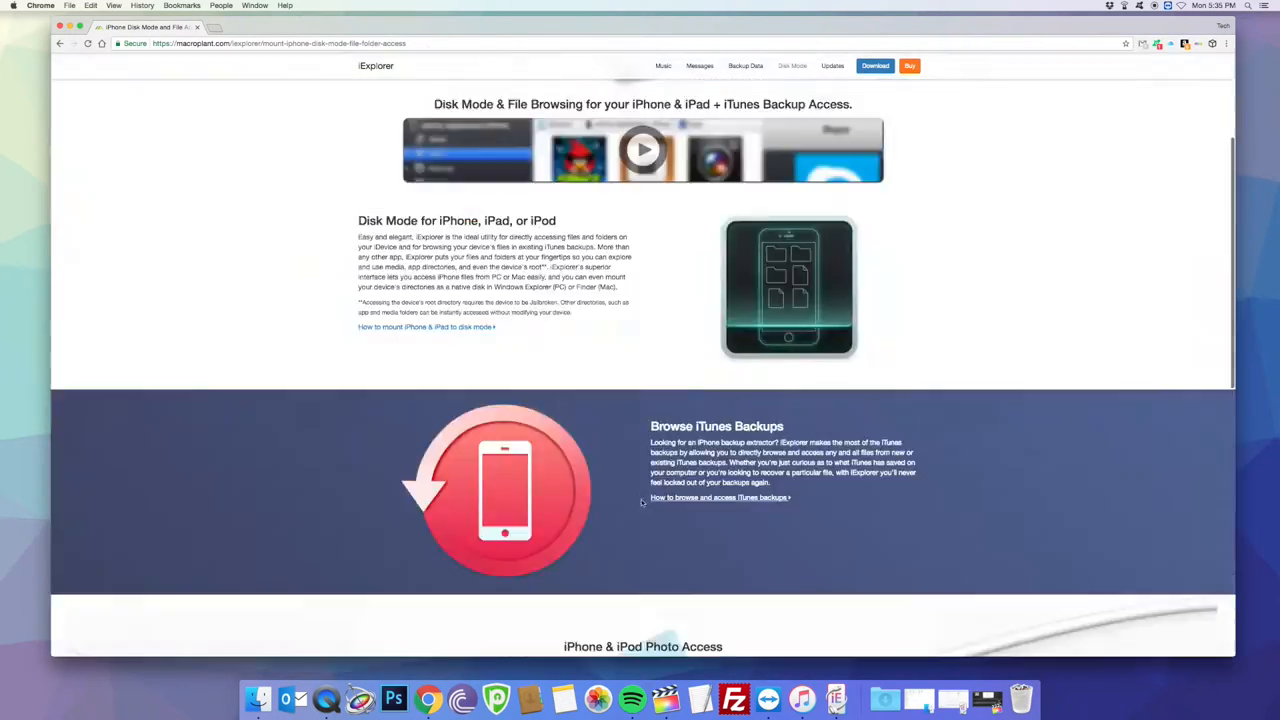
# - Open the Notes & Call History page, scroll through notes, bookmarks and calendars, then return up
pyautogui.click(977, 266)
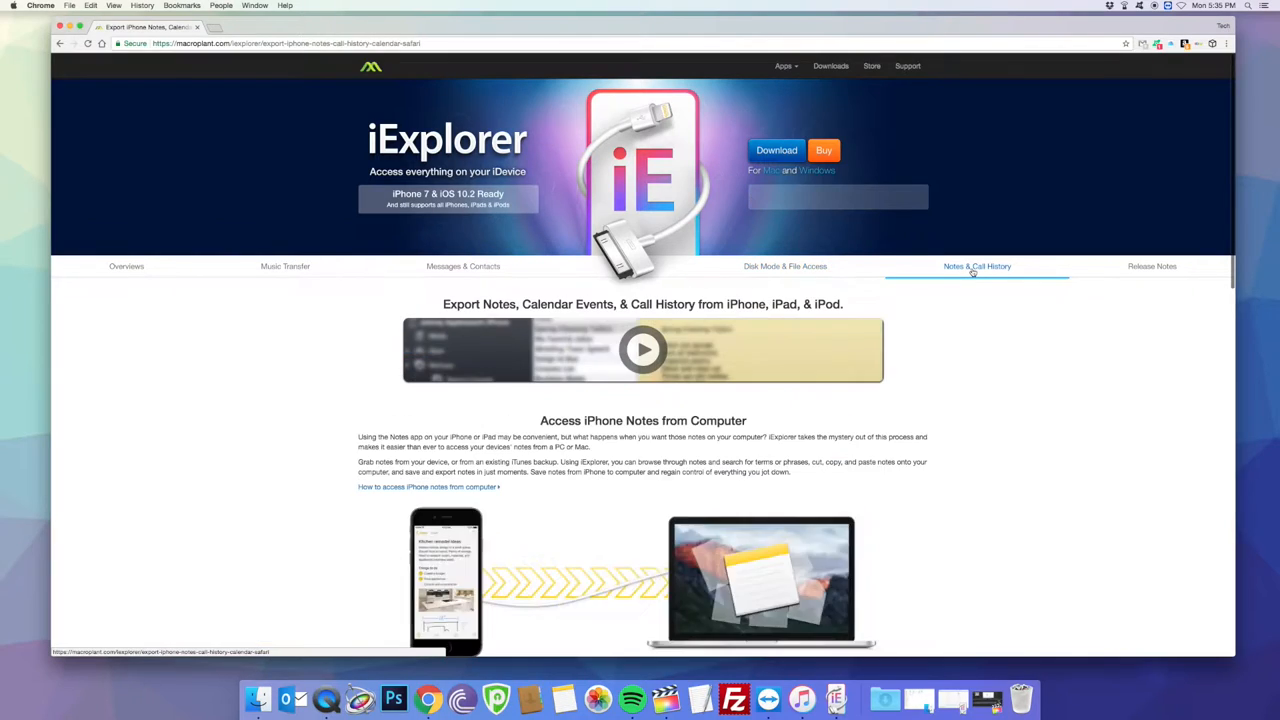
pyautogui.scroll(-3)
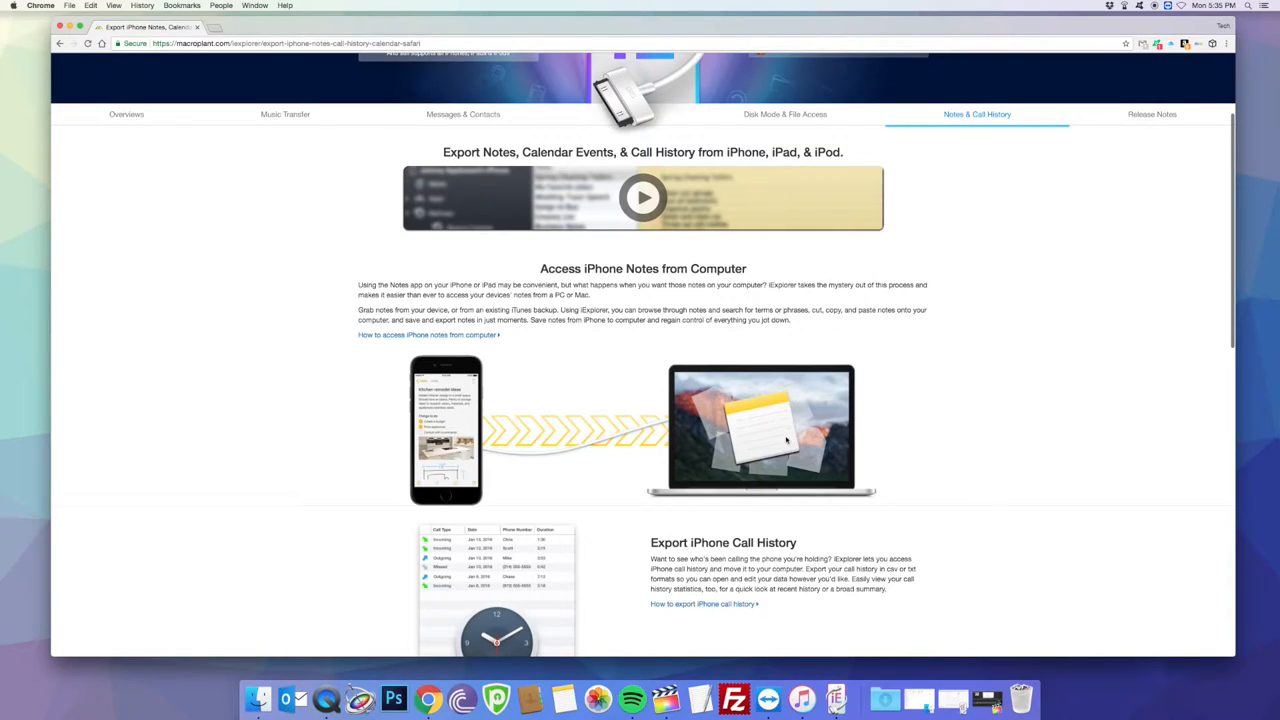
pyautogui.scroll(-3)
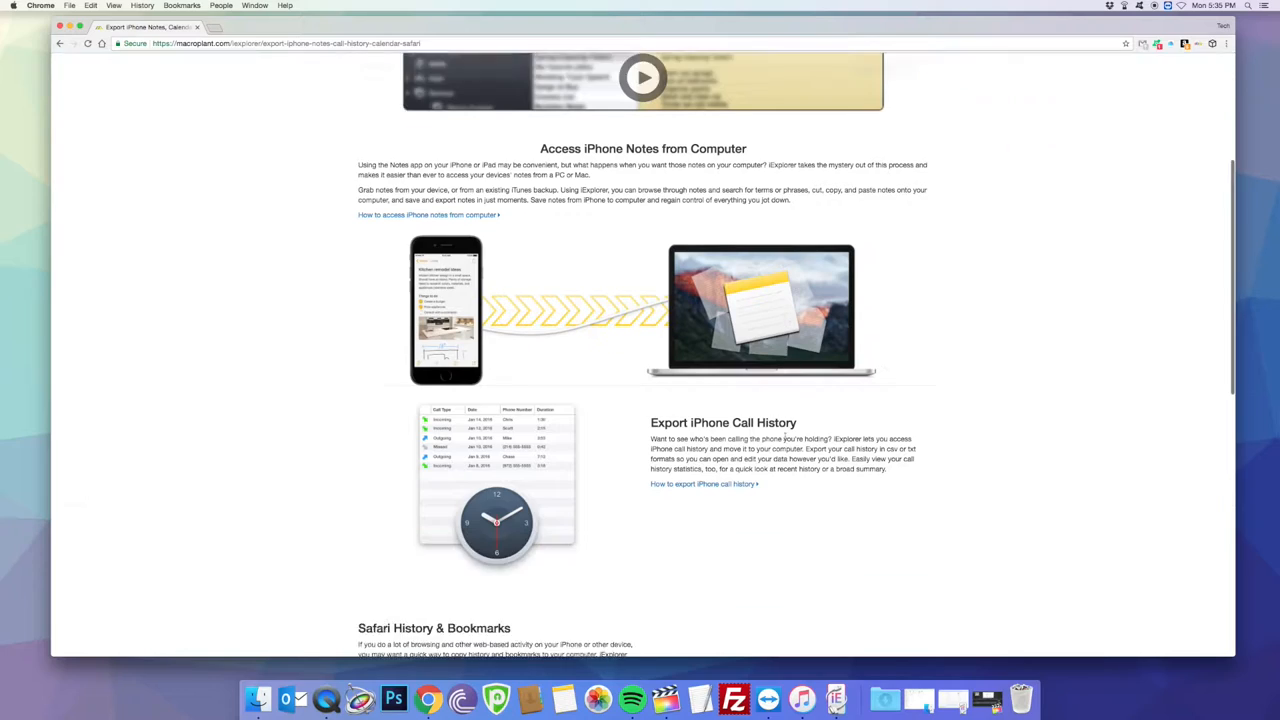
pyautogui.scroll(-3)
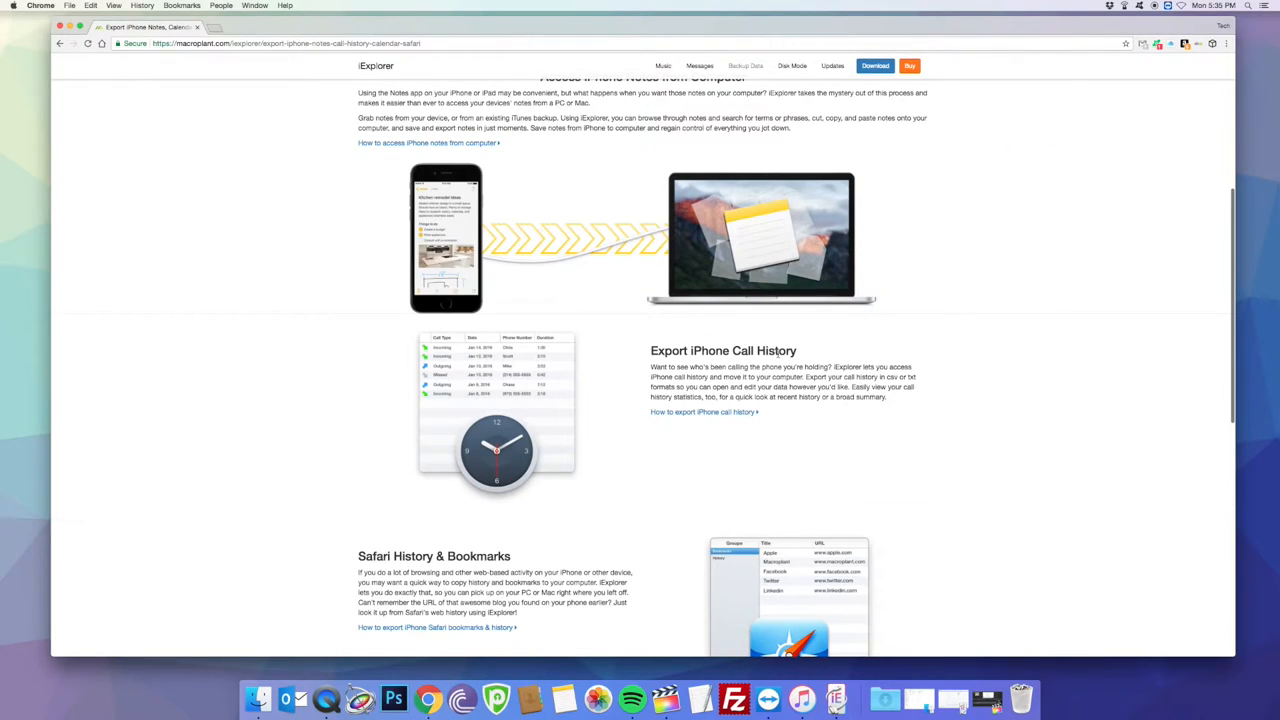
pyautogui.scroll(-3)
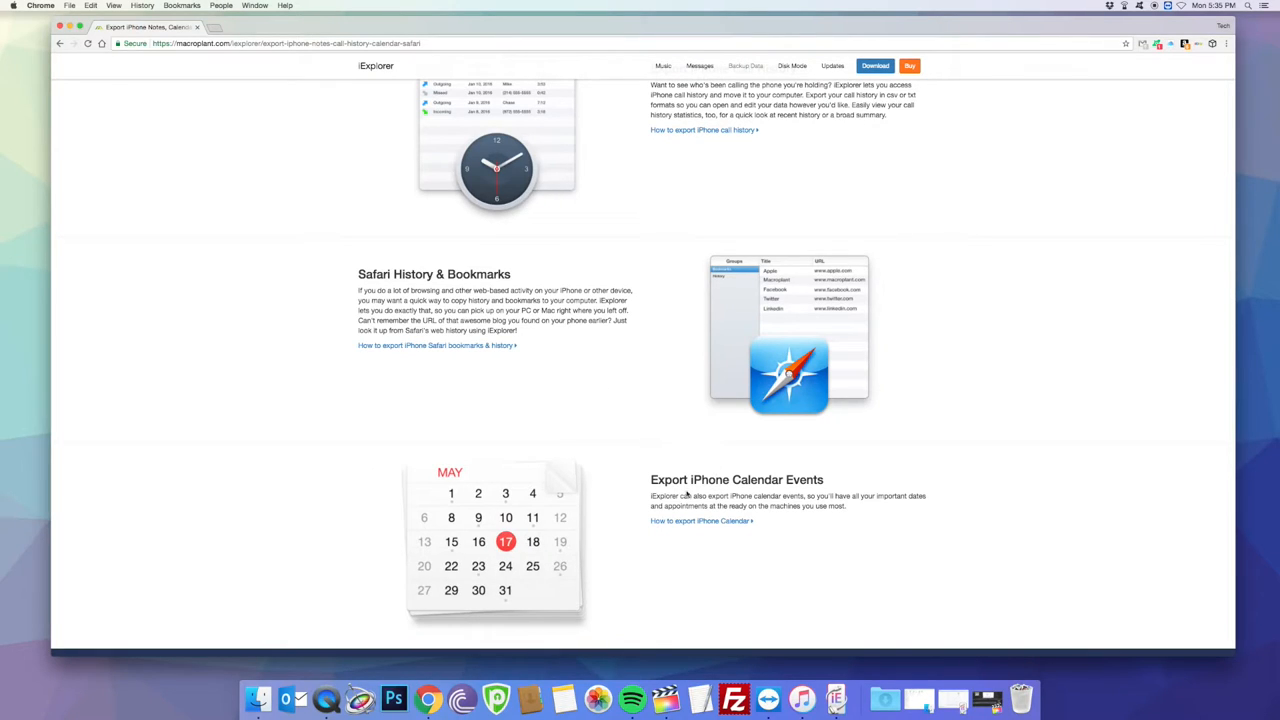
pyautogui.scroll(3)
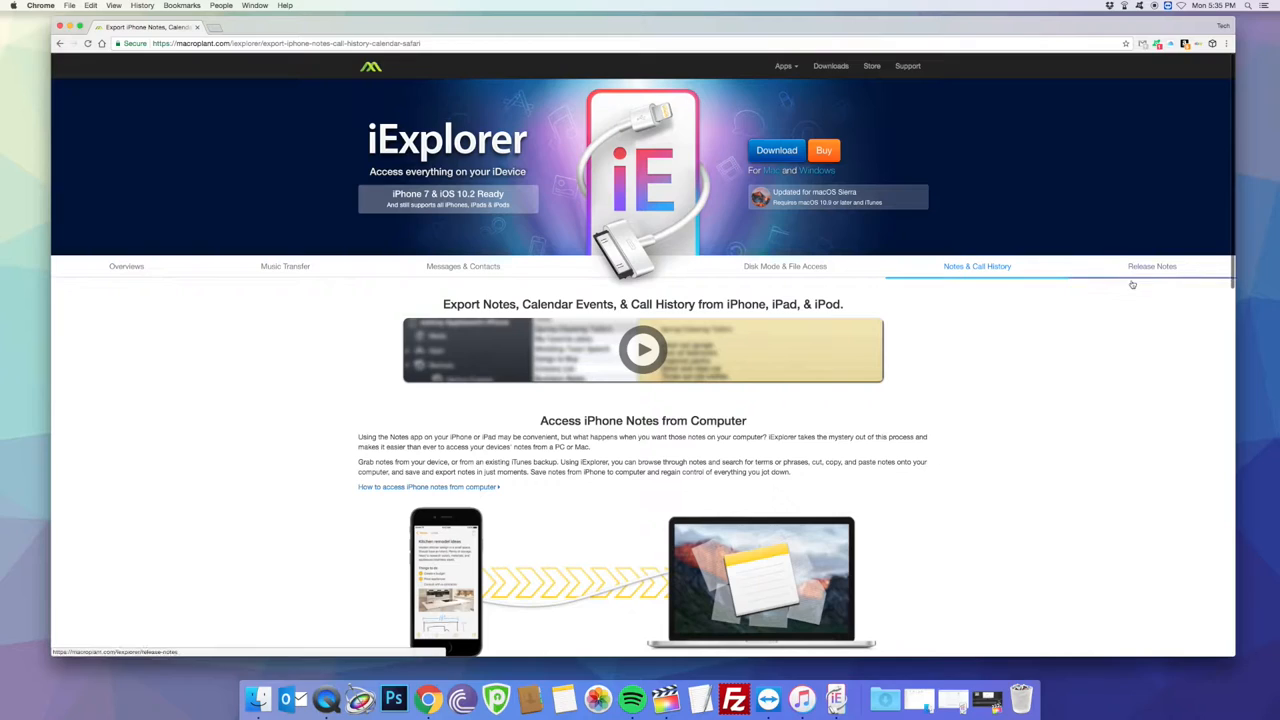
# - View the Release Notes page and download iExplorer 4.0.11 for Mac
pyautogui.click(1151, 266)
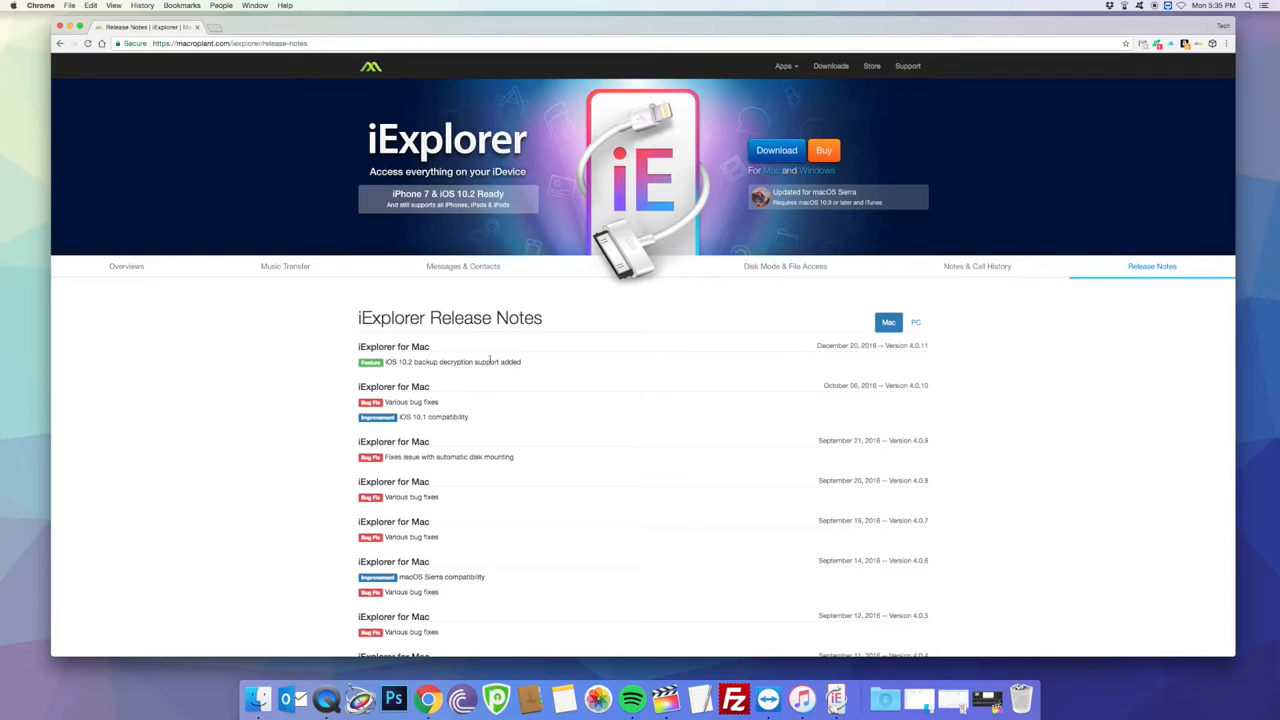
pyautogui.moveTo(535, 437)
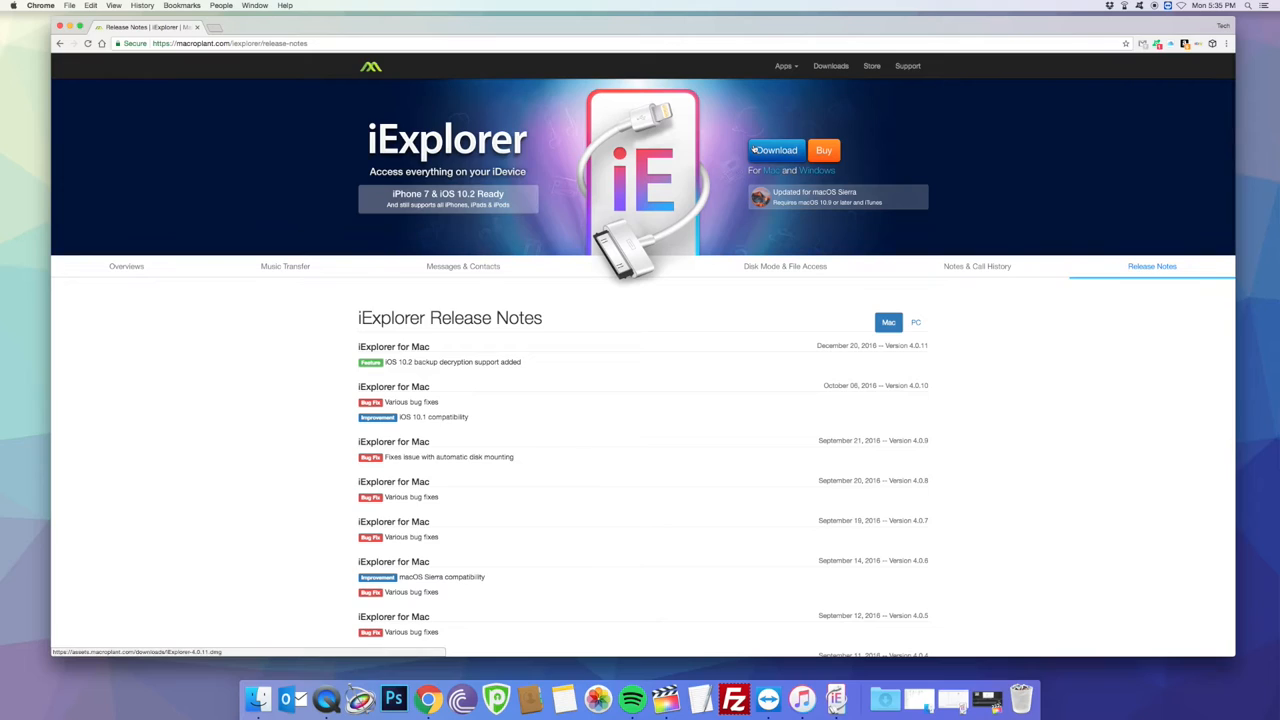
pyautogui.moveTo(776, 150)
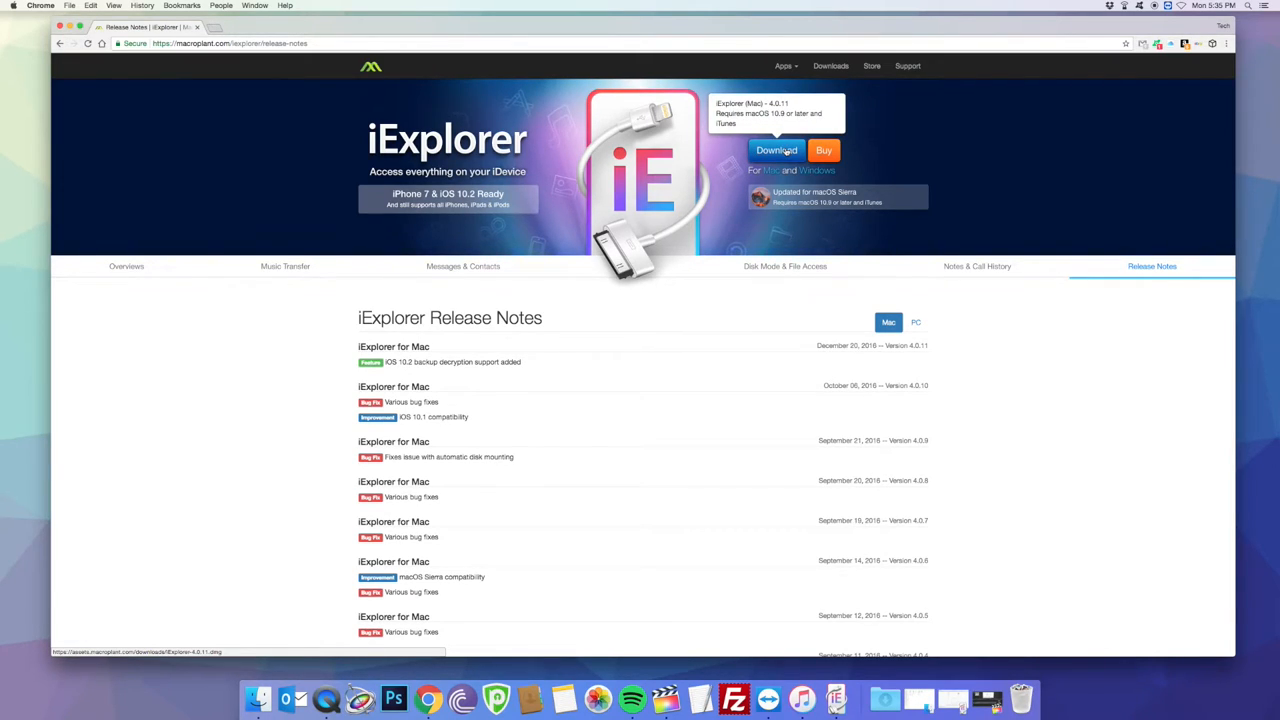
pyautogui.click(776, 150)
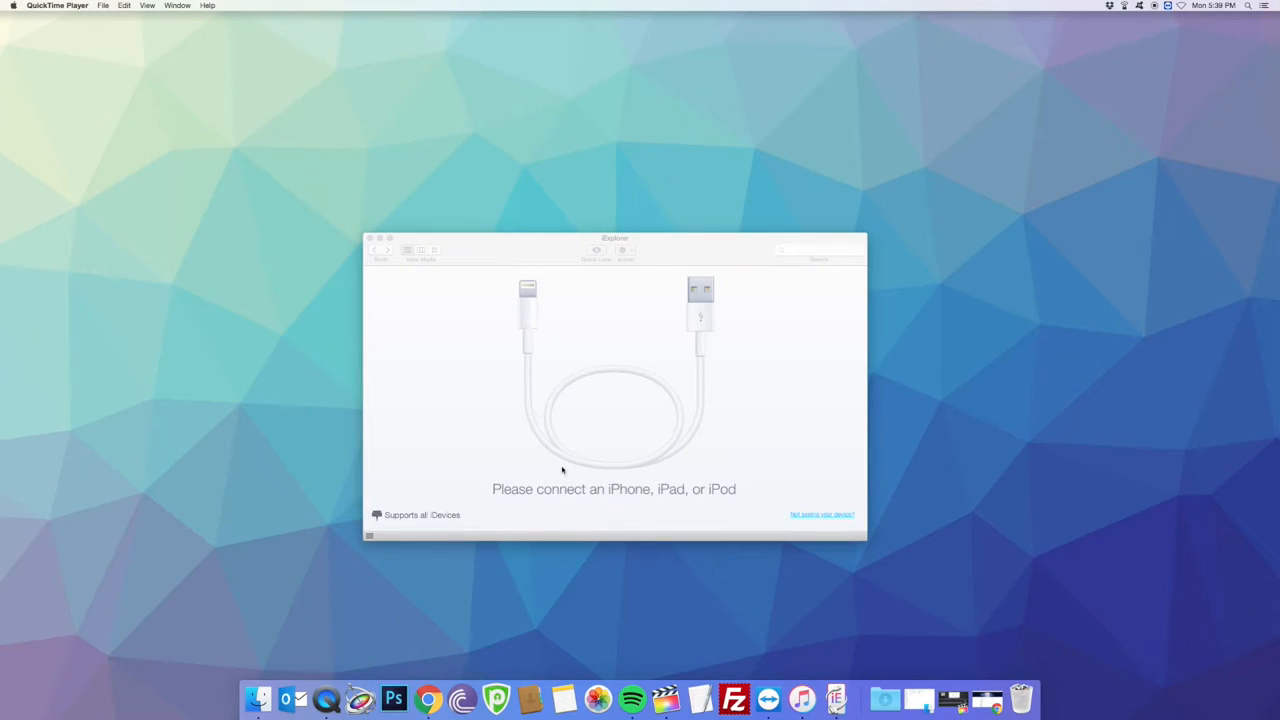
pyautogui.moveTo(605, 435)
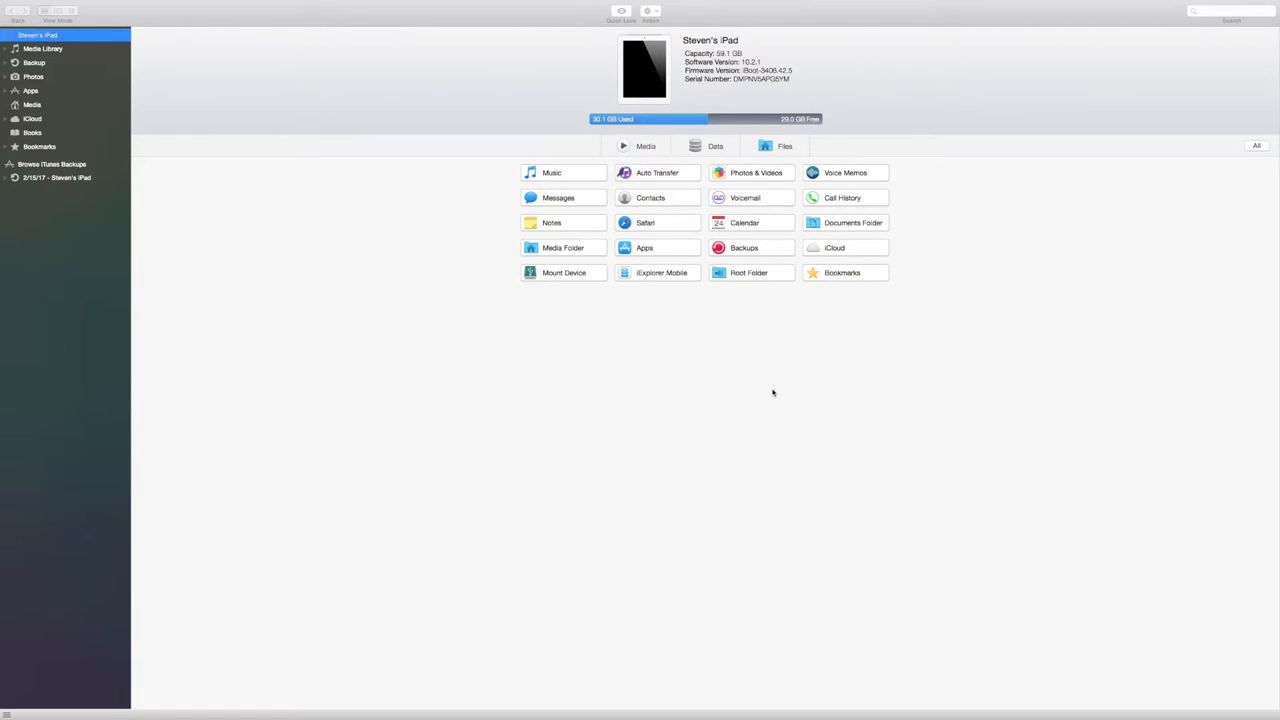
pyautogui.moveTo(499, 269)
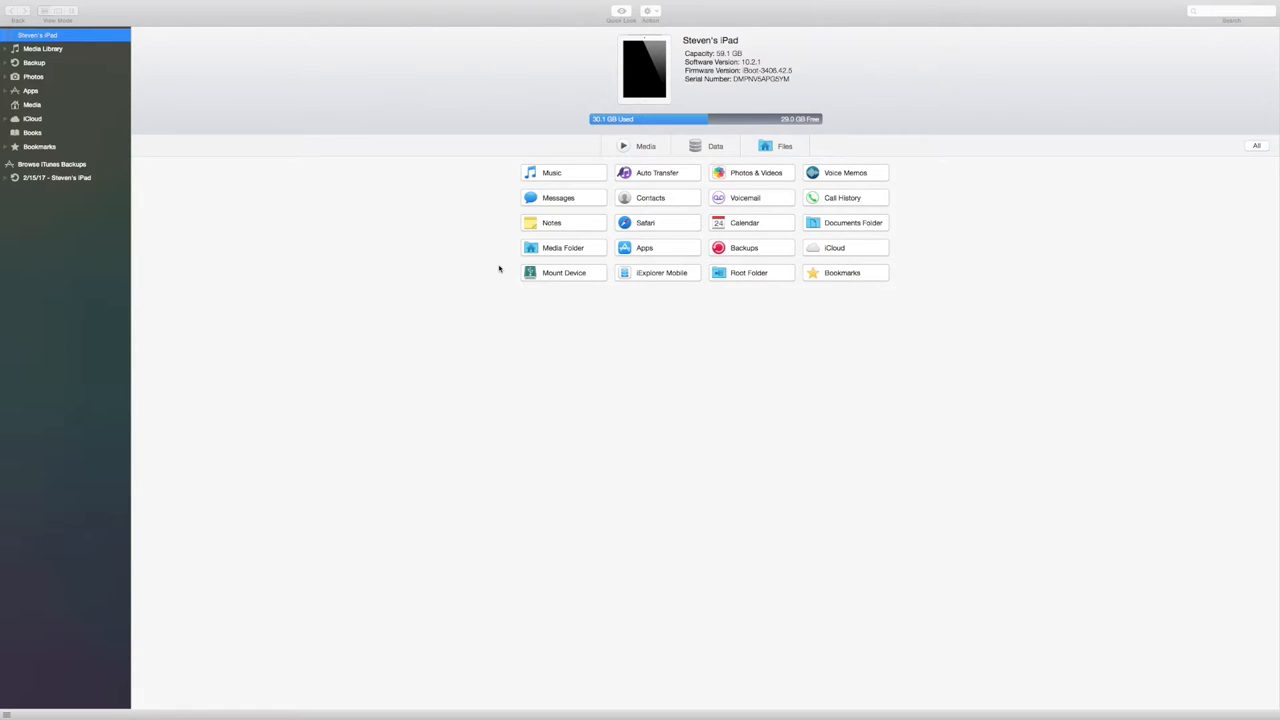
pyautogui.moveTo(109, 102)
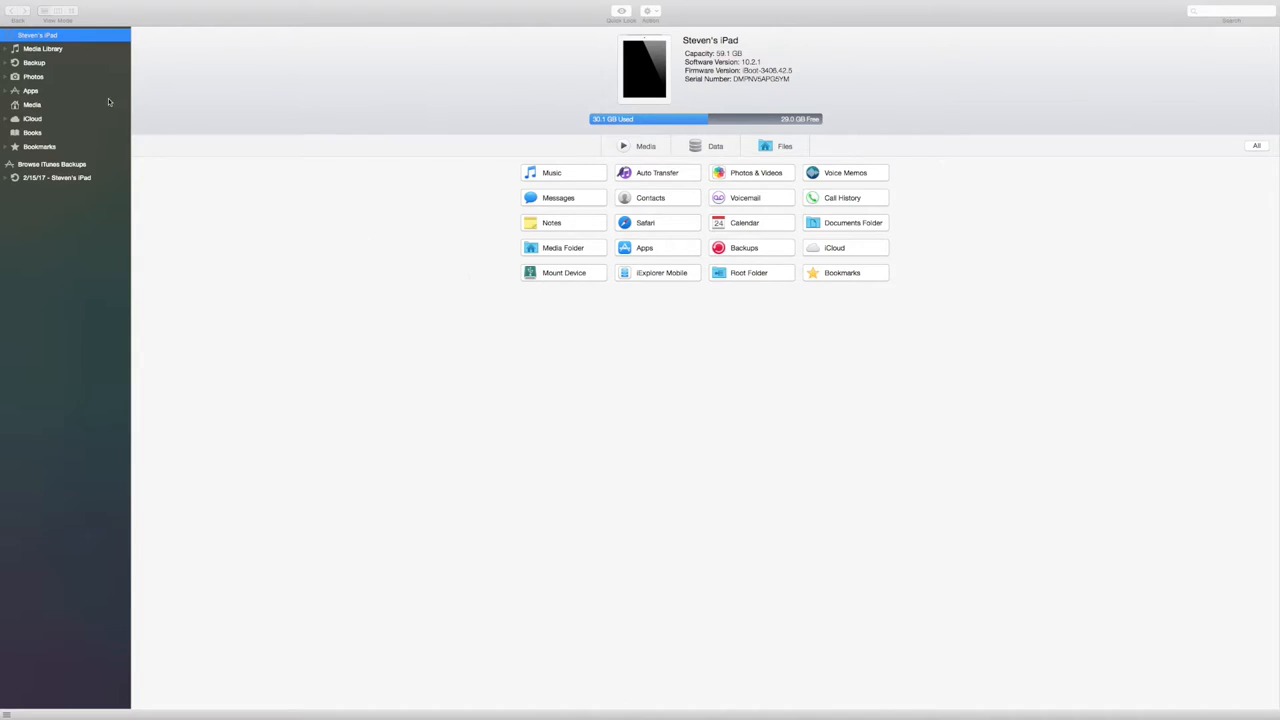
# - Select Backup under the iPad to list the Feb 15, 2017 backup data
pyautogui.click(34, 62)
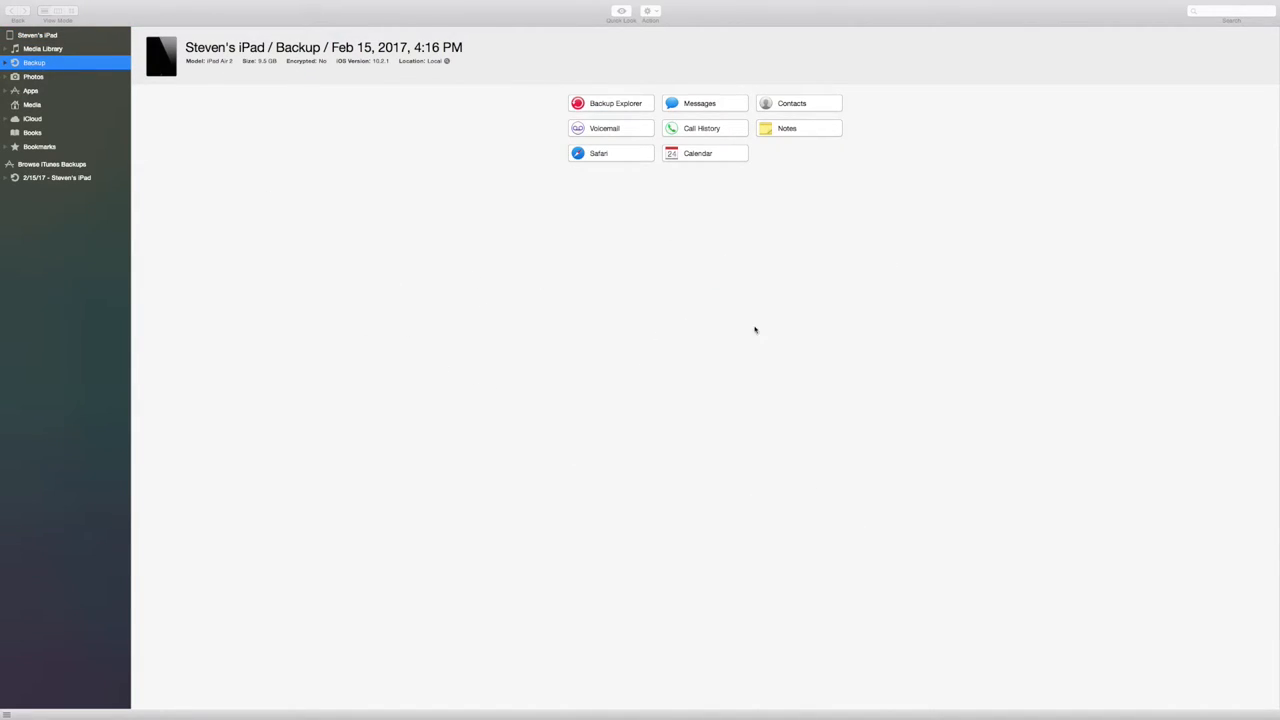
pyautogui.moveTo(669, 334)
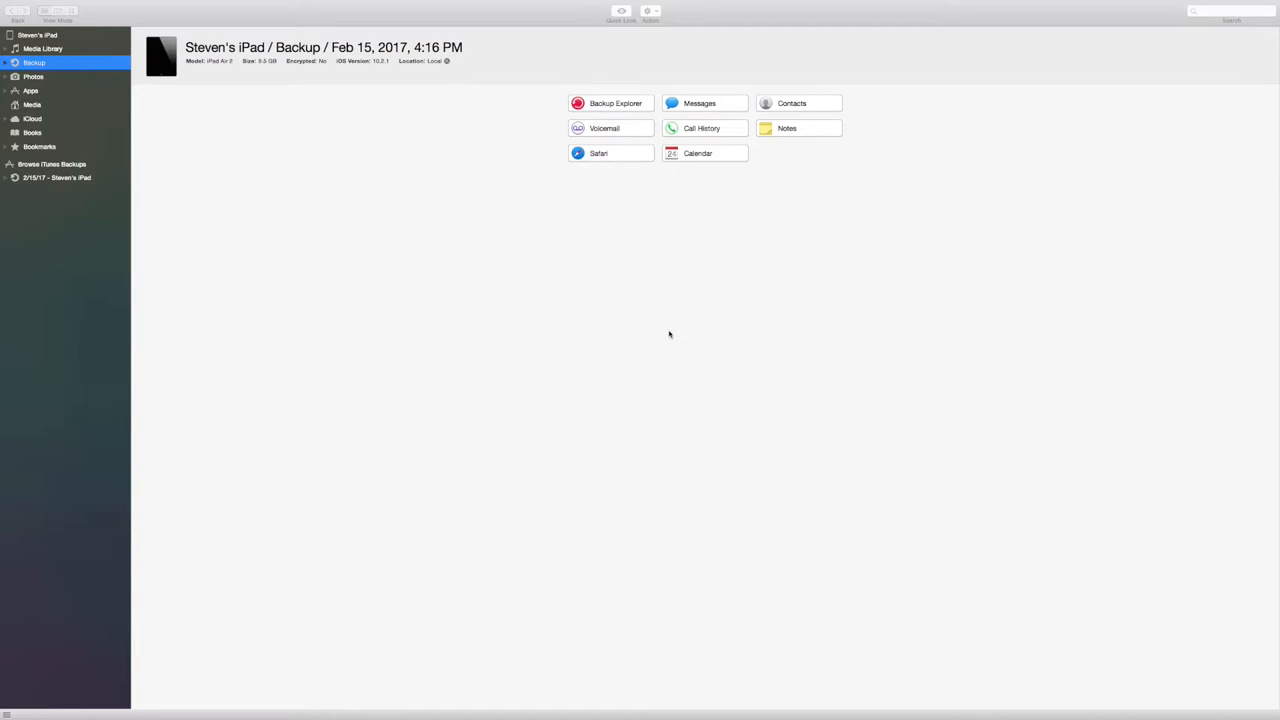
pyautogui.moveTo(598, 319)
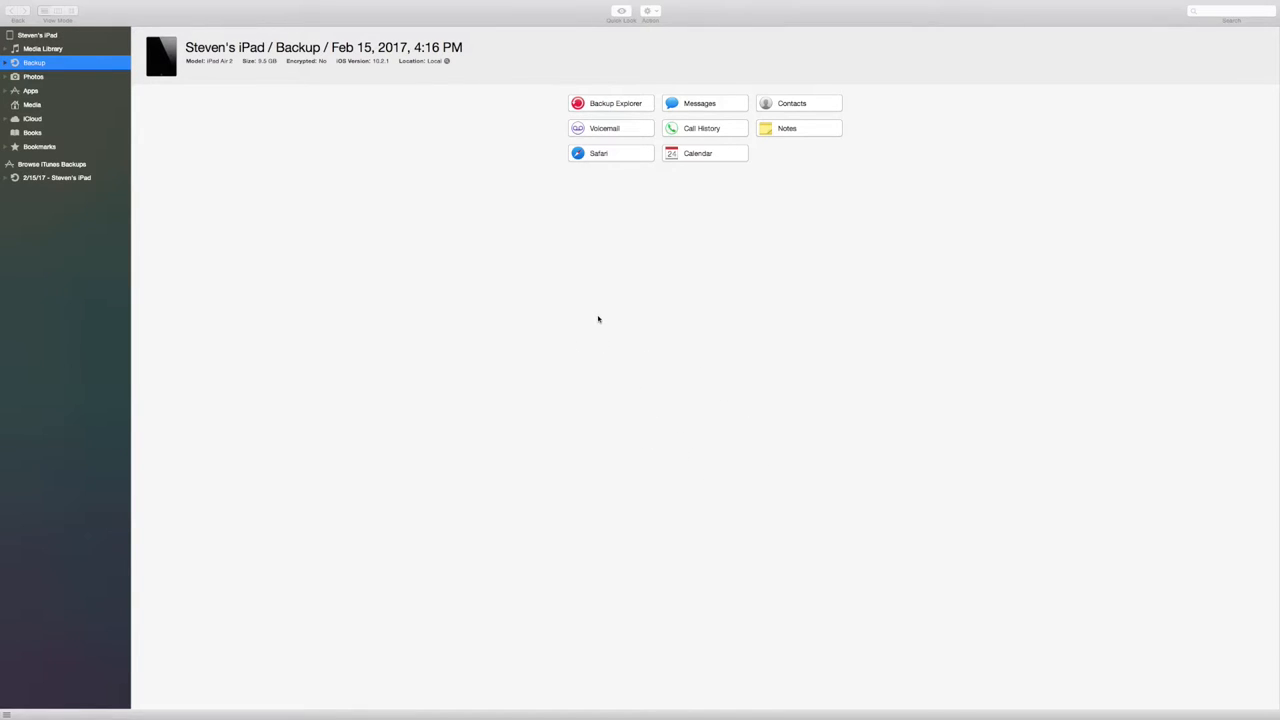
pyautogui.moveTo(42, 48)
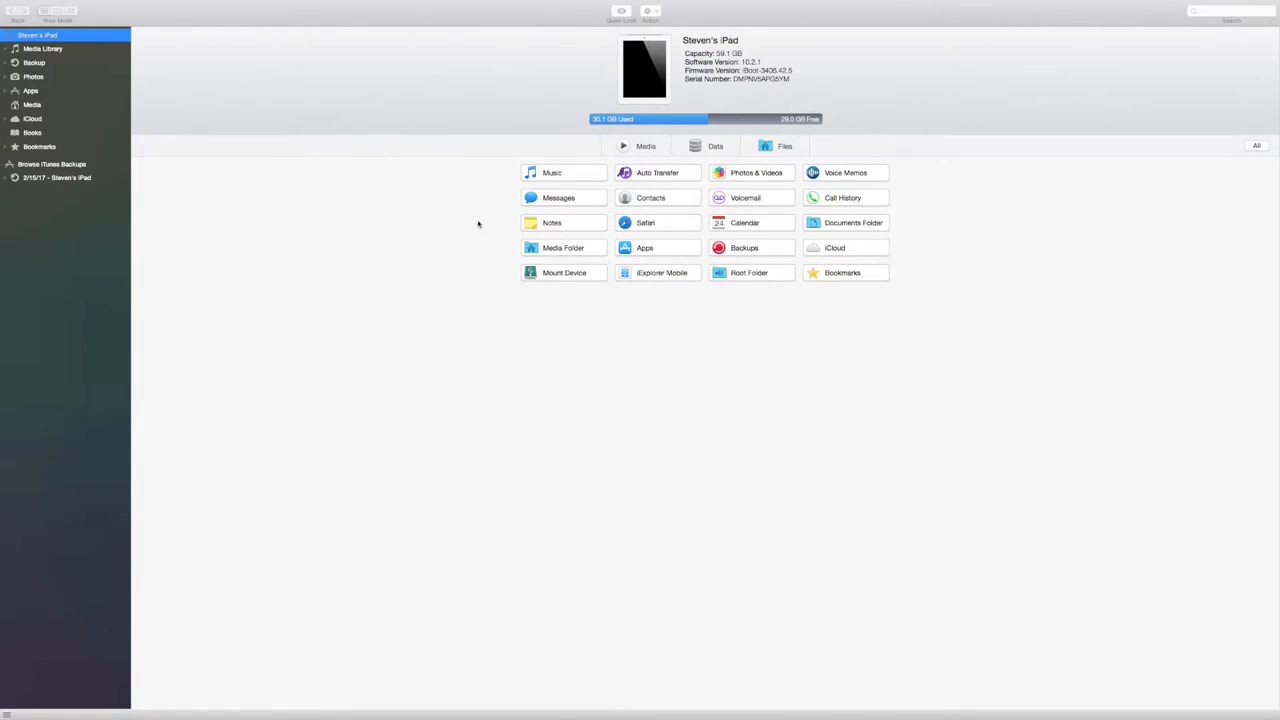
pyautogui.moveTo(924, 183)
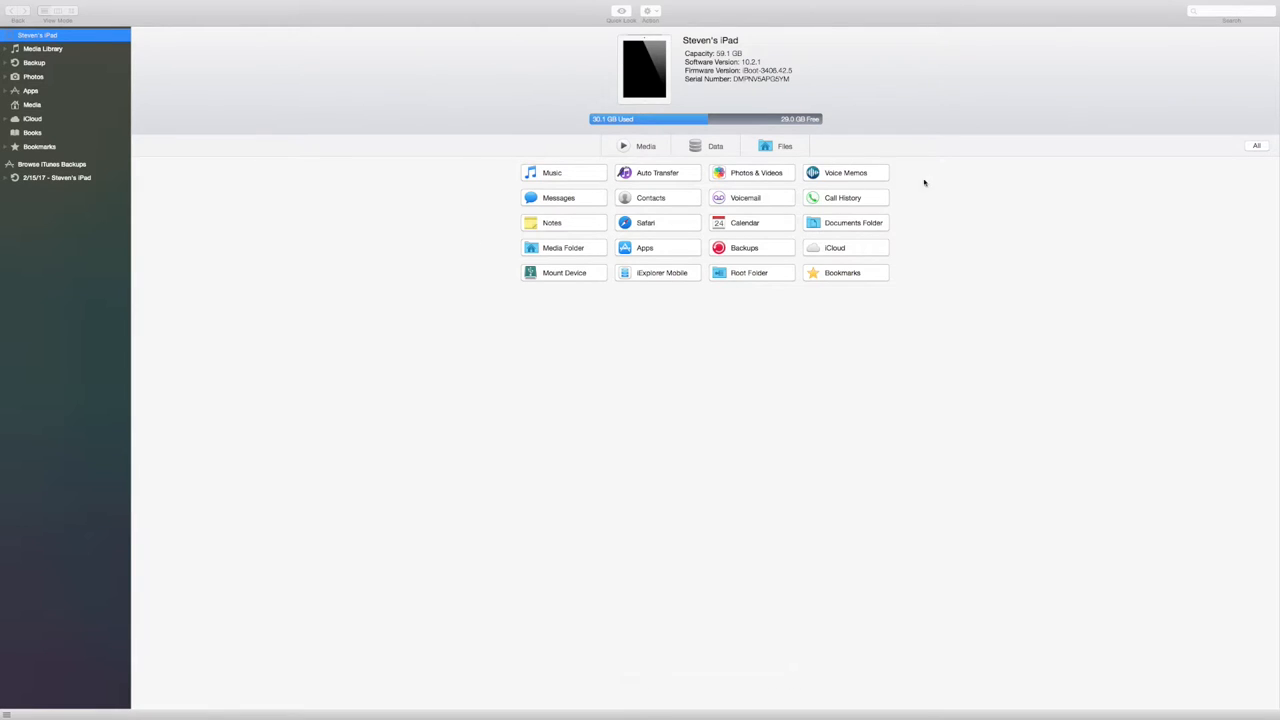
pyautogui.moveTo(911, 287)
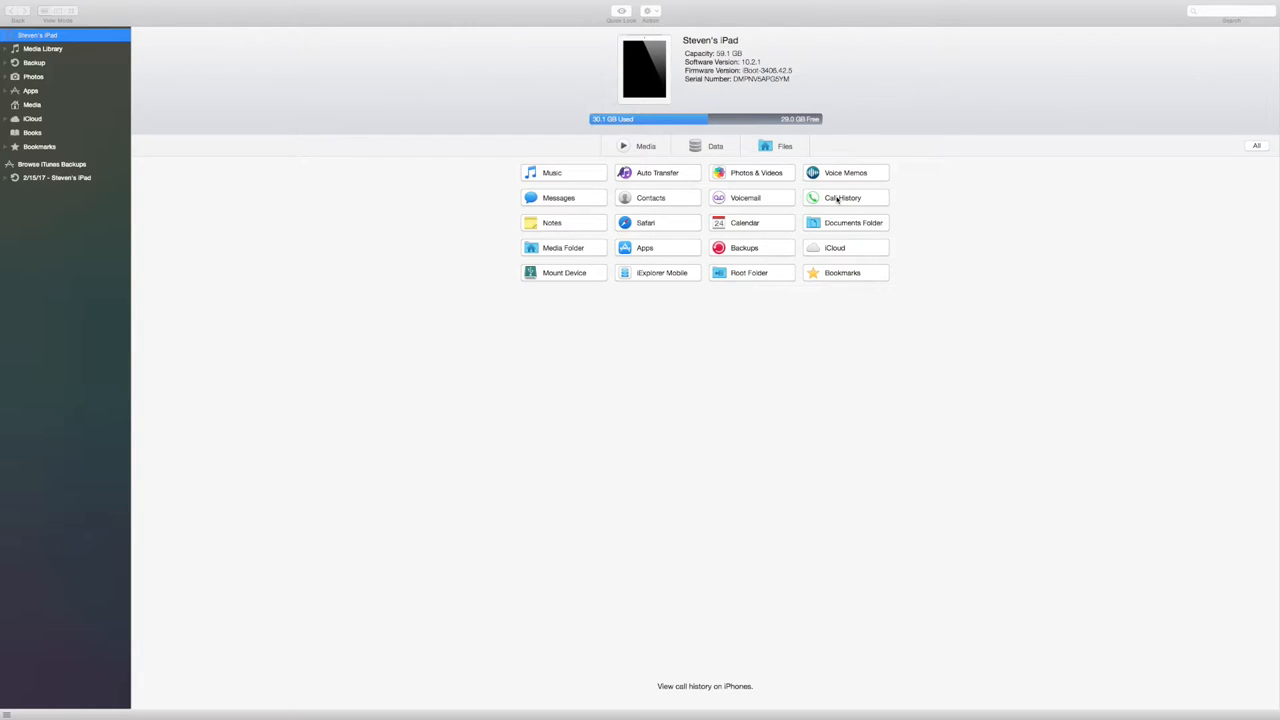
pyautogui.moveTo(405, 272)
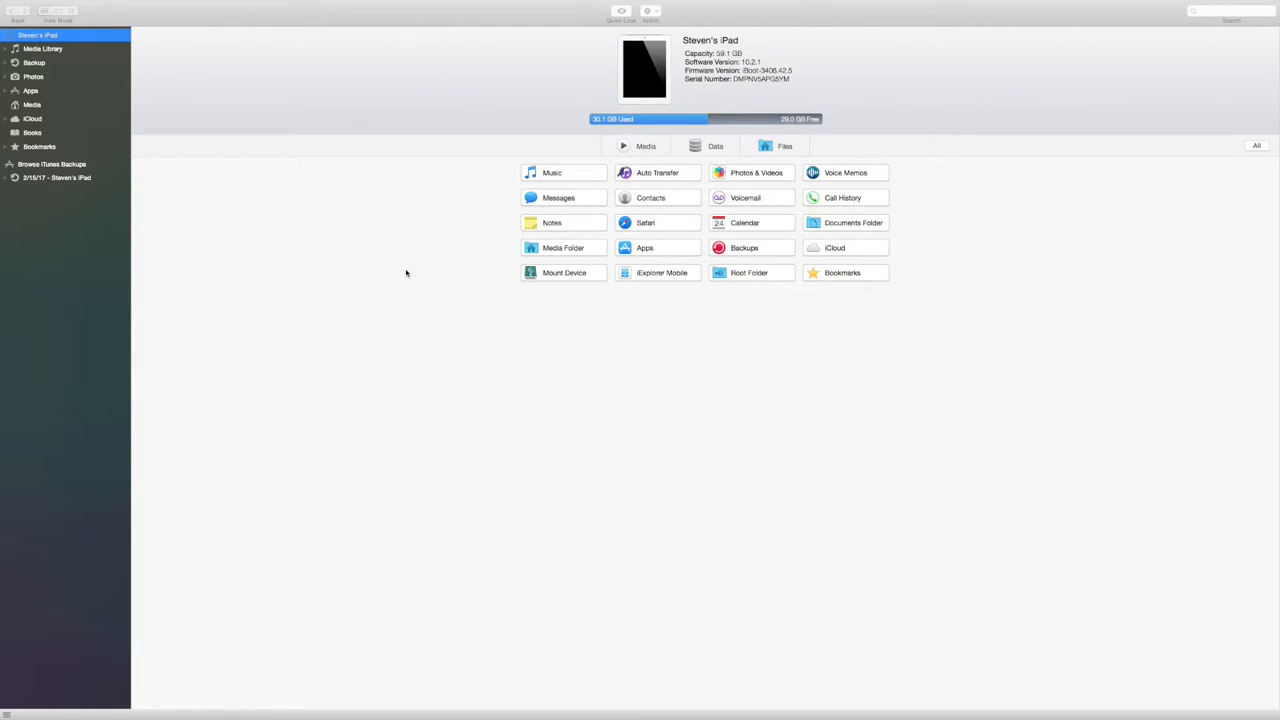
pyautogui.moveTo(438, 297)
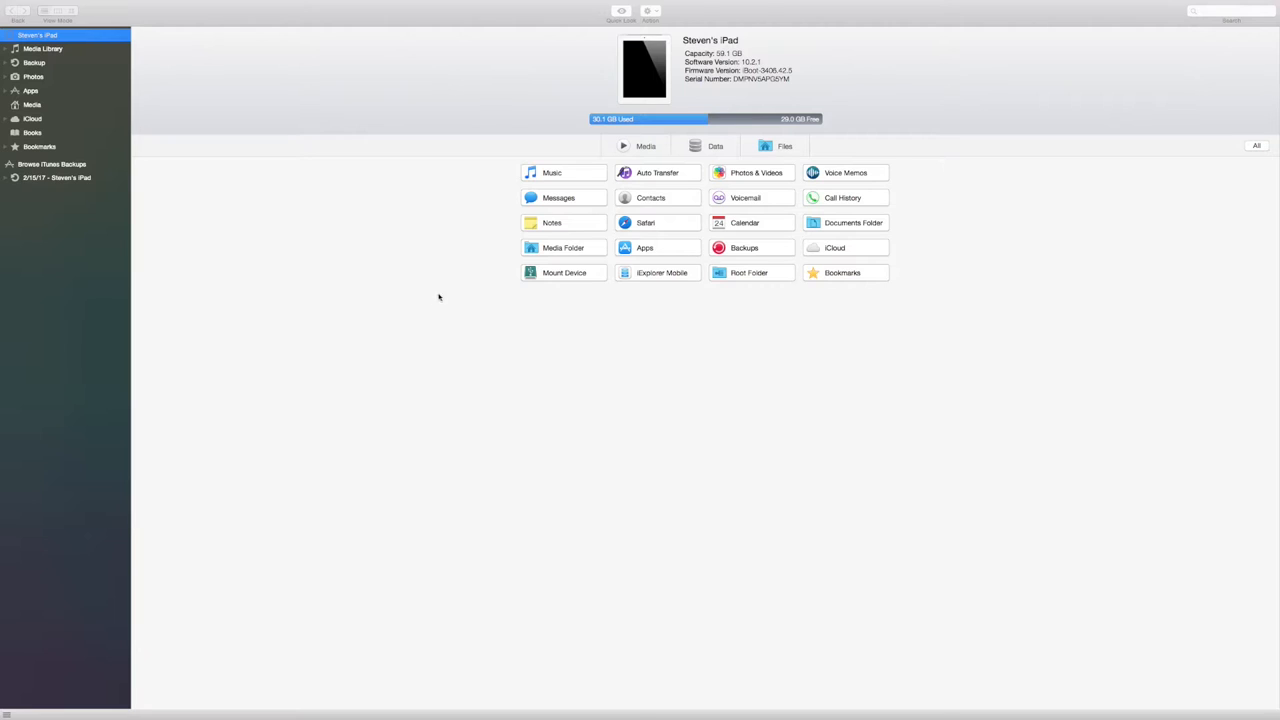
pyautogui.moveTo(552, 172)
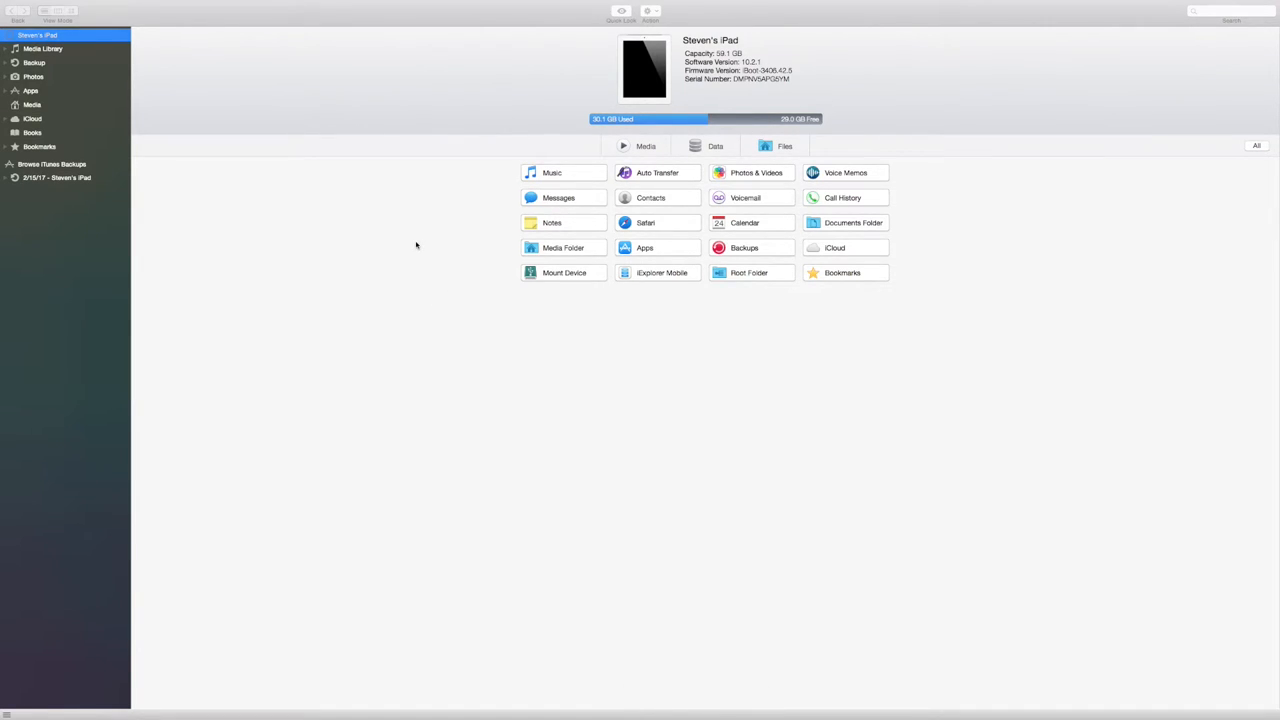
pyautogui.moveTo(409, 247)
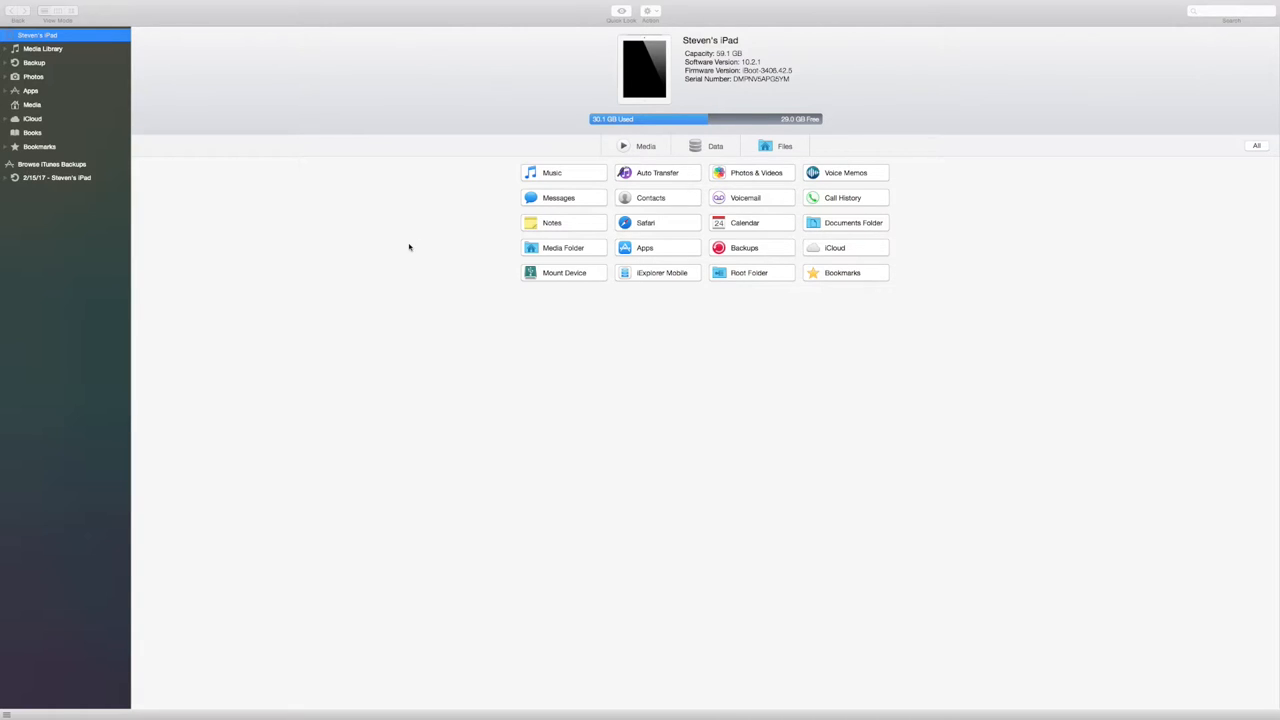
pyautogui.moveTo(496, 241)
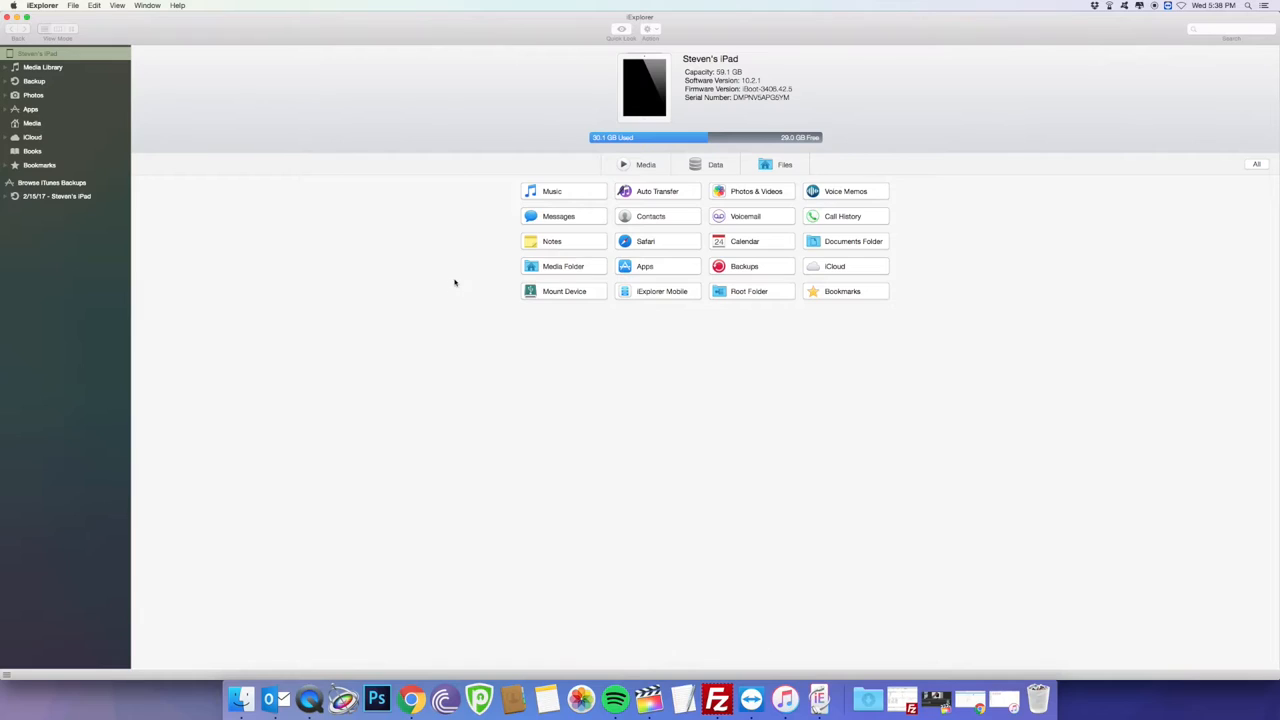
pyautogui.moveTo(552, 241)
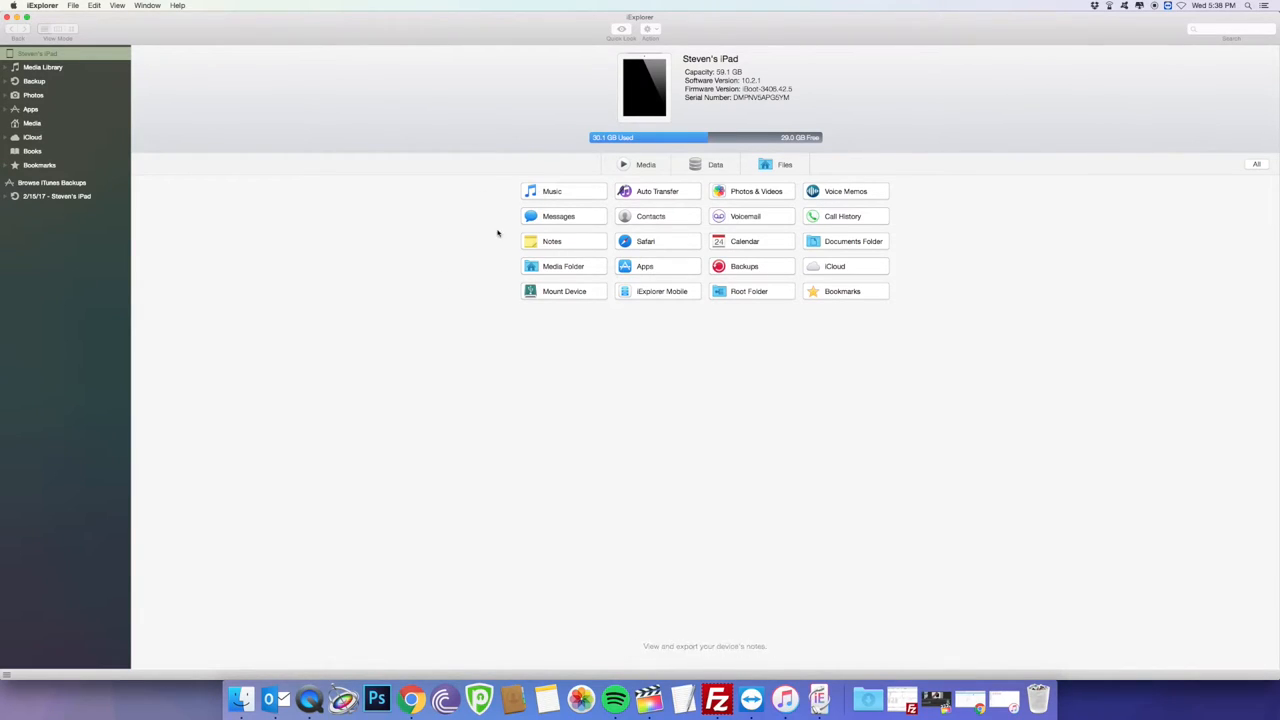
pyautogui.moveTo(453, 196)
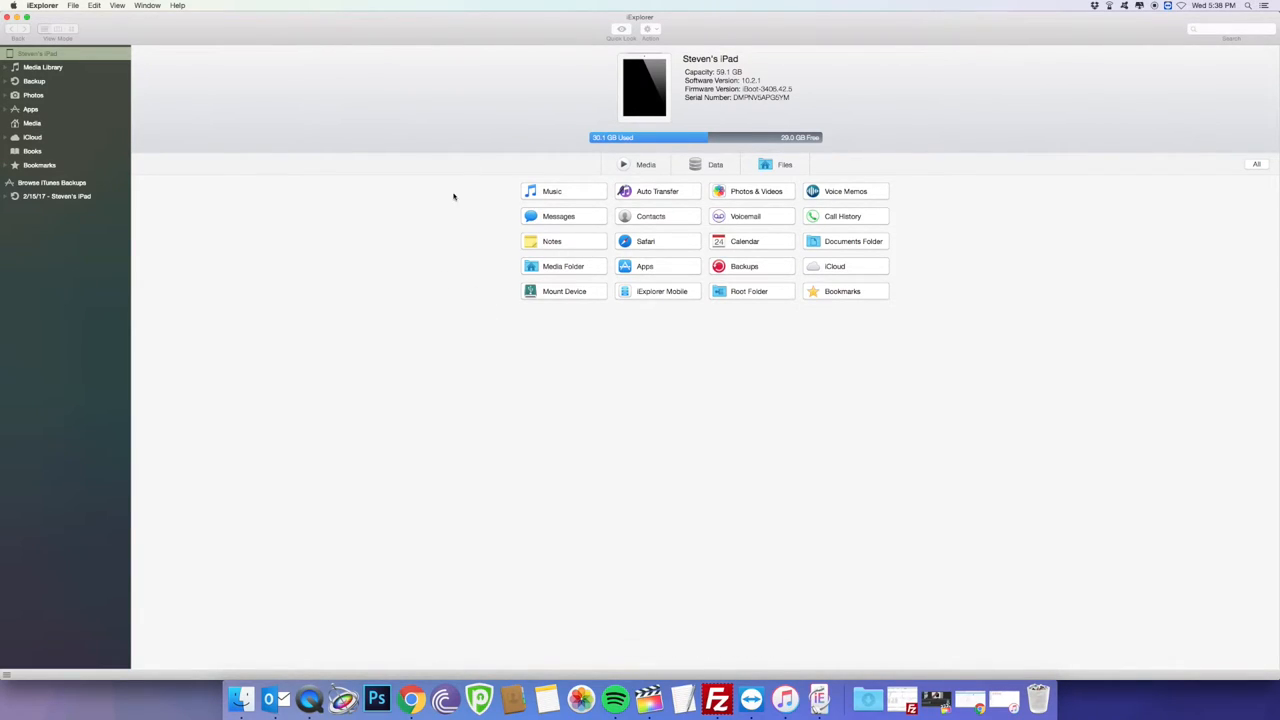
pyautogui.moveTo(464, 250)
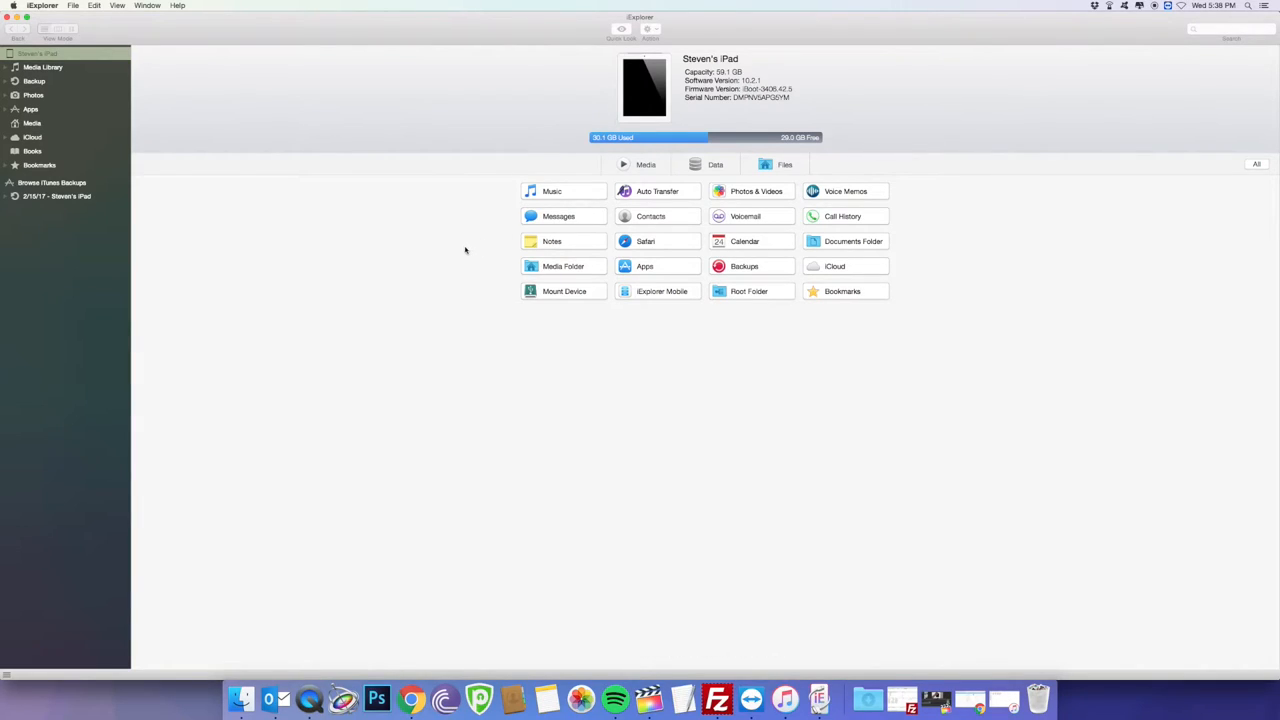
pyautogui.moveTo(464, 226)
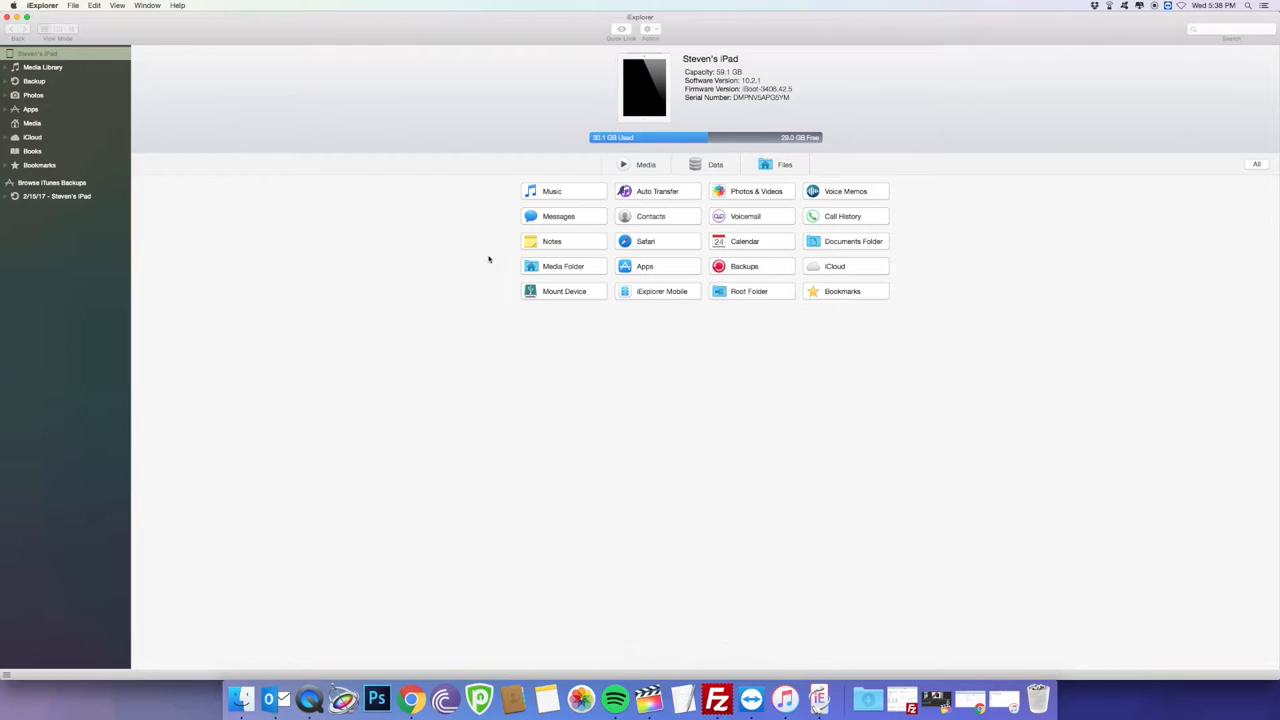
pyautogui.moveTo(558, 216)
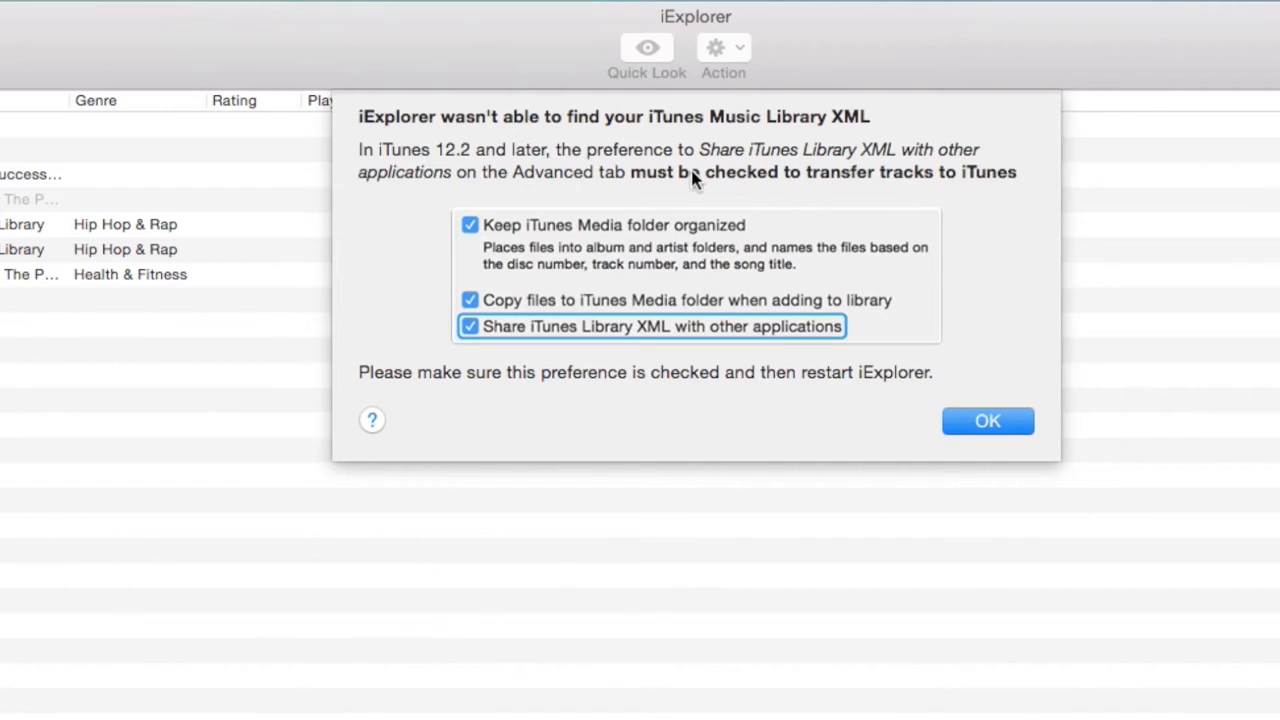
pyautogui.moveTo(512, 345)
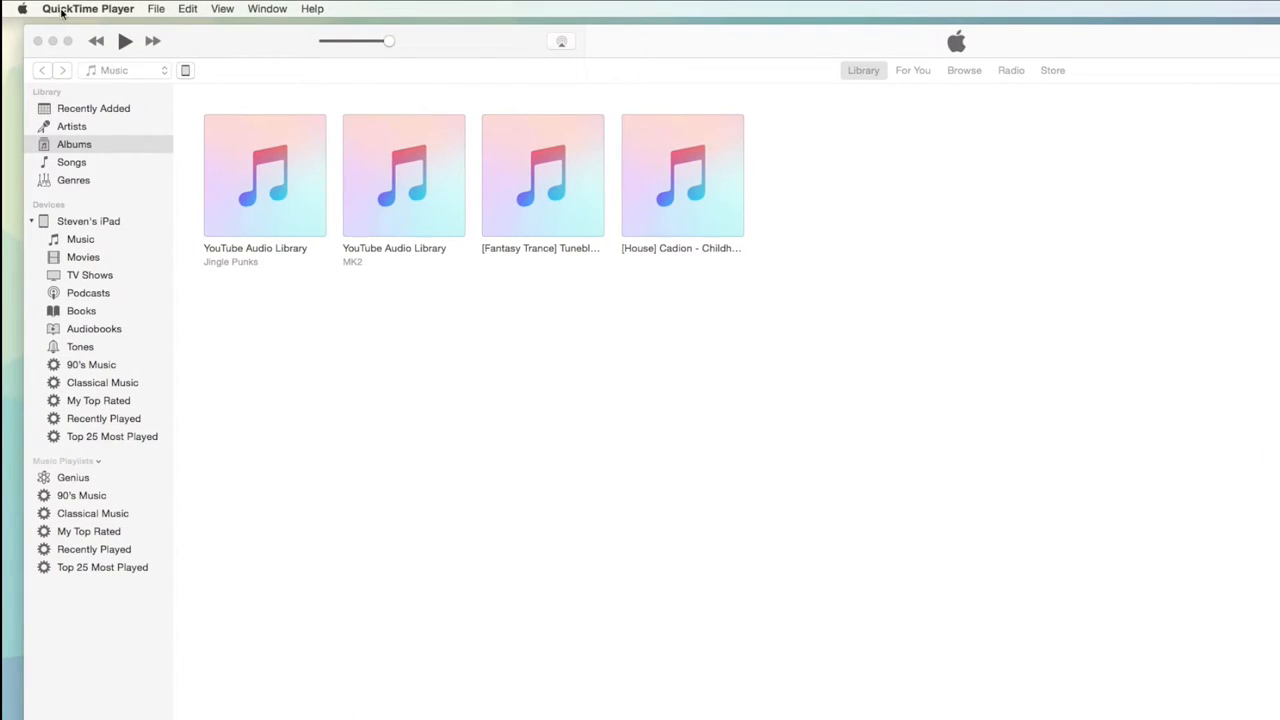
# - Check 'Share iTunes Library XML with other applications' in iTunes' Advanced preferences
pyautogui.click(59, 8)
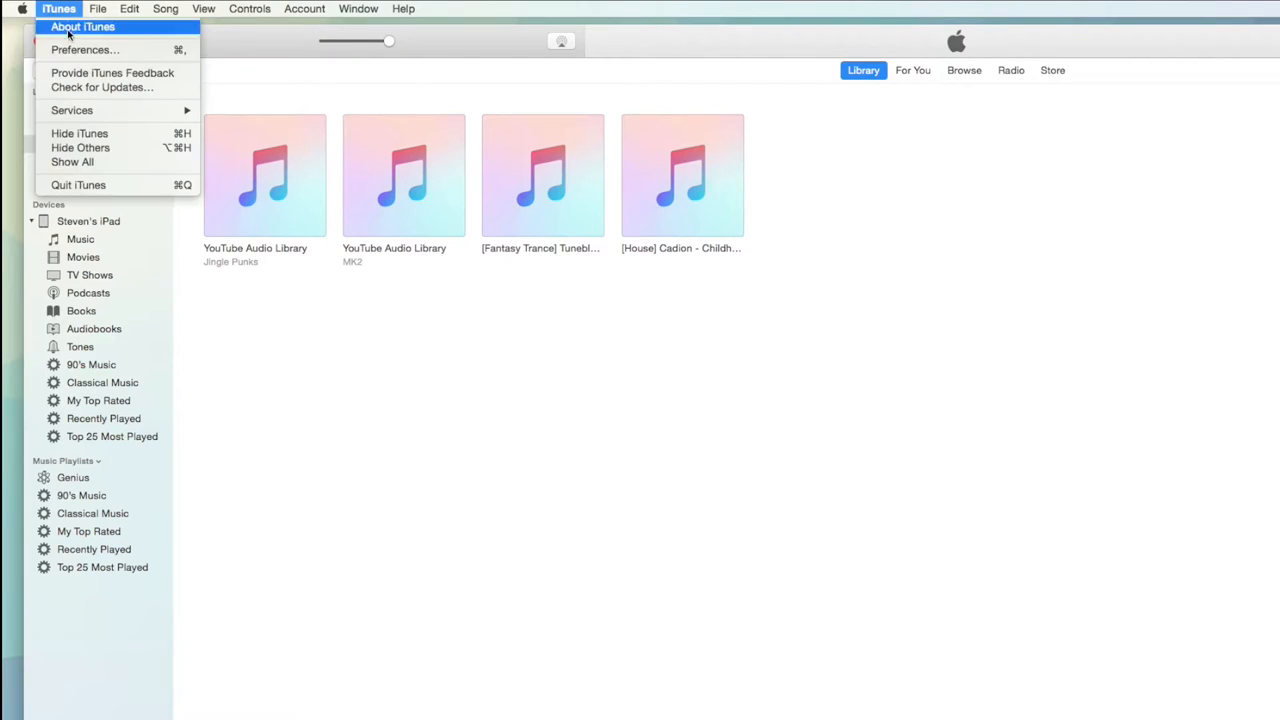
pyautogui.click(85, 49)
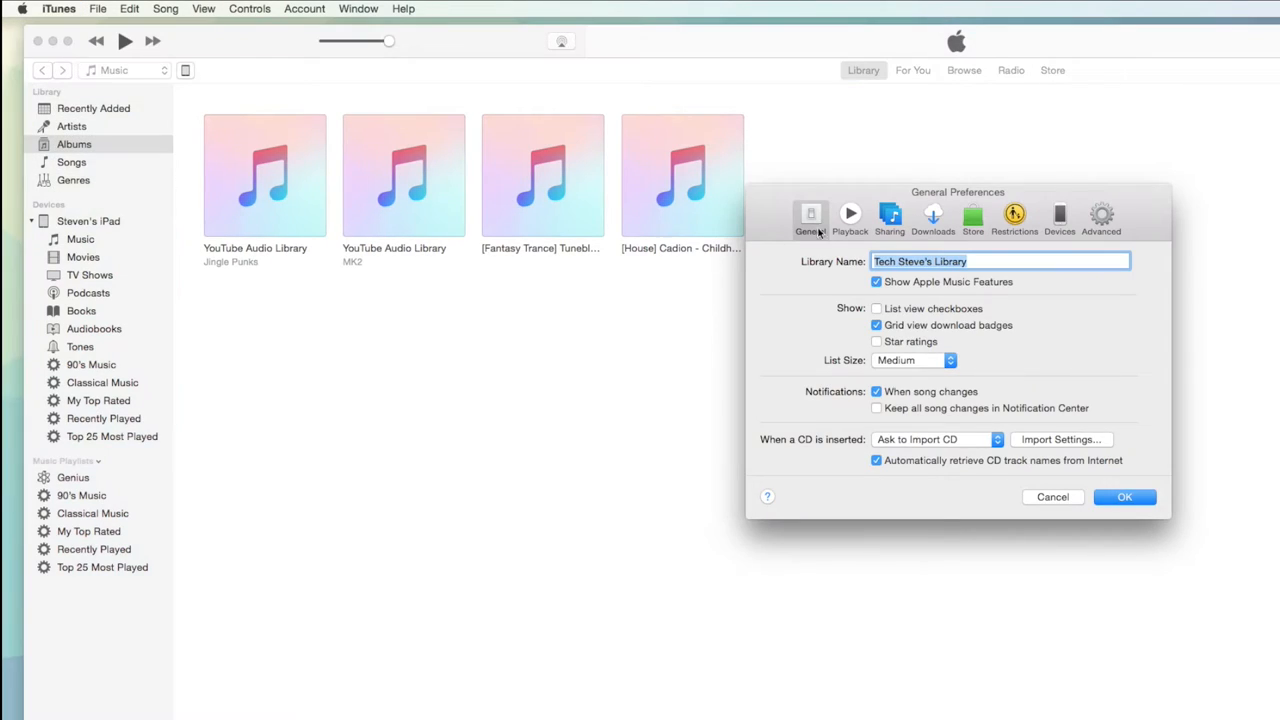
pyautogui.click(1100, 214)
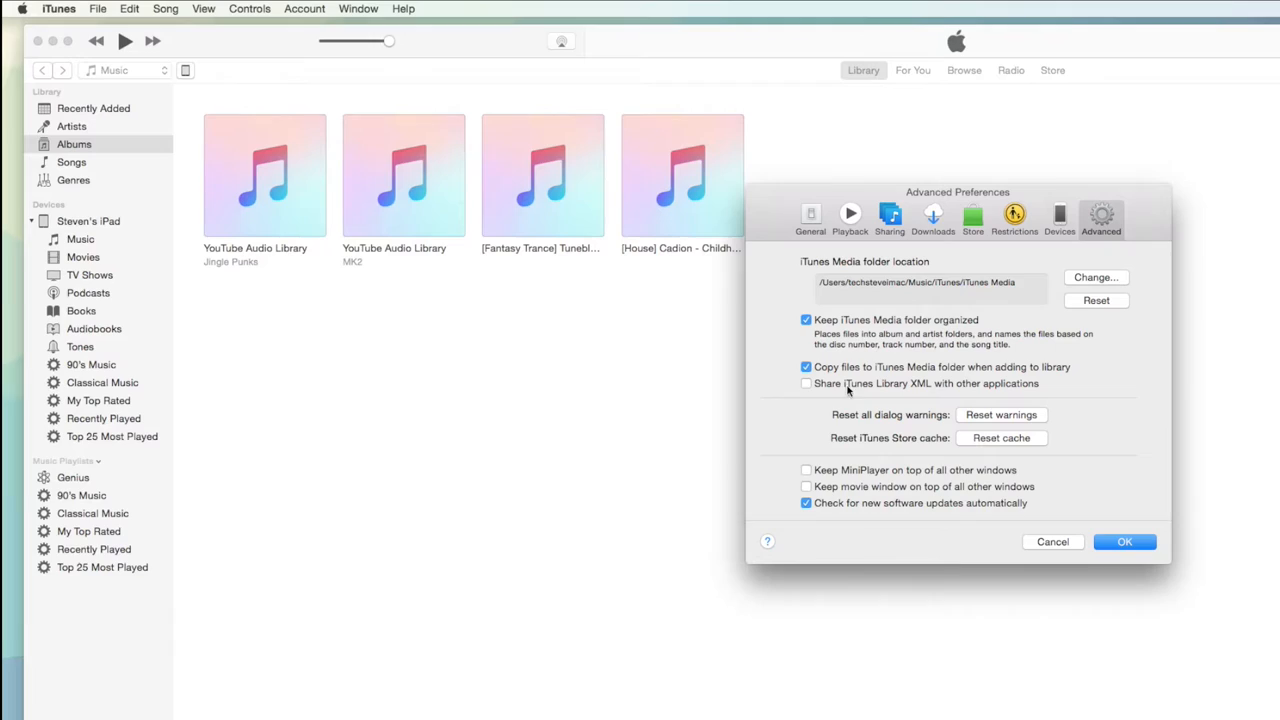
pyautogui.click(806, 383)
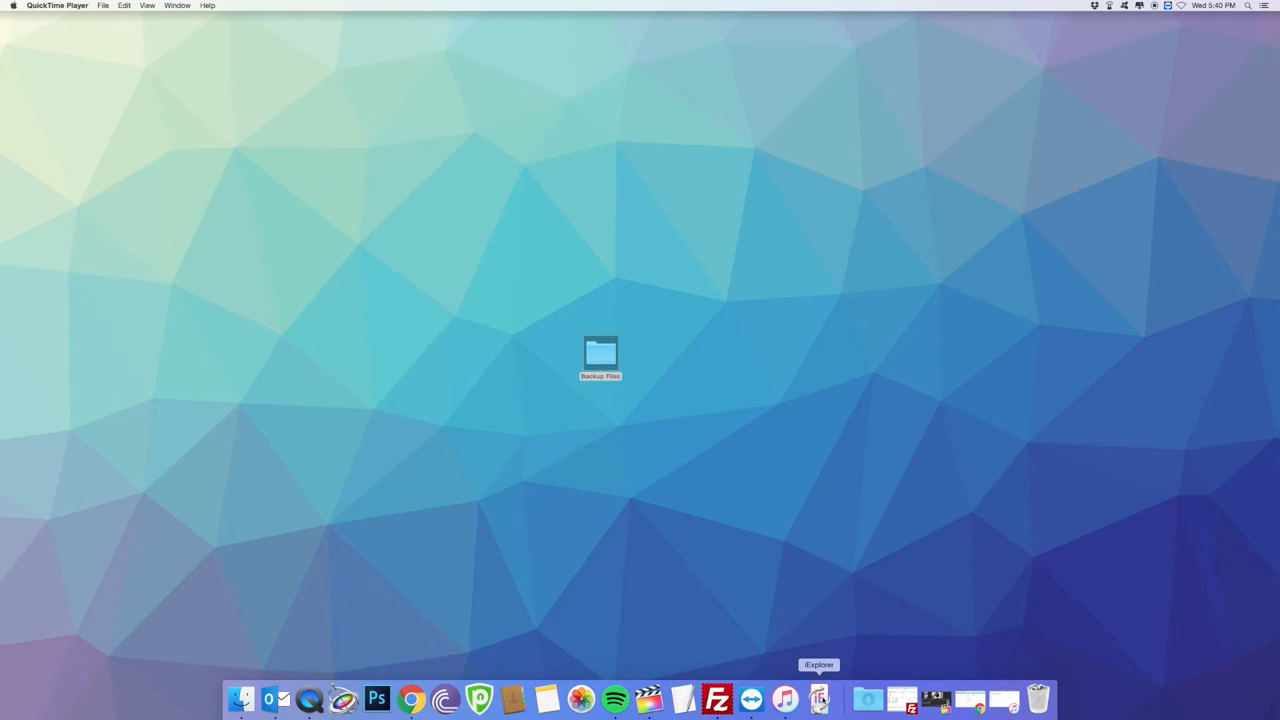
# - Bring iExplorer back up from the Dock
pyautogui.click(818, 698)
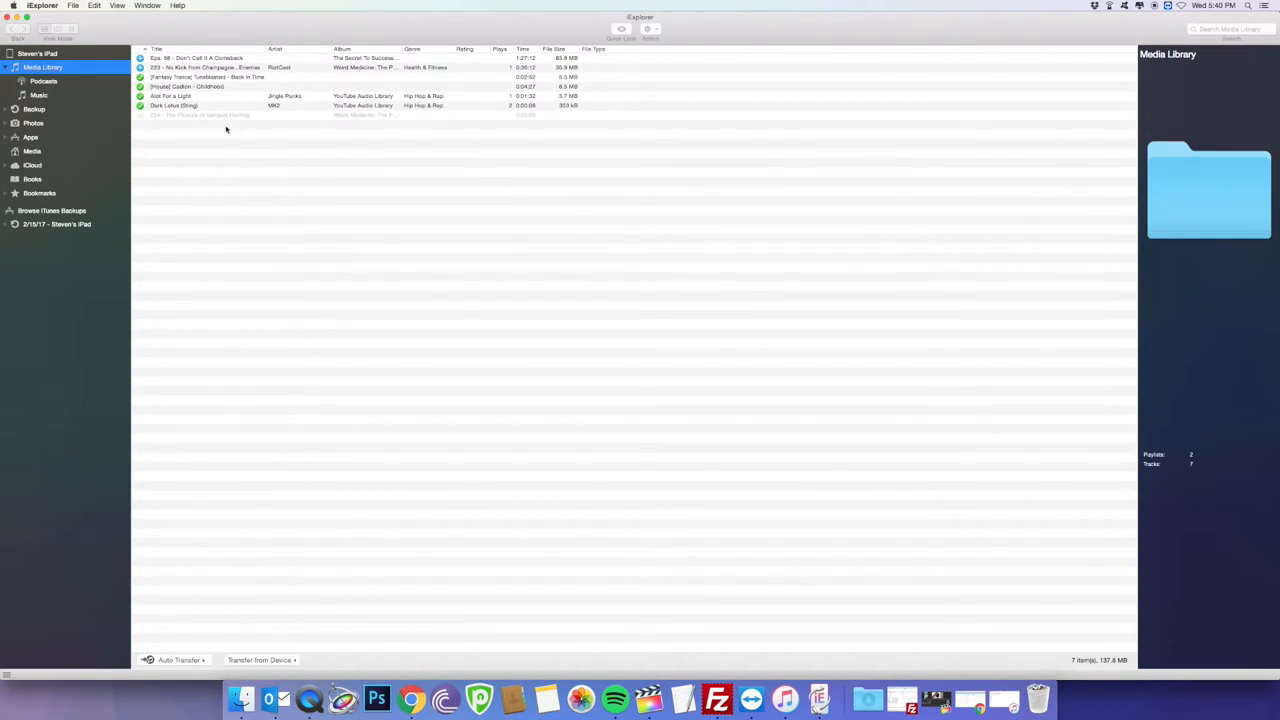
pyautogui.moveTo(348, 167)
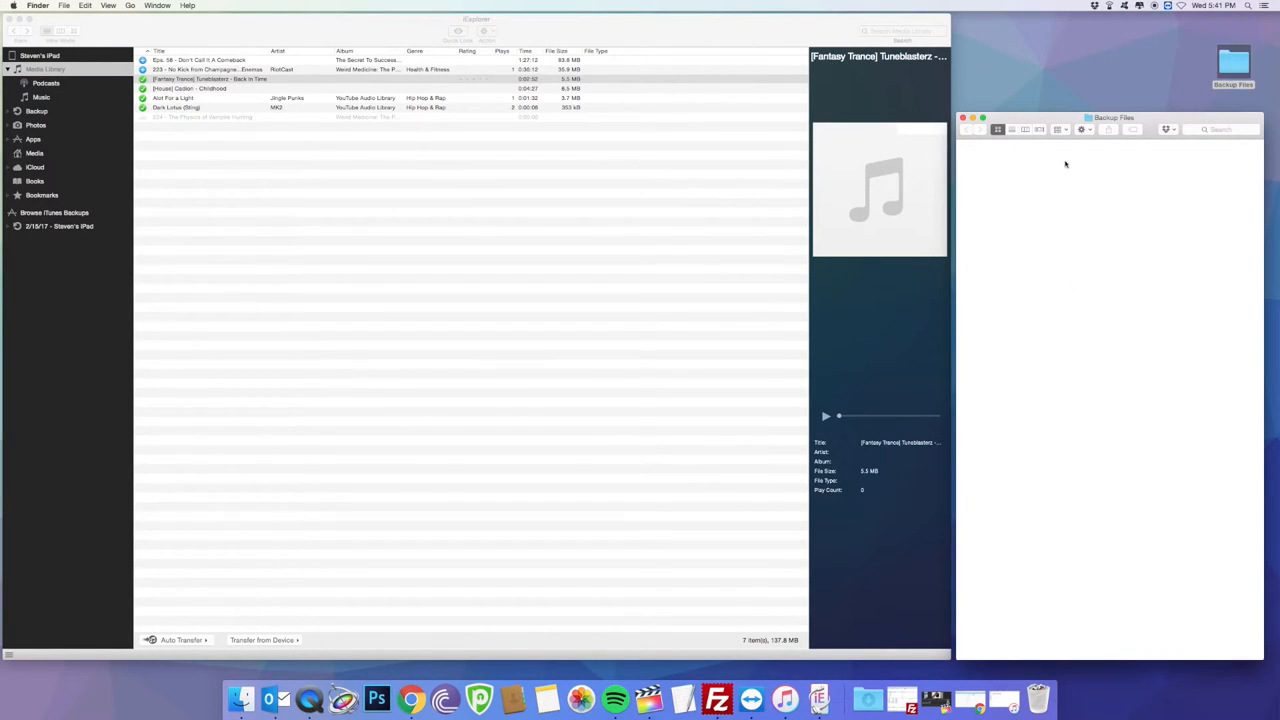
pyautogui.moveTo(1090, 291)
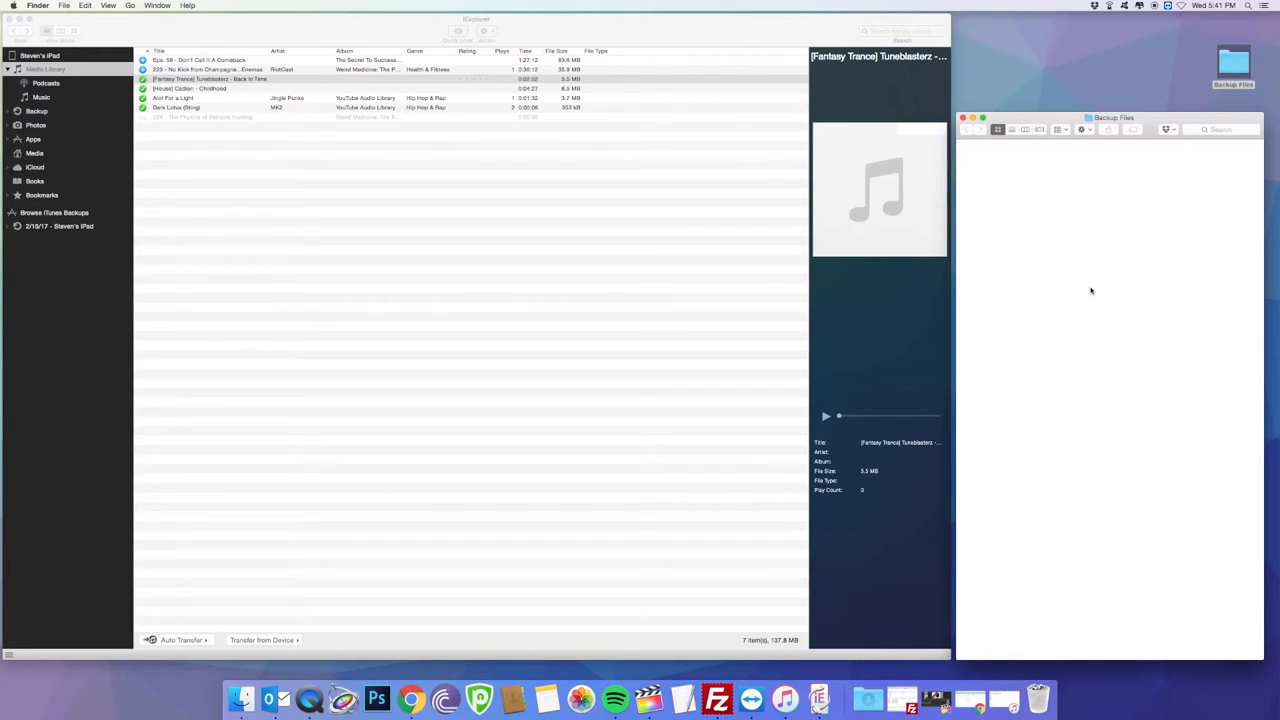
pyautogui.moveTo(204, 163)
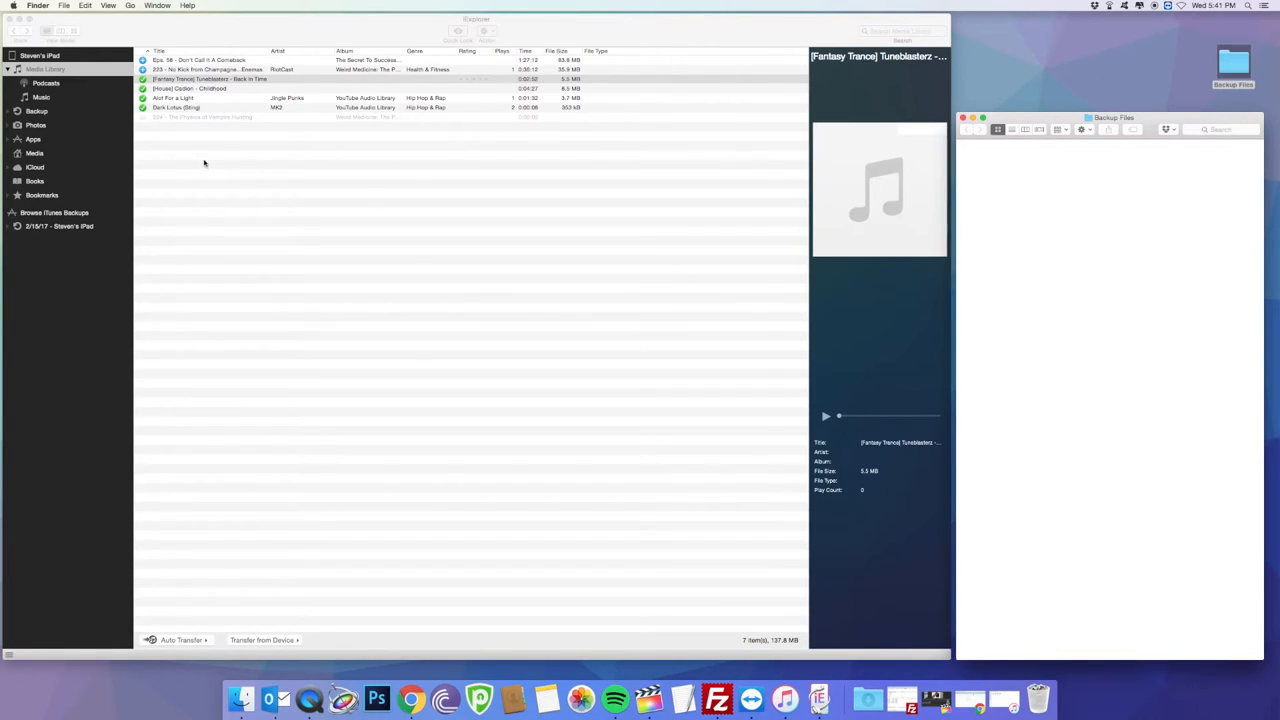
# - Select the four songs down to Dark Lotus (Sting) and show the Transfer from Device options
pyautogui.click(210, 79)
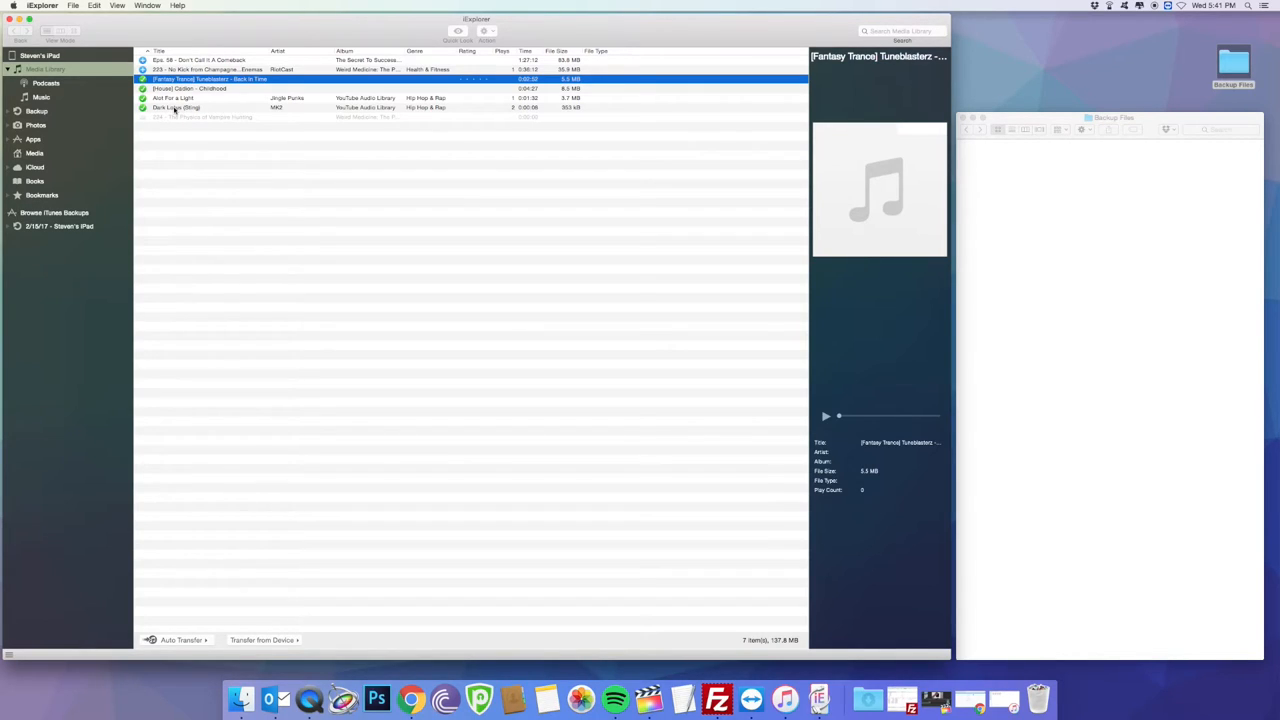
pyautogui.click(200, 107)
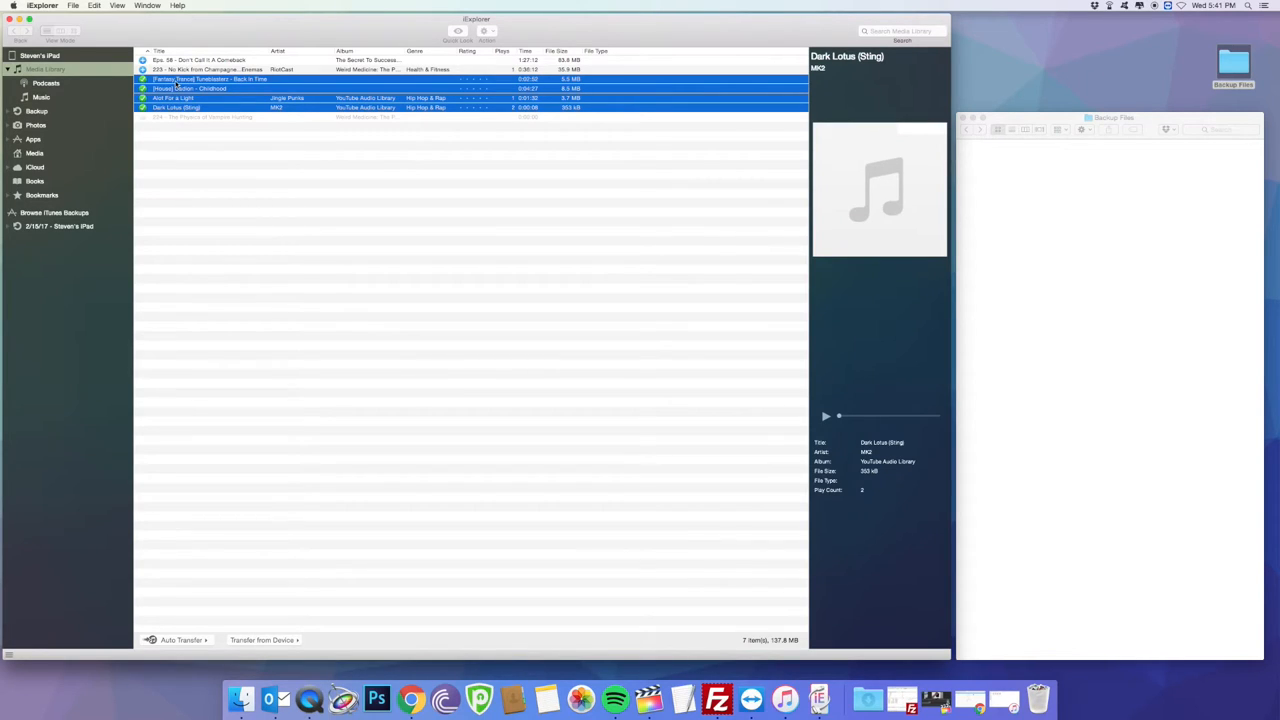
pyautogui.click(210, 79)
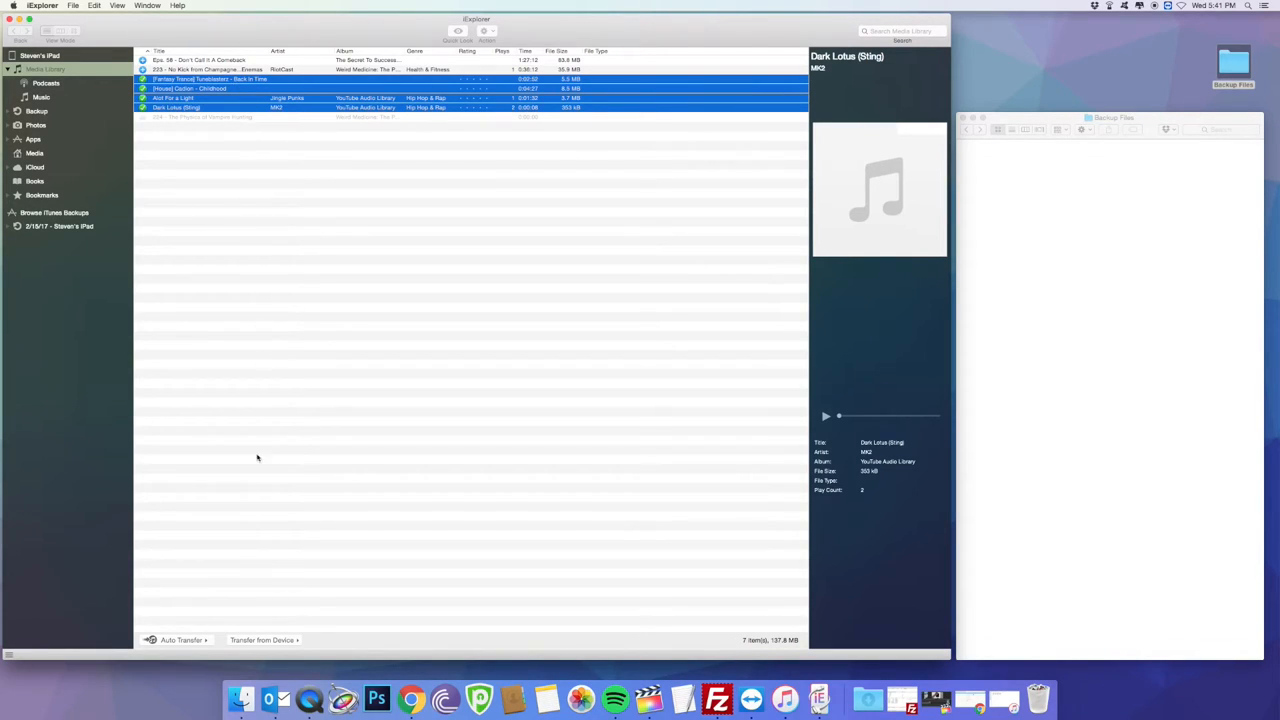
pyautogui.click(181, 640)
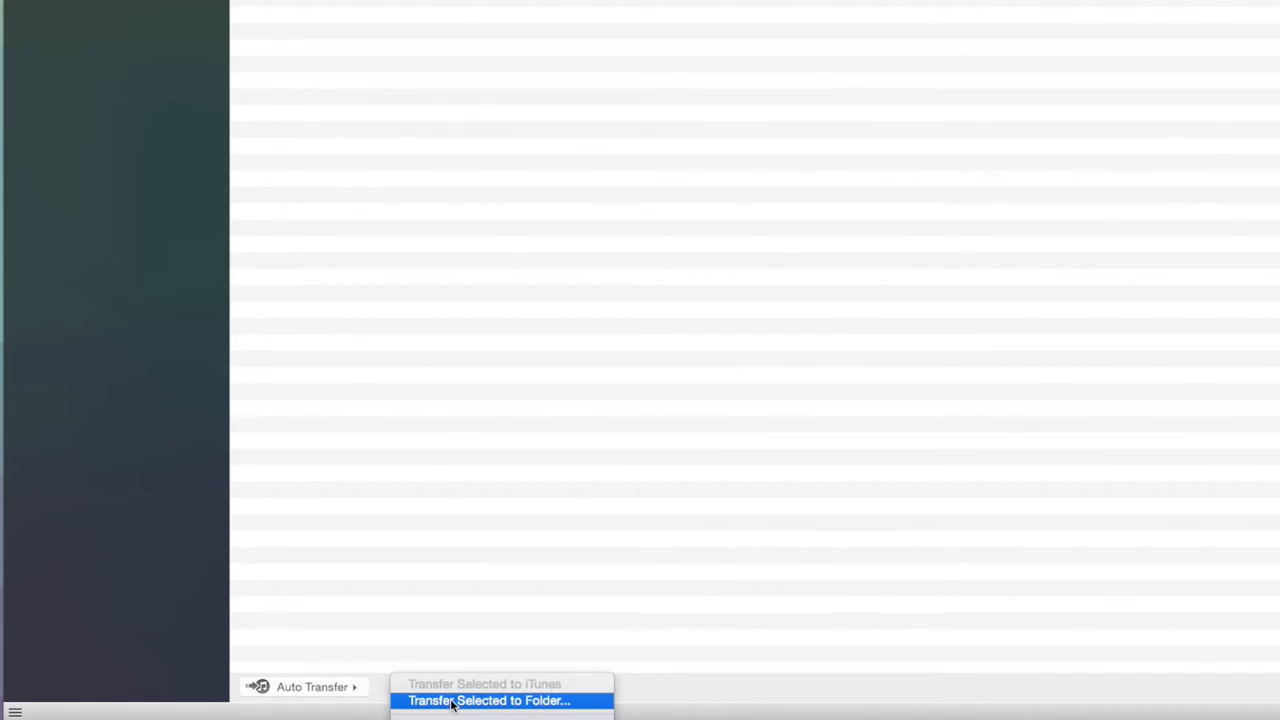
# - Transfer the four selected songs to the Desktop's Backup Files folder as MP3s
pyautogui.click(490, 700)
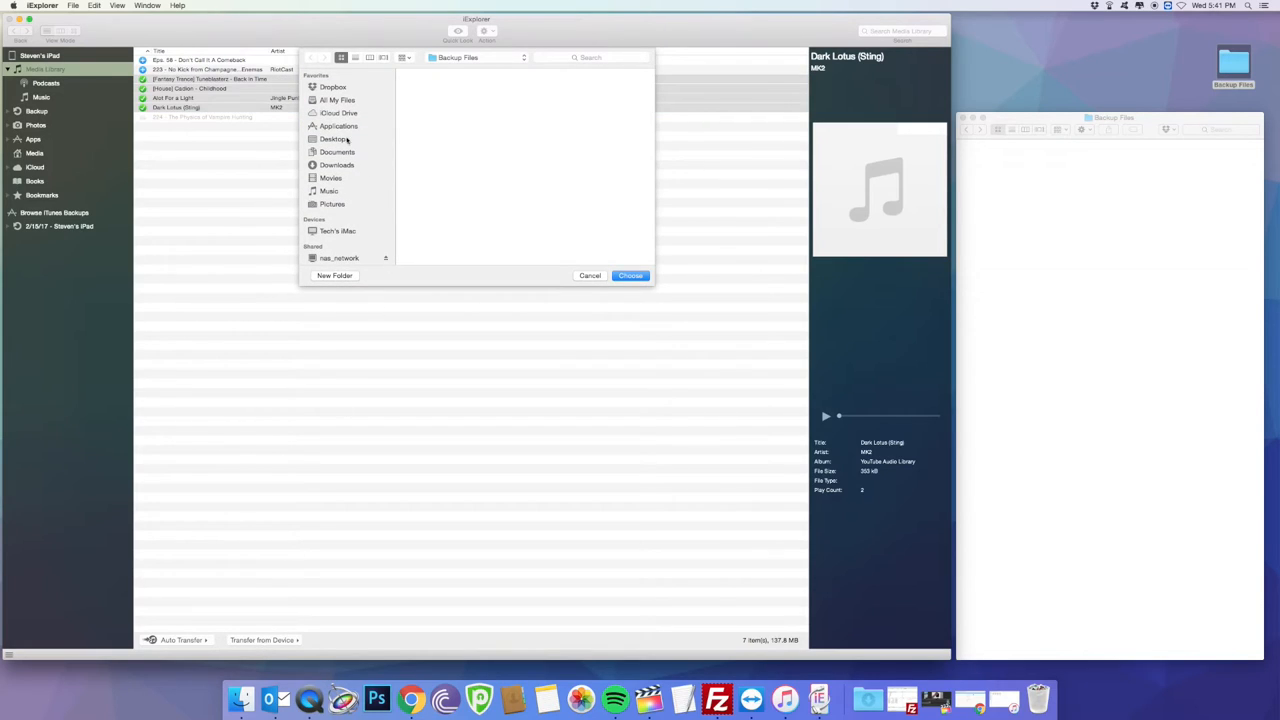
pyautogui.click(332, 139)
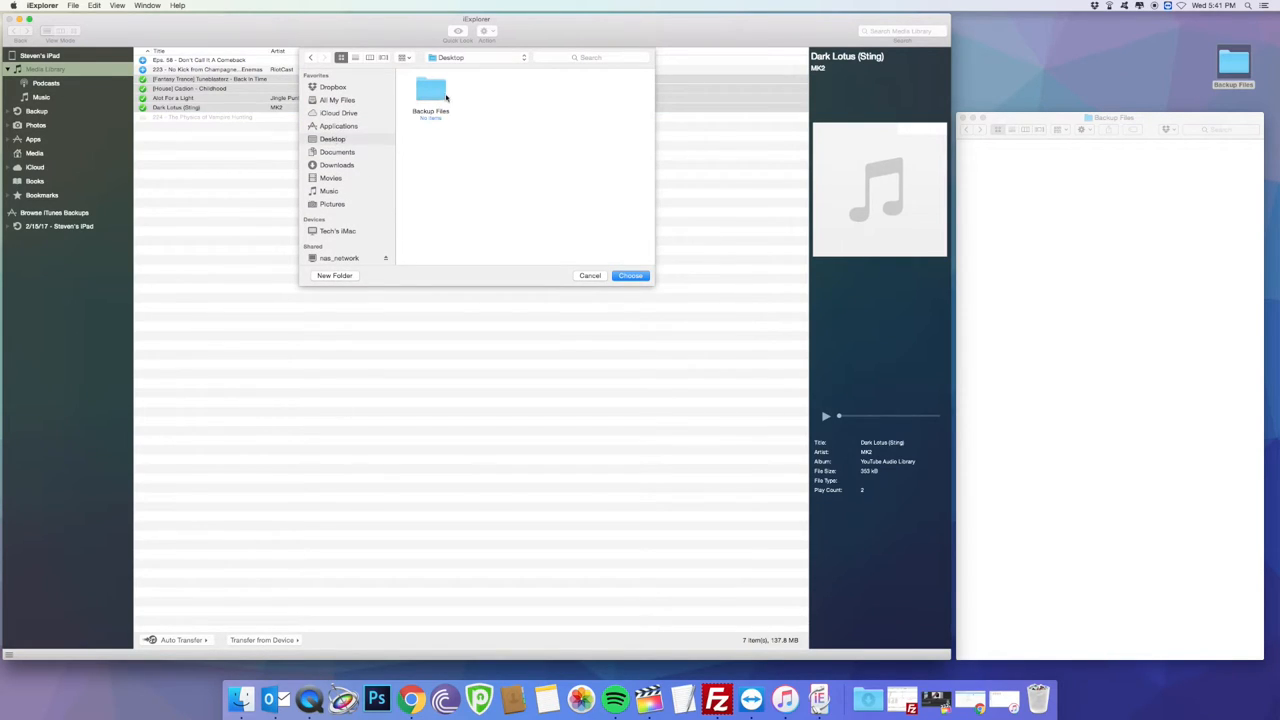
pyautogui.click(430, 90)
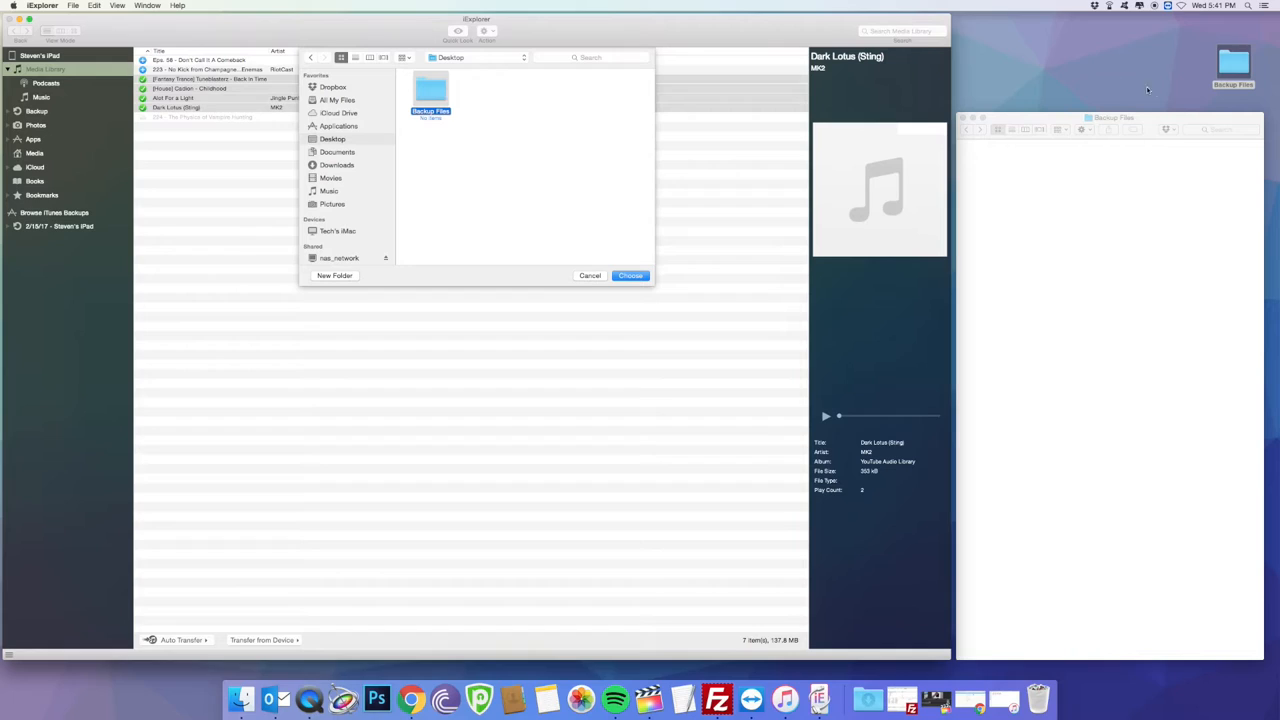
pyautogui.moveTo(672, 260)
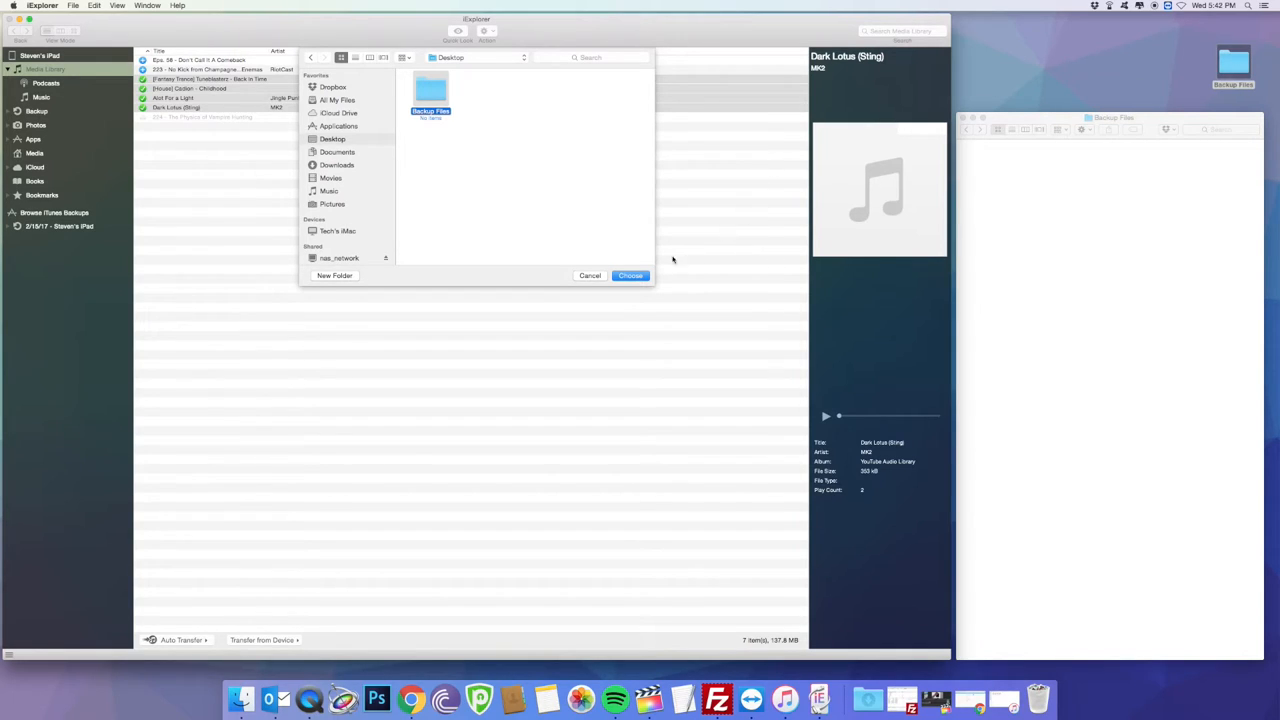
pyautogui.click(630, 275)
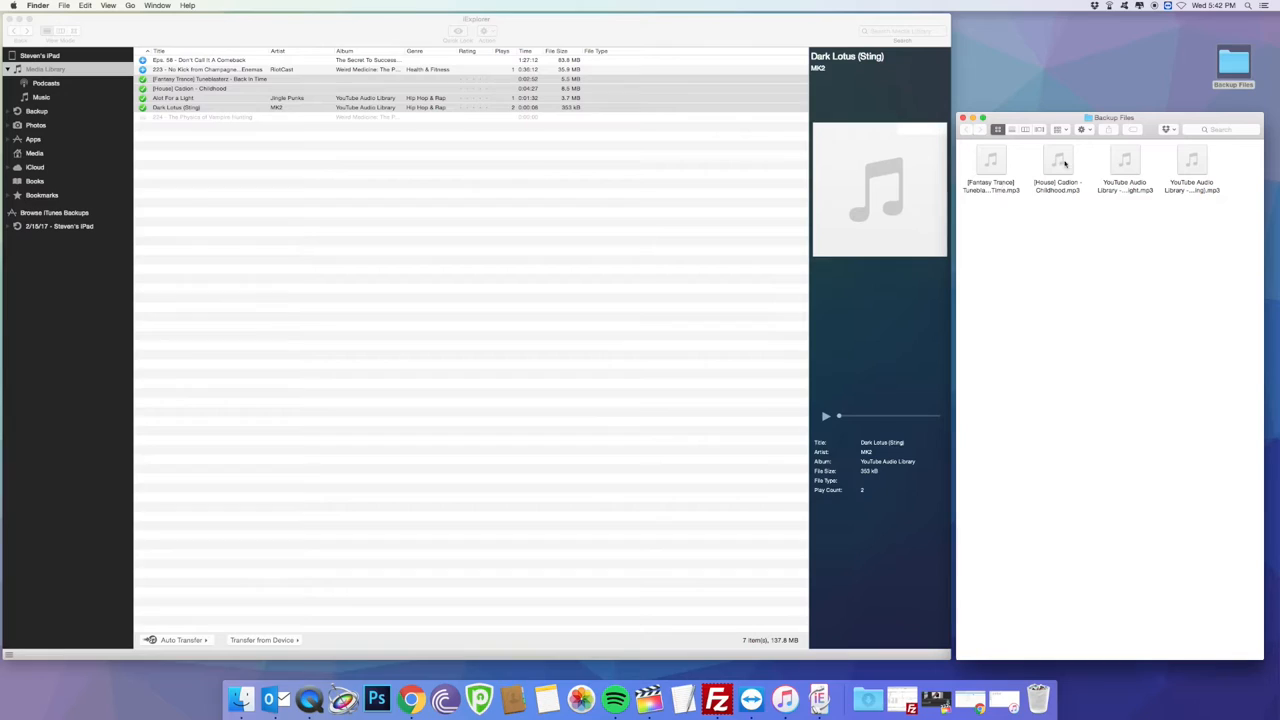
pyautogui.click(1058, 159)
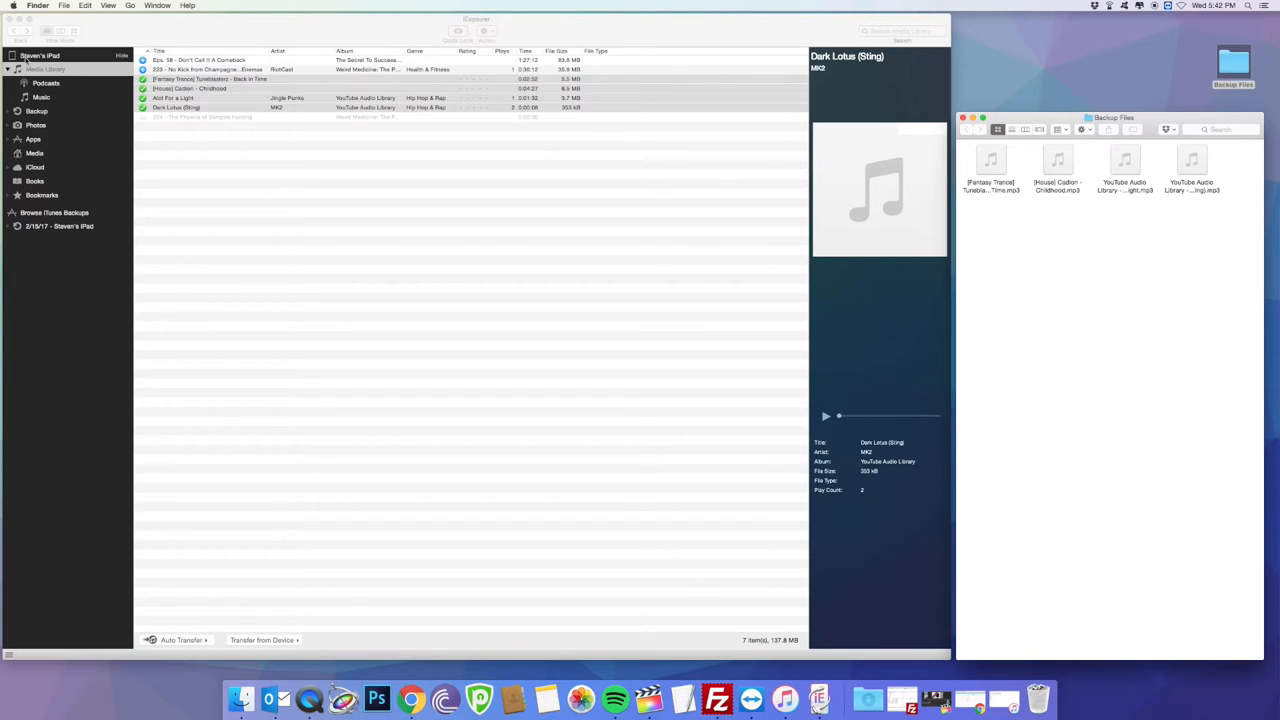
# - Open Photos, expand the Photos folder in the tree and select Camera Roll
pyautogui.click(40, 55)
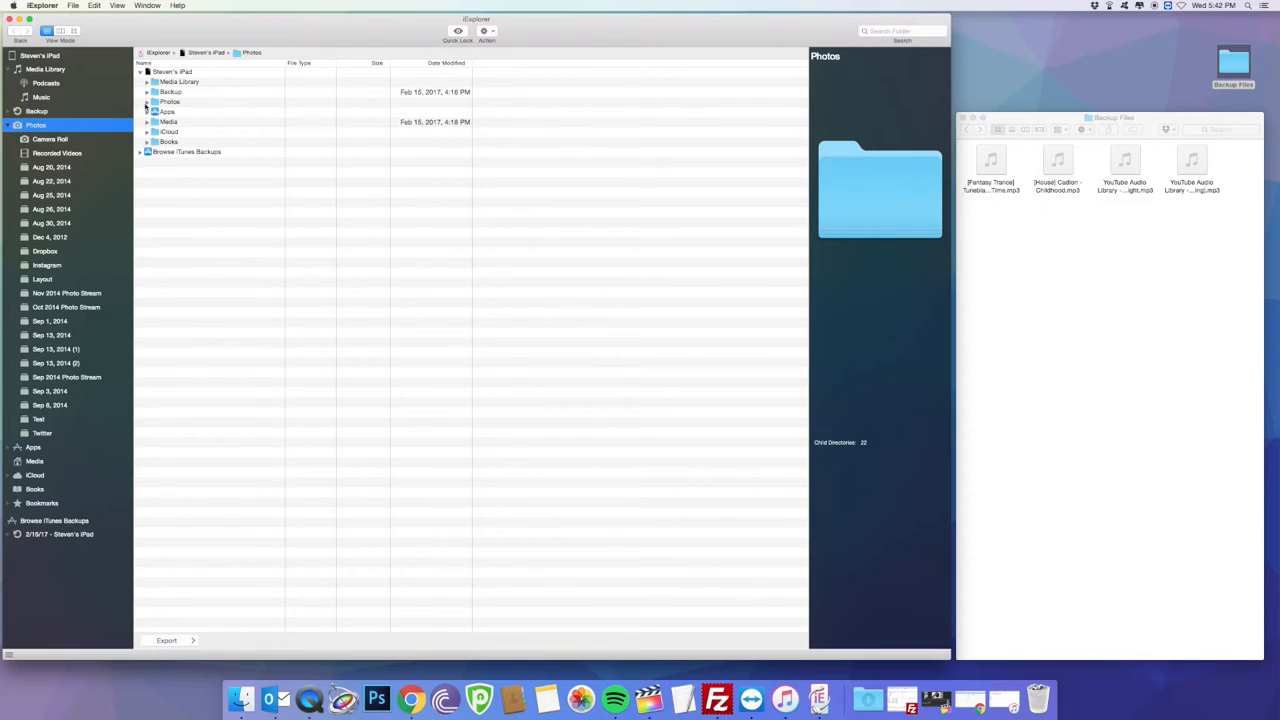
pyautogui.click(147, 101)
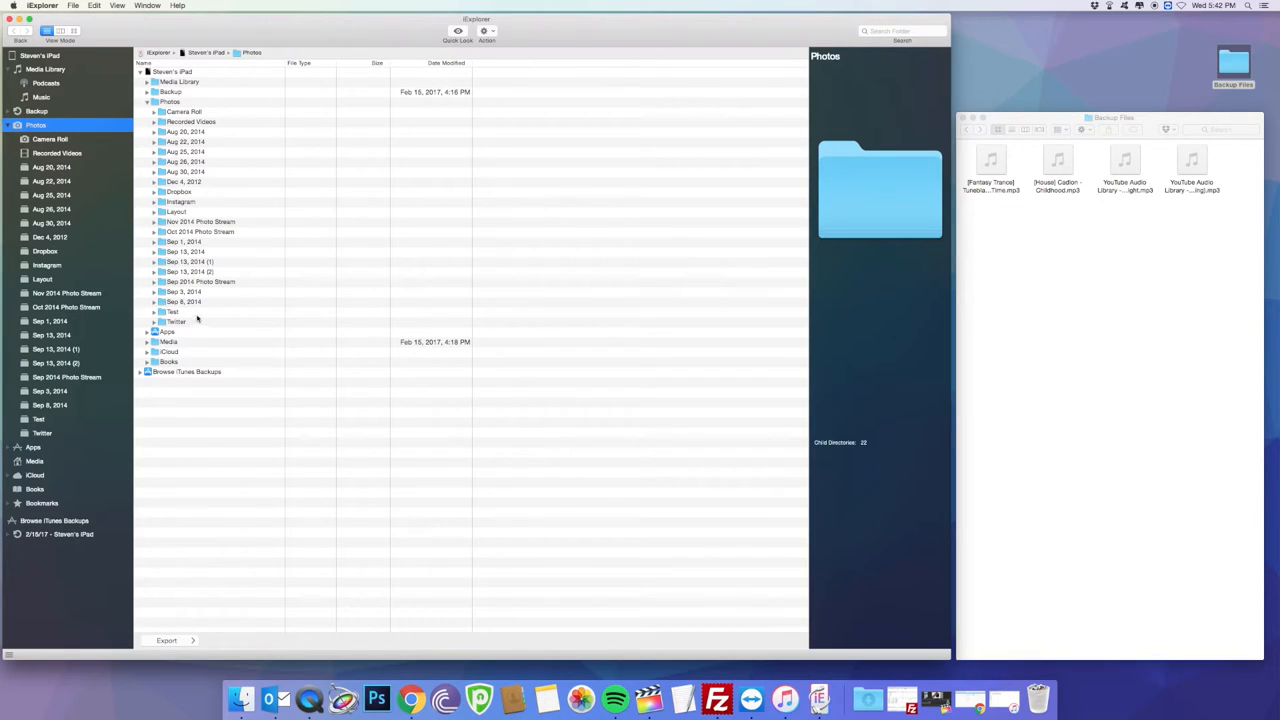
pyautogui.click(183, 111)
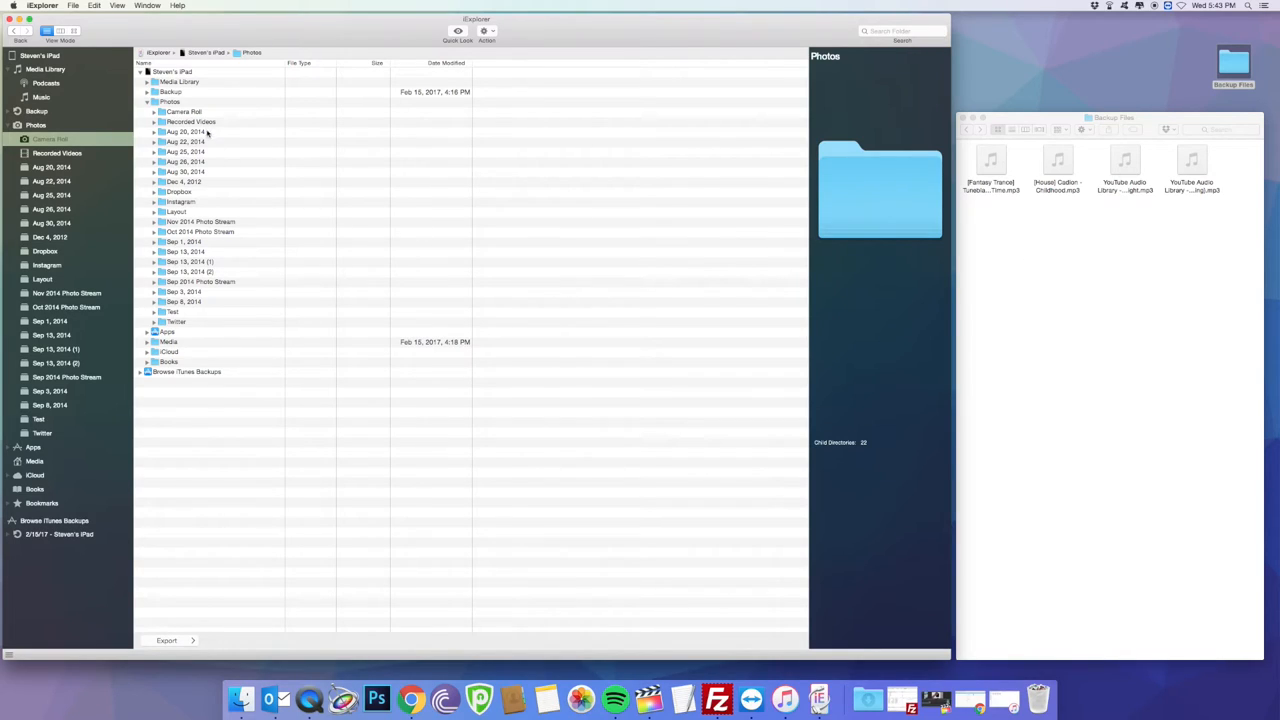
# - Export the selected Camera Roll images to the Backup Files folder on the Desktop
pyautogui.click(183, 111)
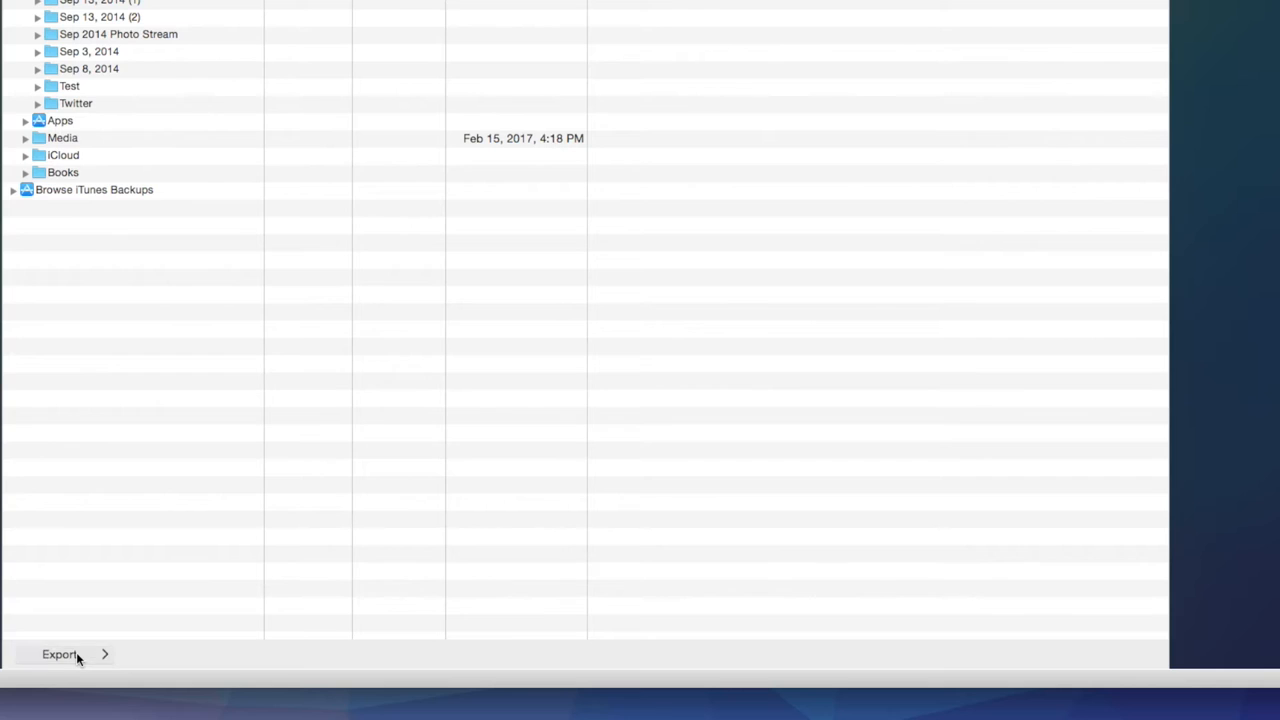
pyautogui.click(59, 654)
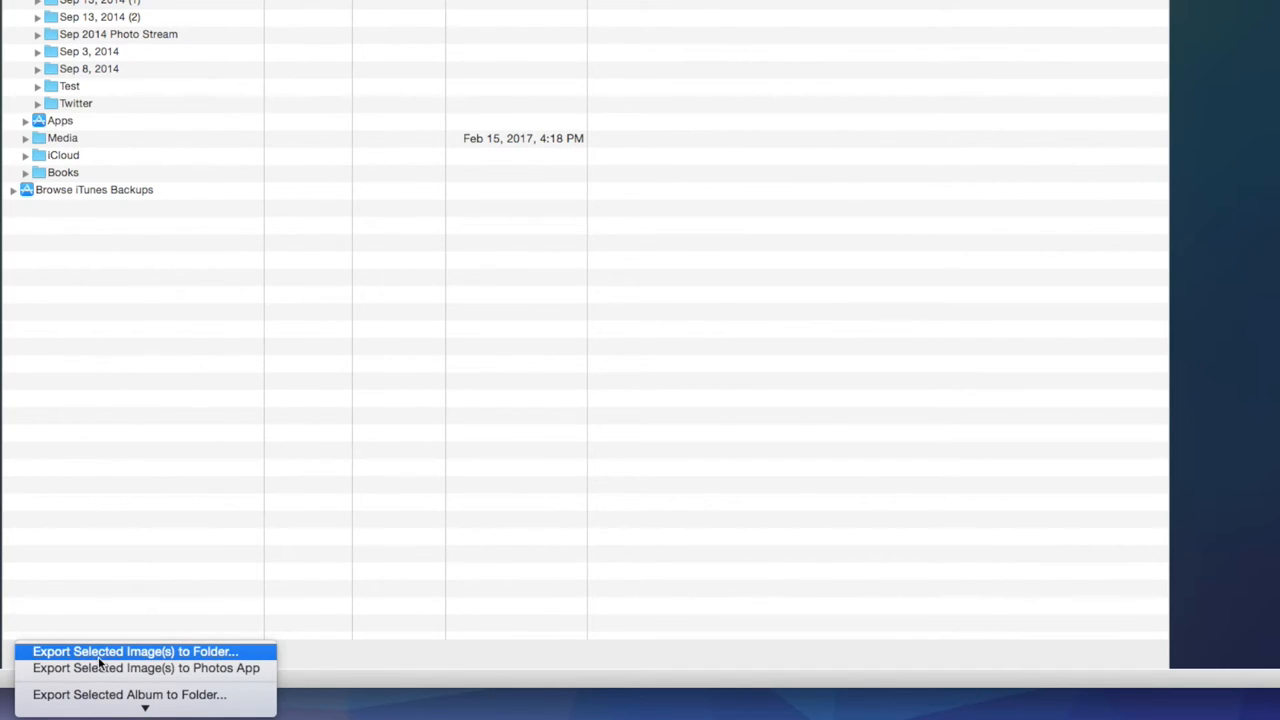
pyautogui.moveTo(110, 694)
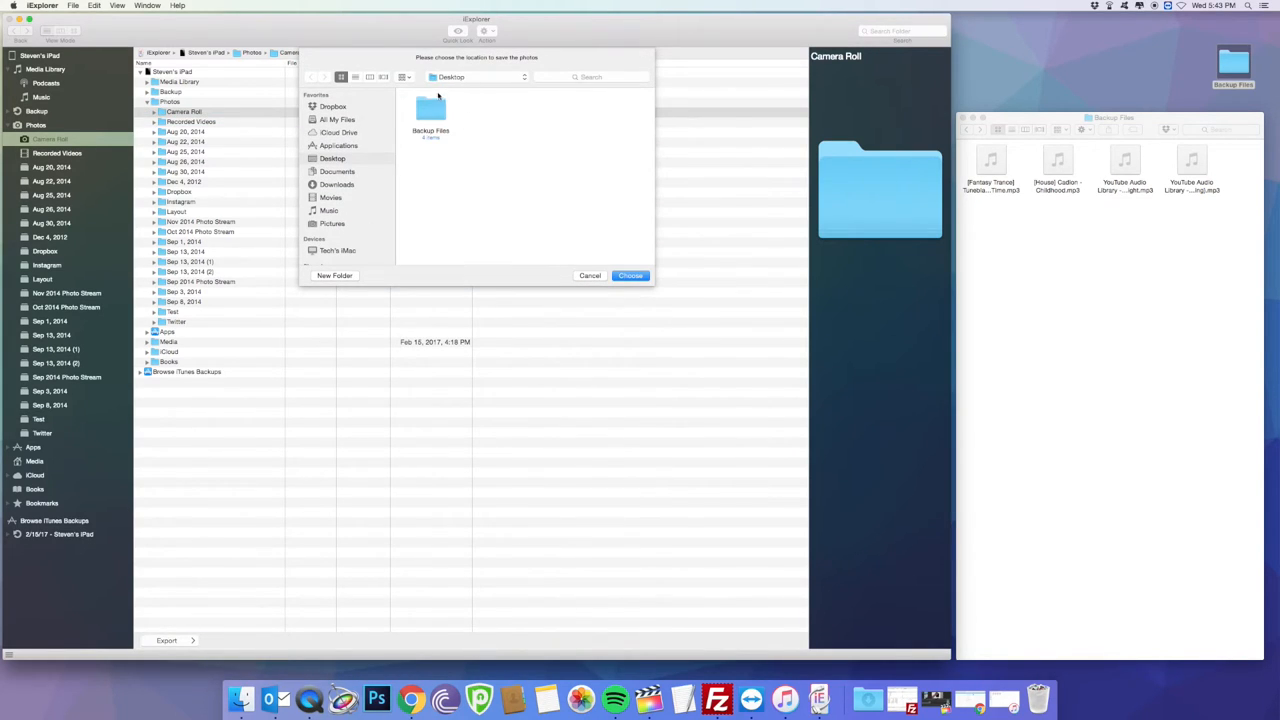
pyautogui.click(430, 110)
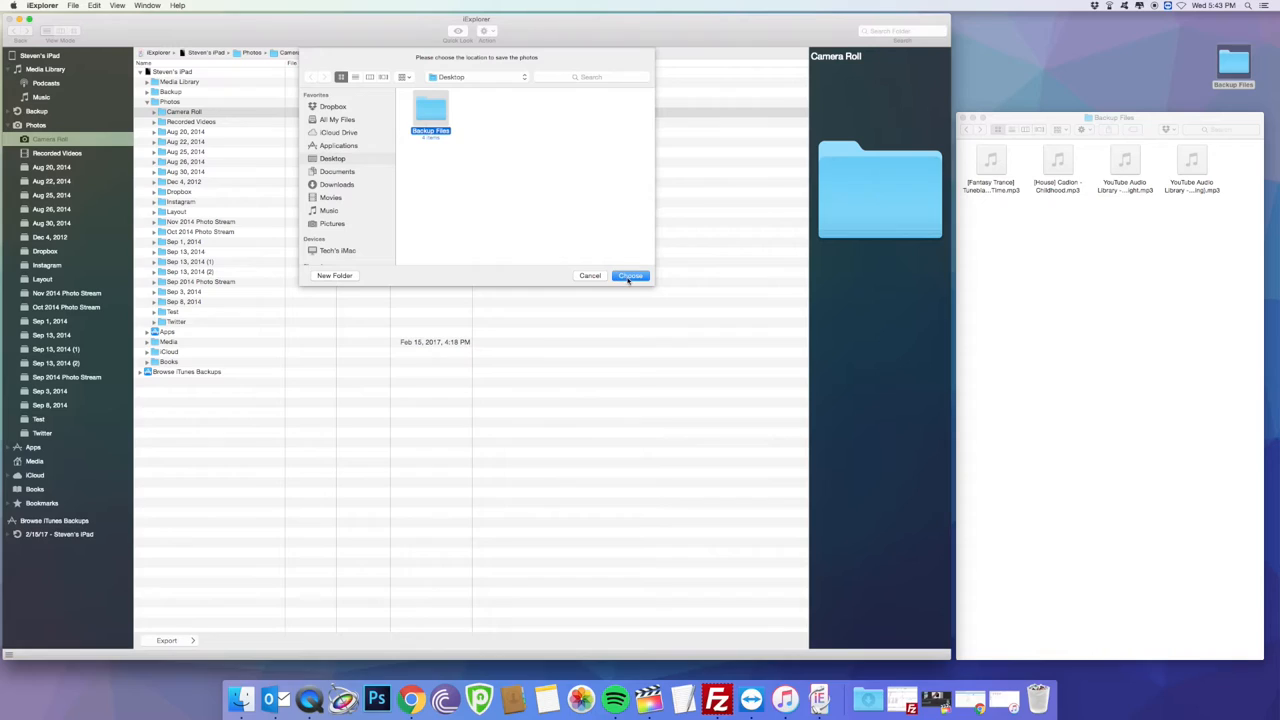
pyautogui.click(630, 275)
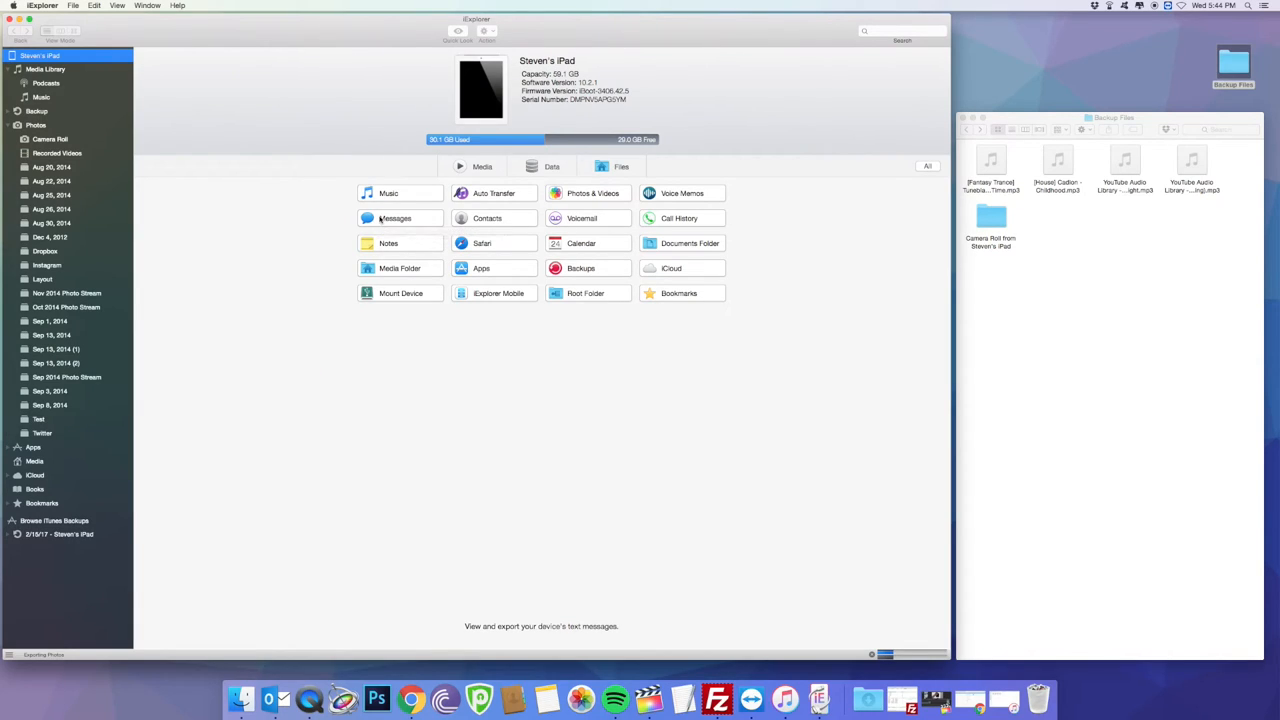
pyautogui.moveTo(395, 218)
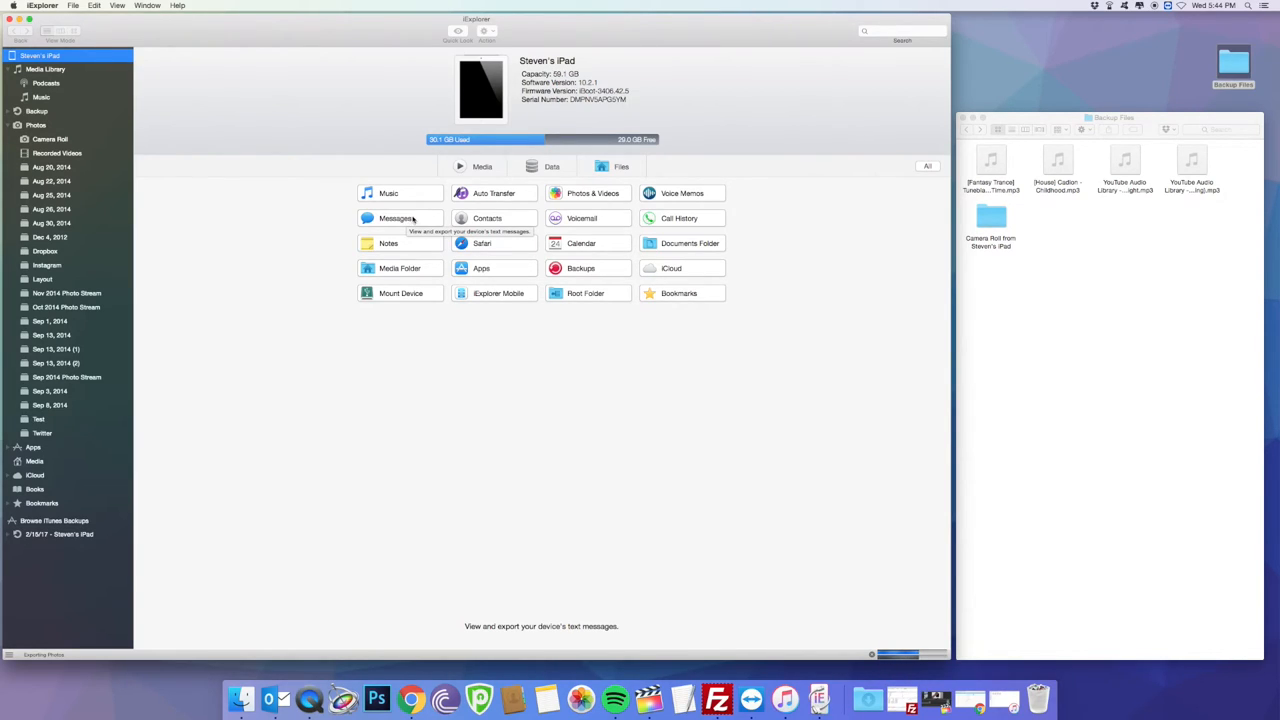
pyautogui.moveTo(398, 218)
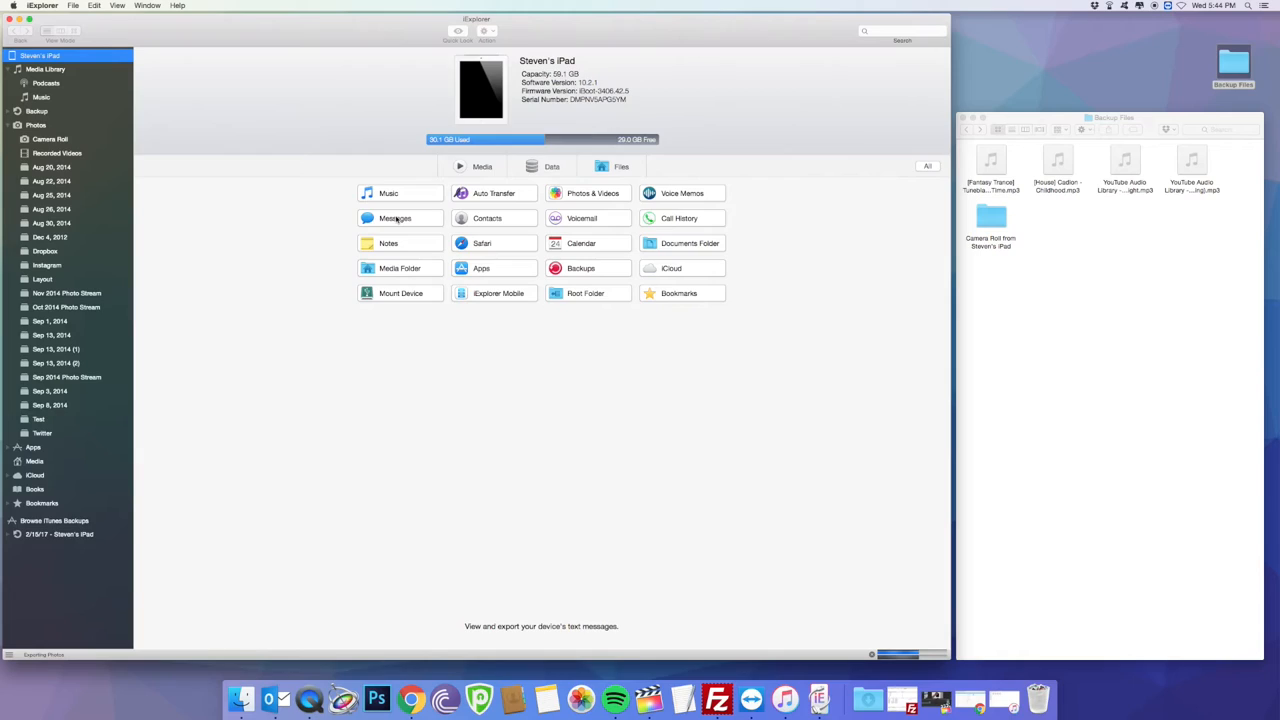
# - Export the 47543 Messages conversation as plain text and save it in Backup Files
pyautogui.click(395, 218)
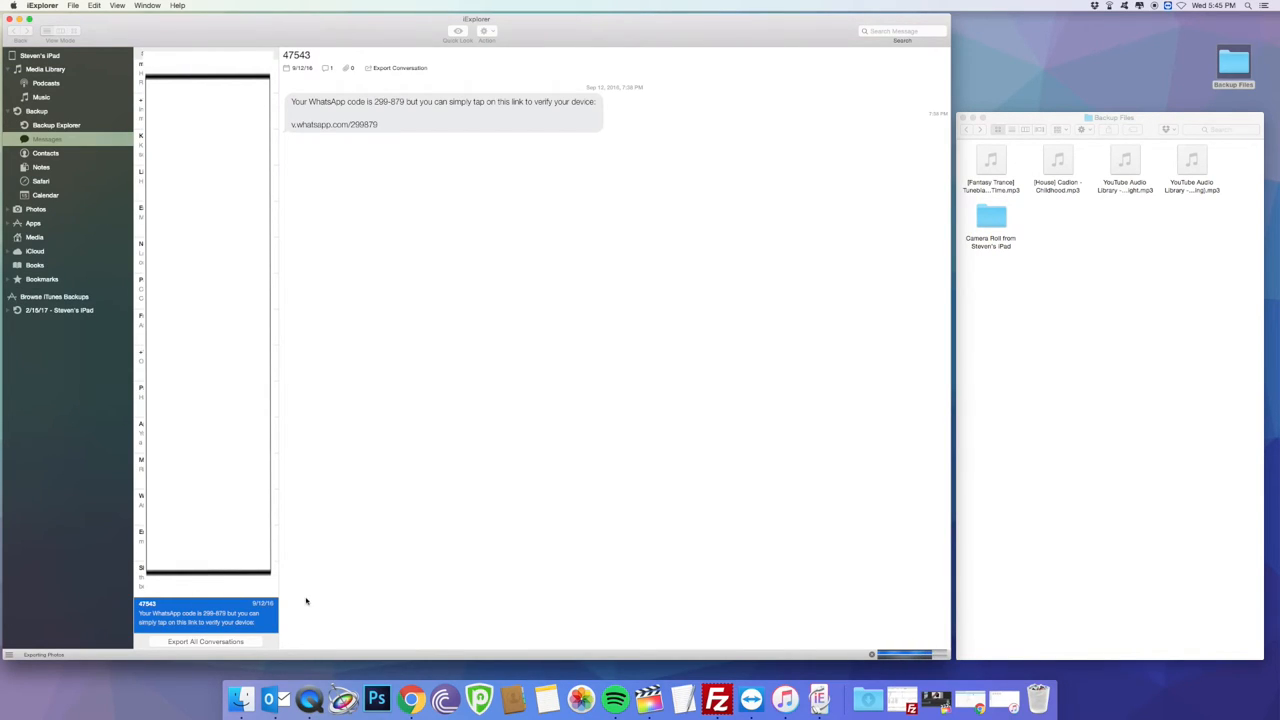
pyautogui.moveTo(397, 110)
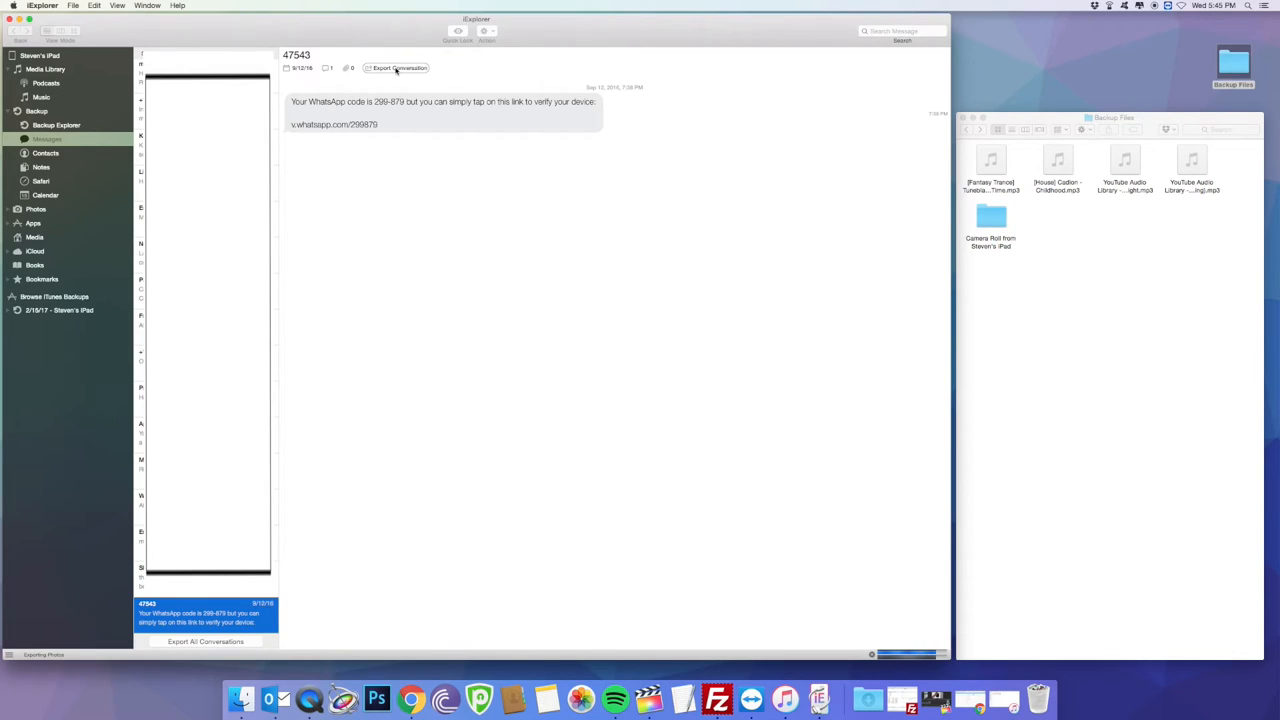
pyautogui.click(399, 67)
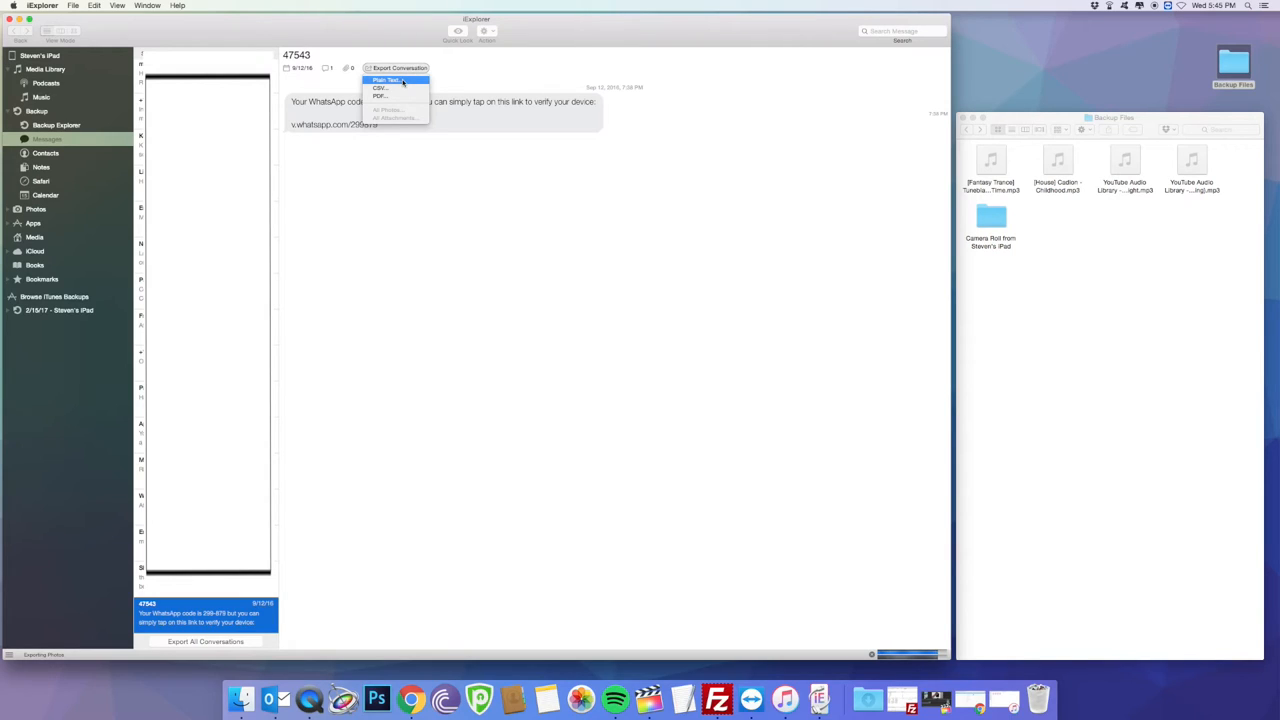
pyautogui.click(386, 80)
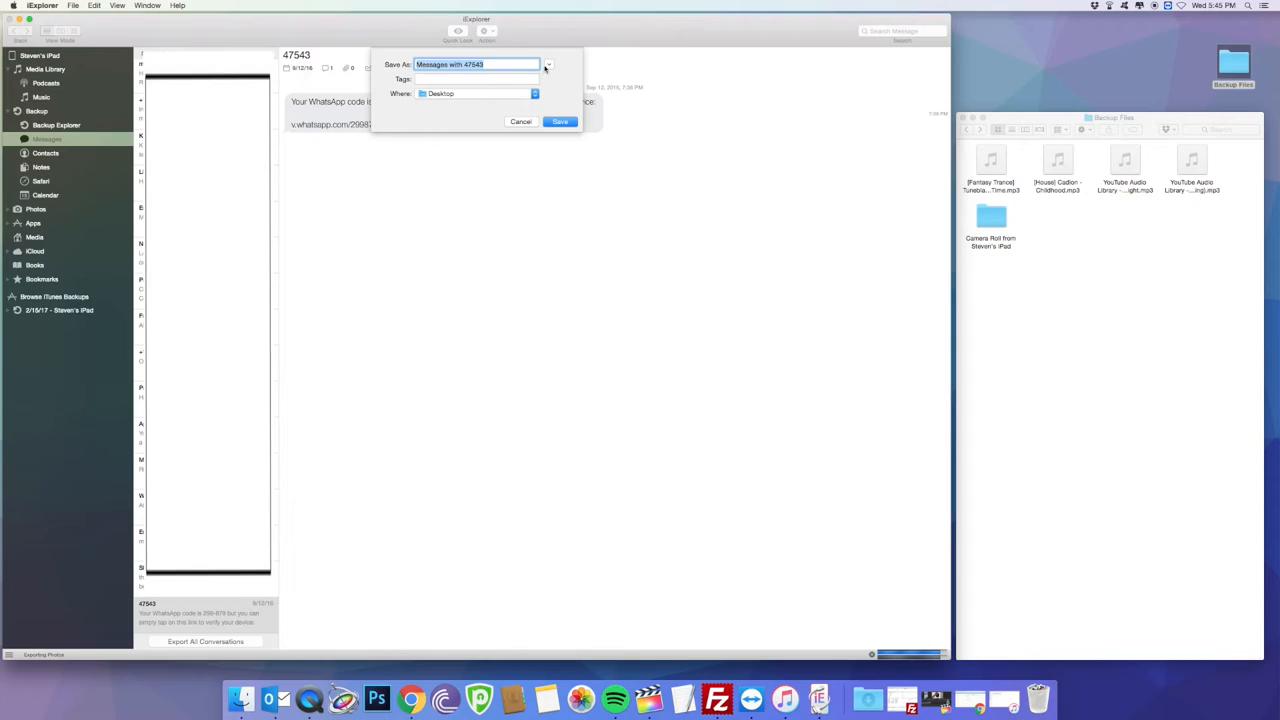
pyautogui.click(548, 64)
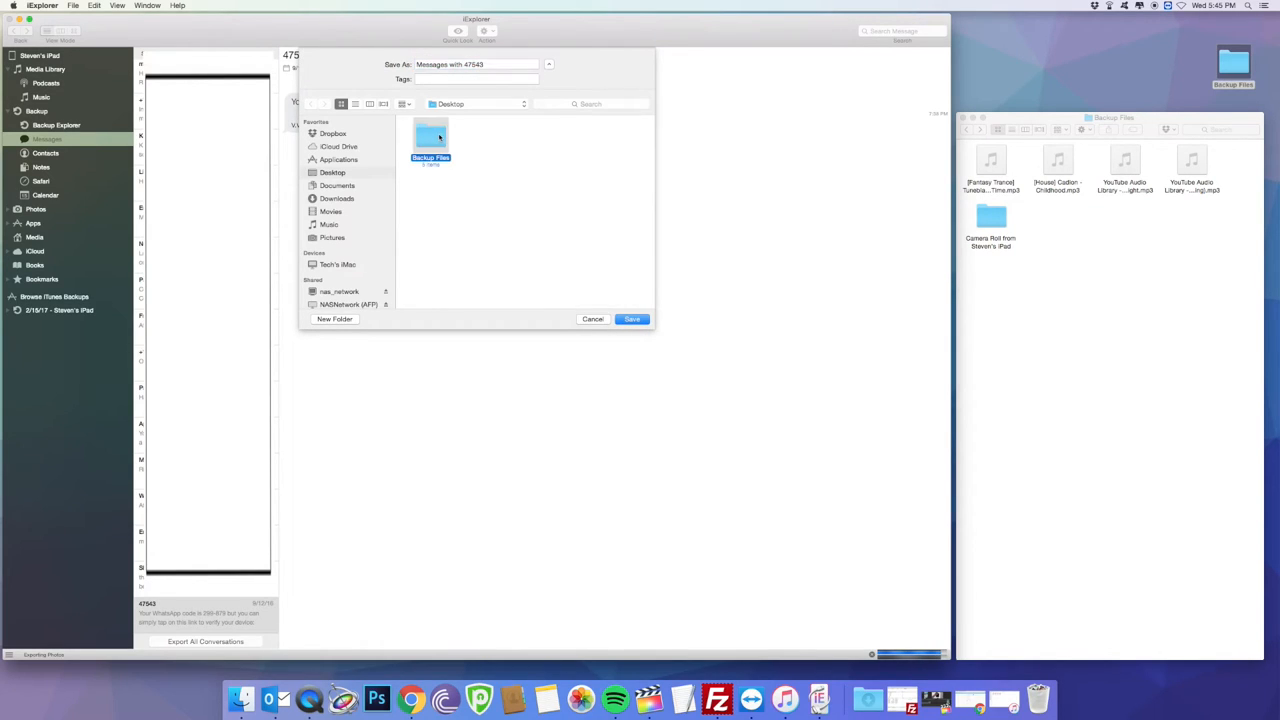
pyautogui.doubleClick(430, 140)
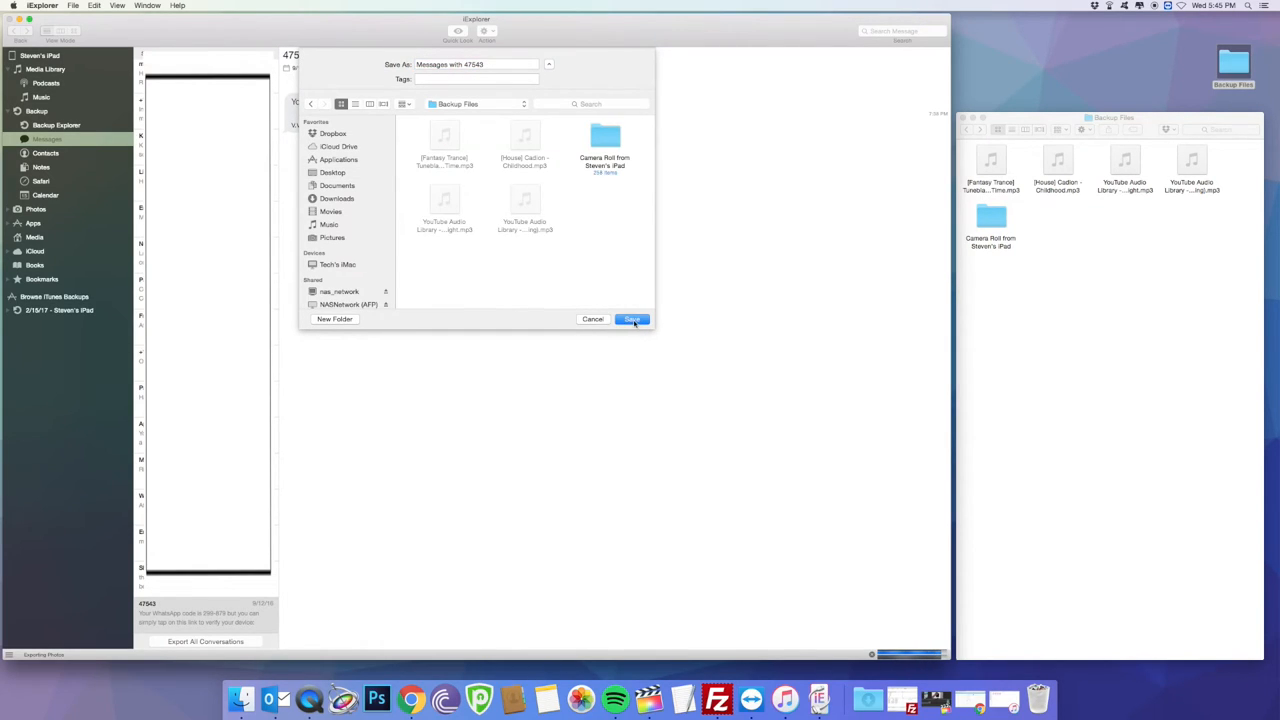
pyautogui.click(632, 319)
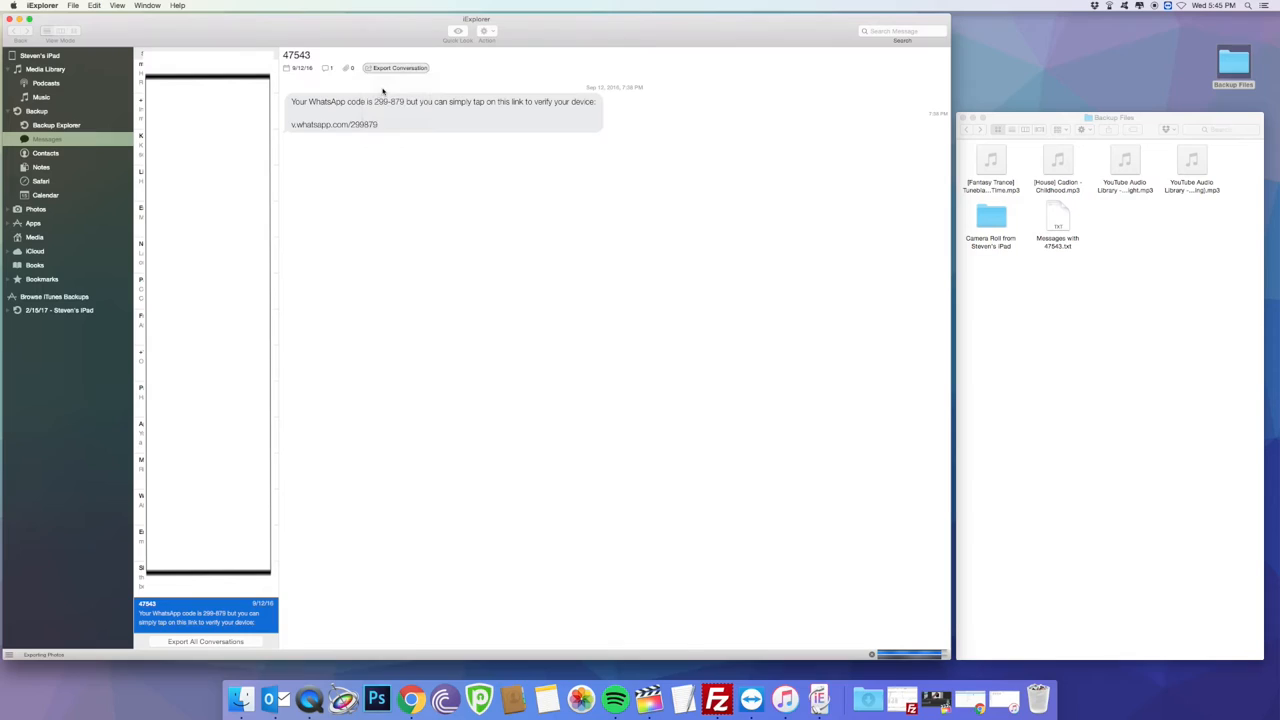
# - Export the 47543 conversation as CSV, then as PDF, both saved into Backup Files
pyautogui.click(399, 68)
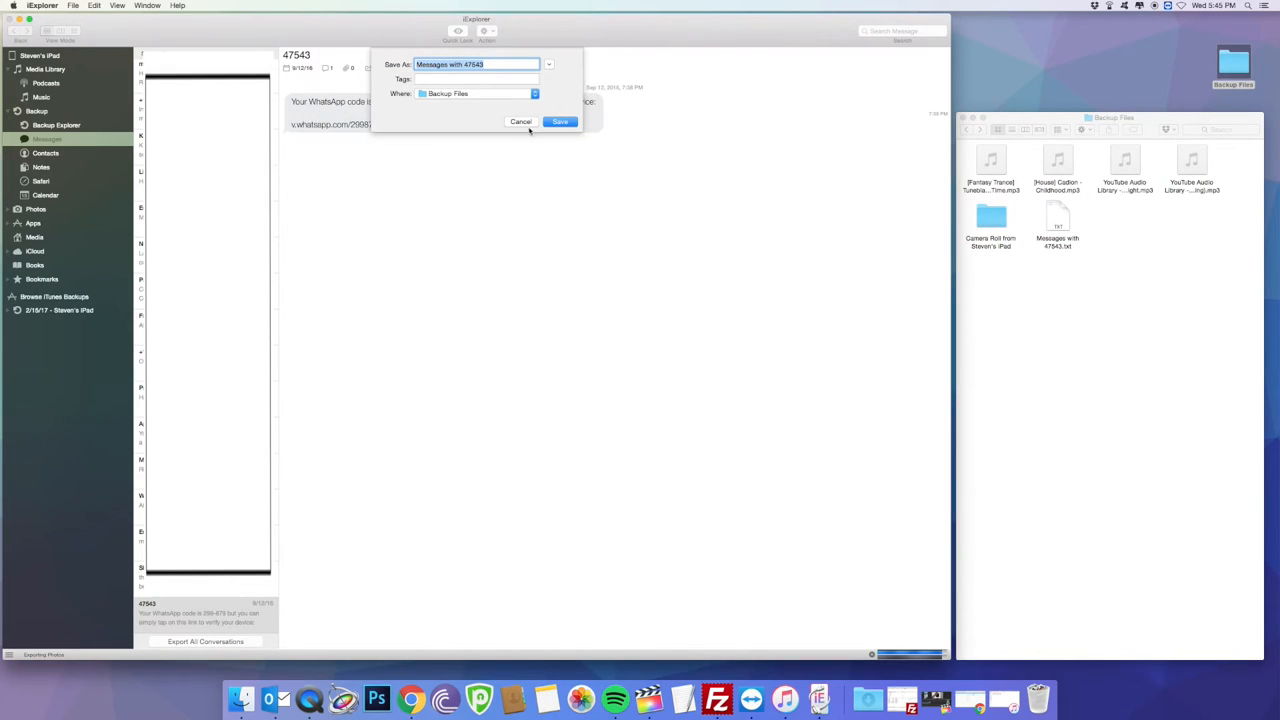
pyautogui.click(559, 121)
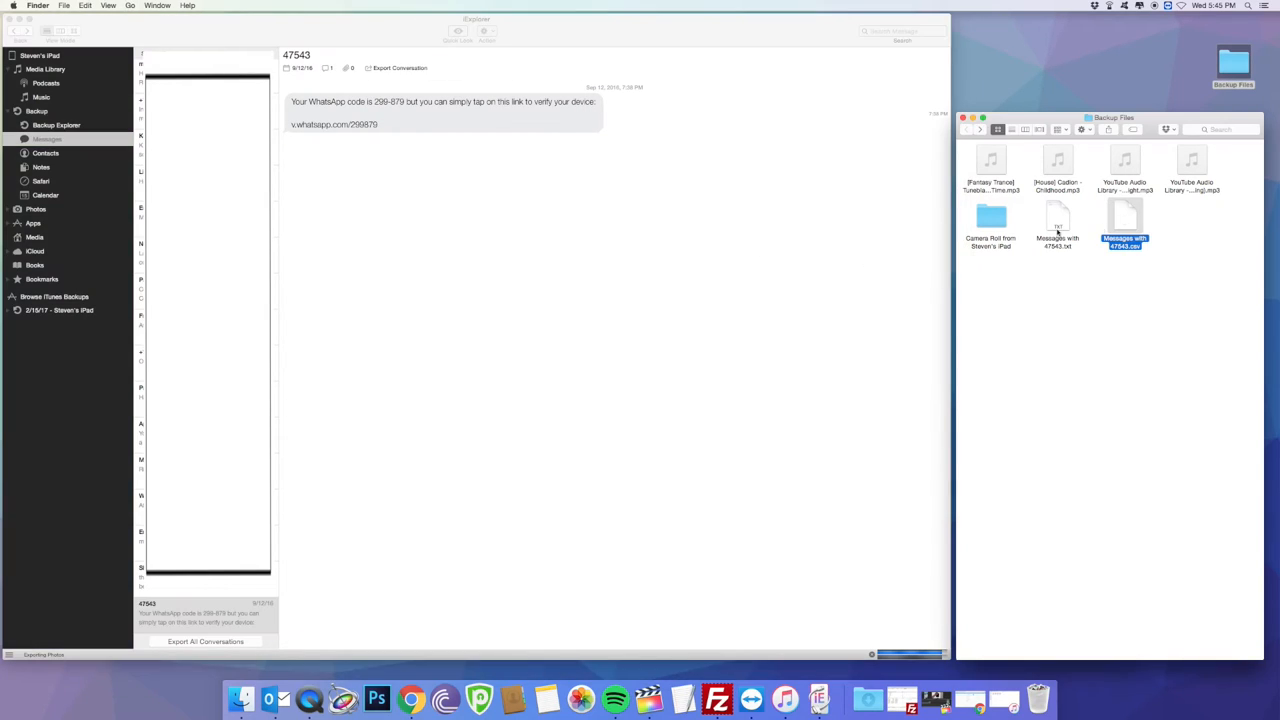
pyautogui.click(400, 67)
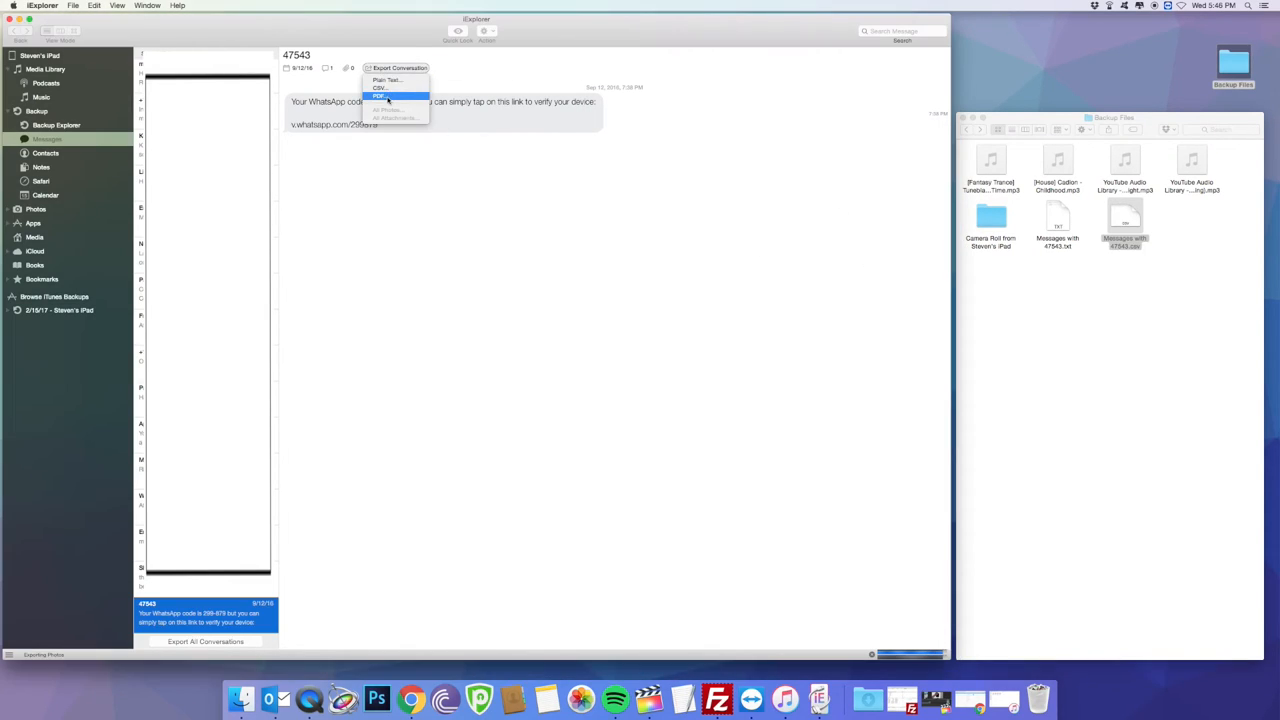
pyautogui.click(380, 95)
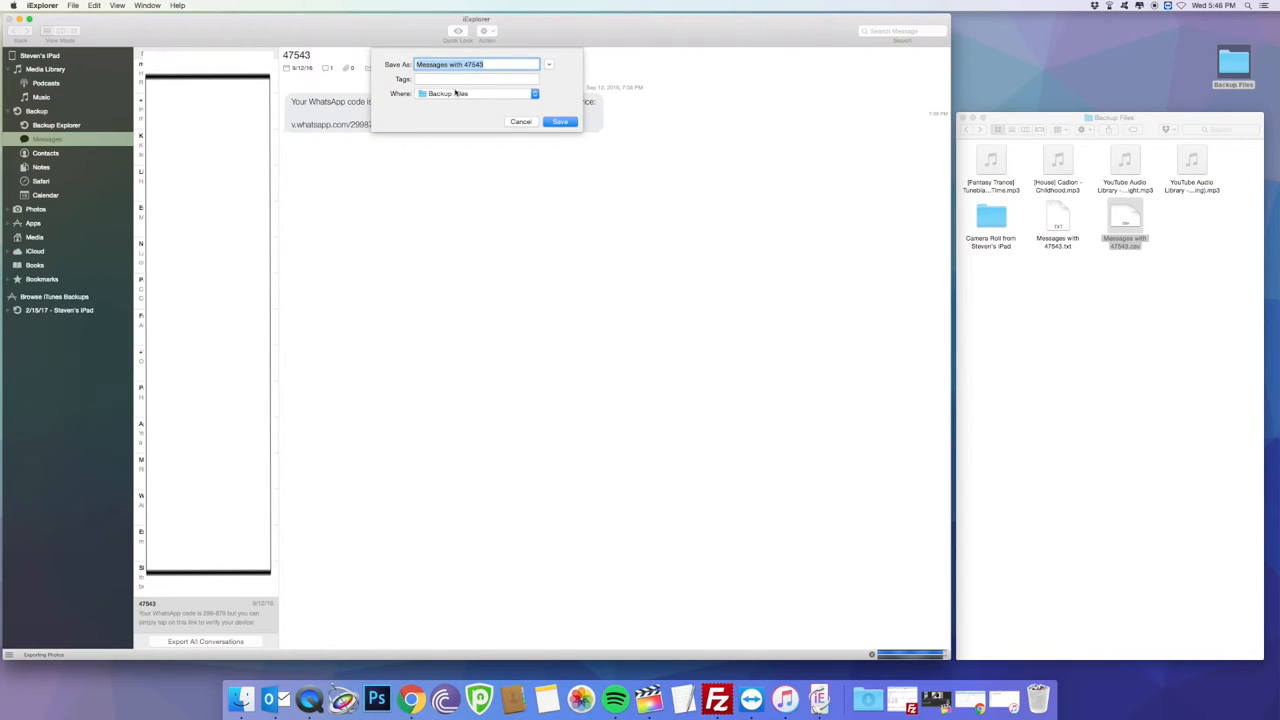
pyautogui.click(560, 121)
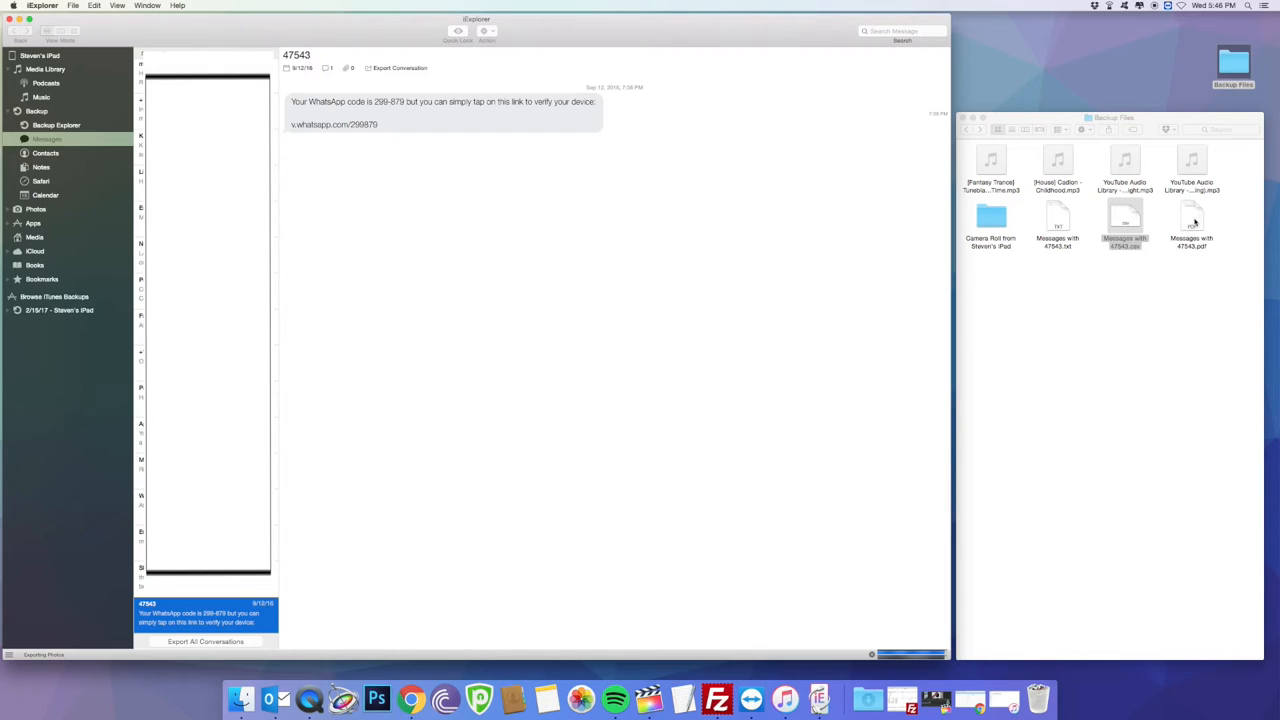
pyautogui.doubleClick(1191, 225)
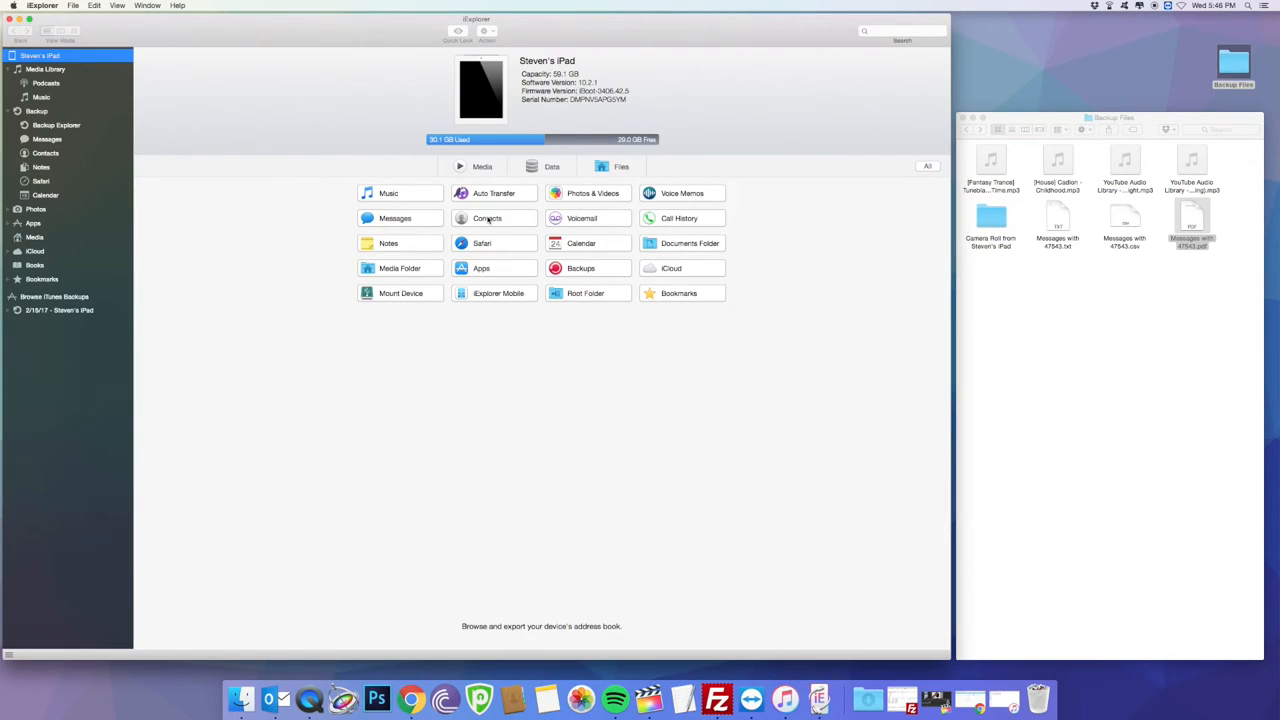
pyautogui.moveTo(487, 218)
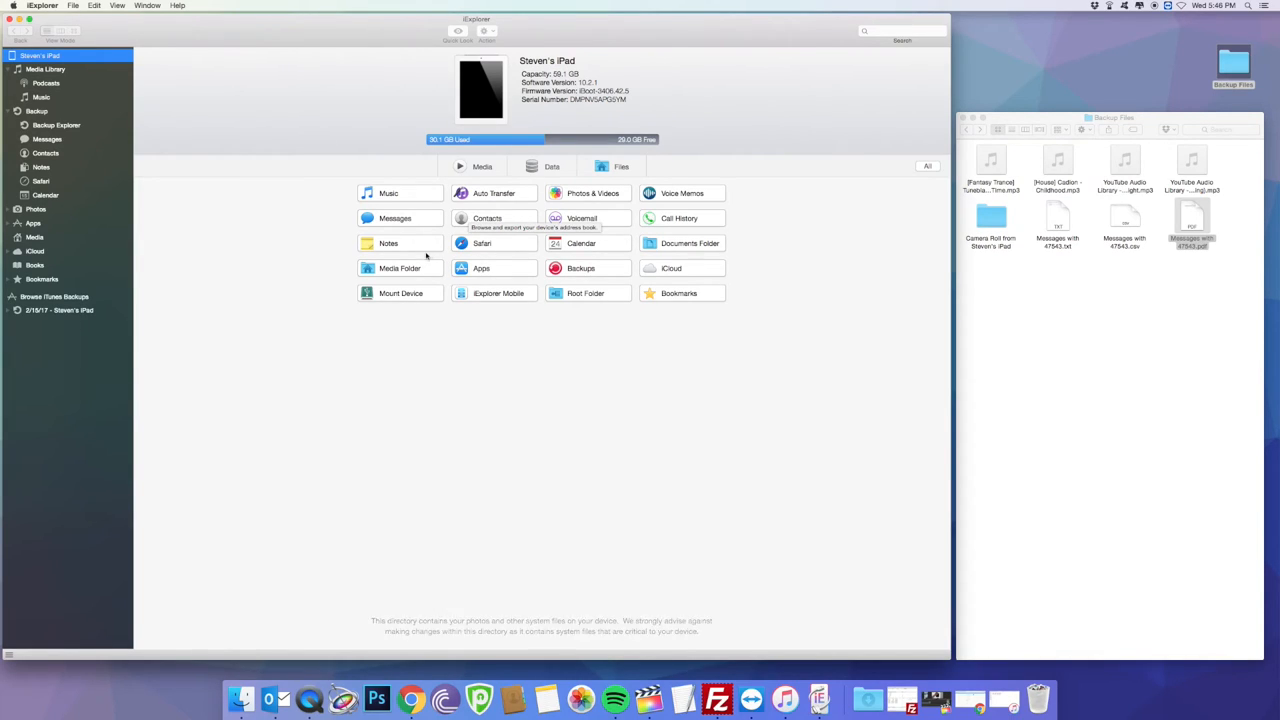
pyautogui.moveTo(388, 243)
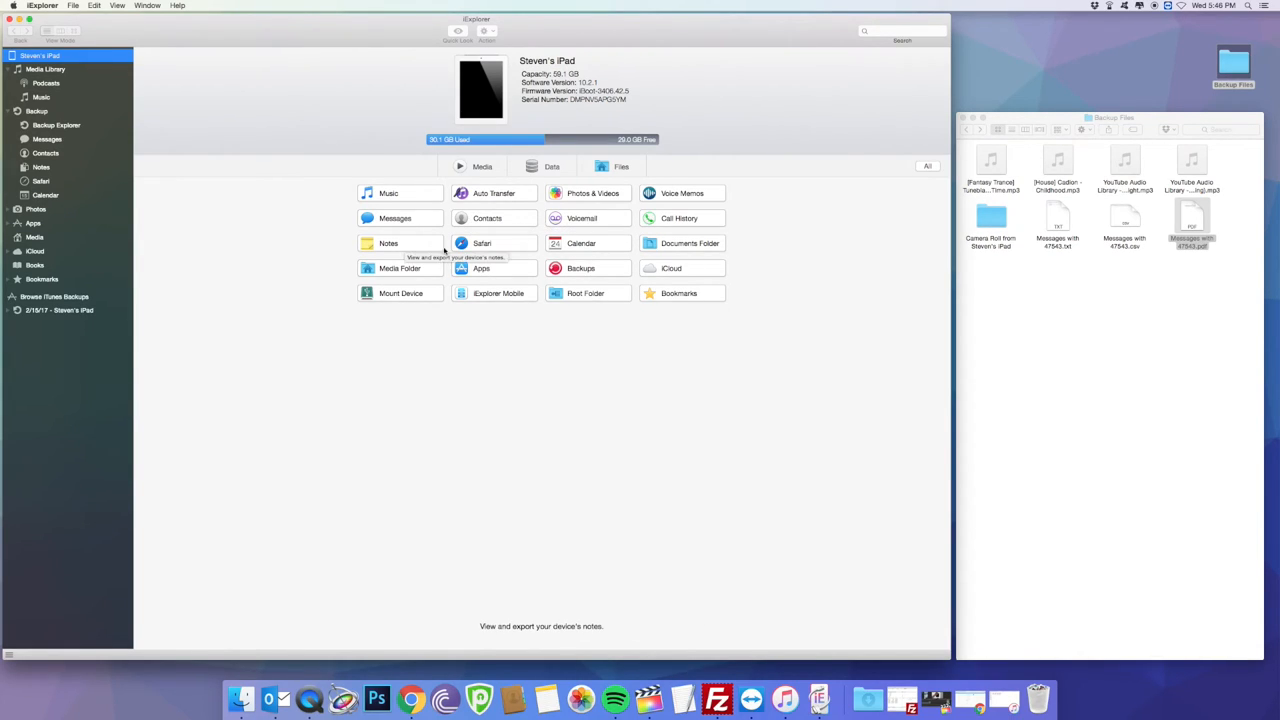
pyautogui.moveTo(582, 243)
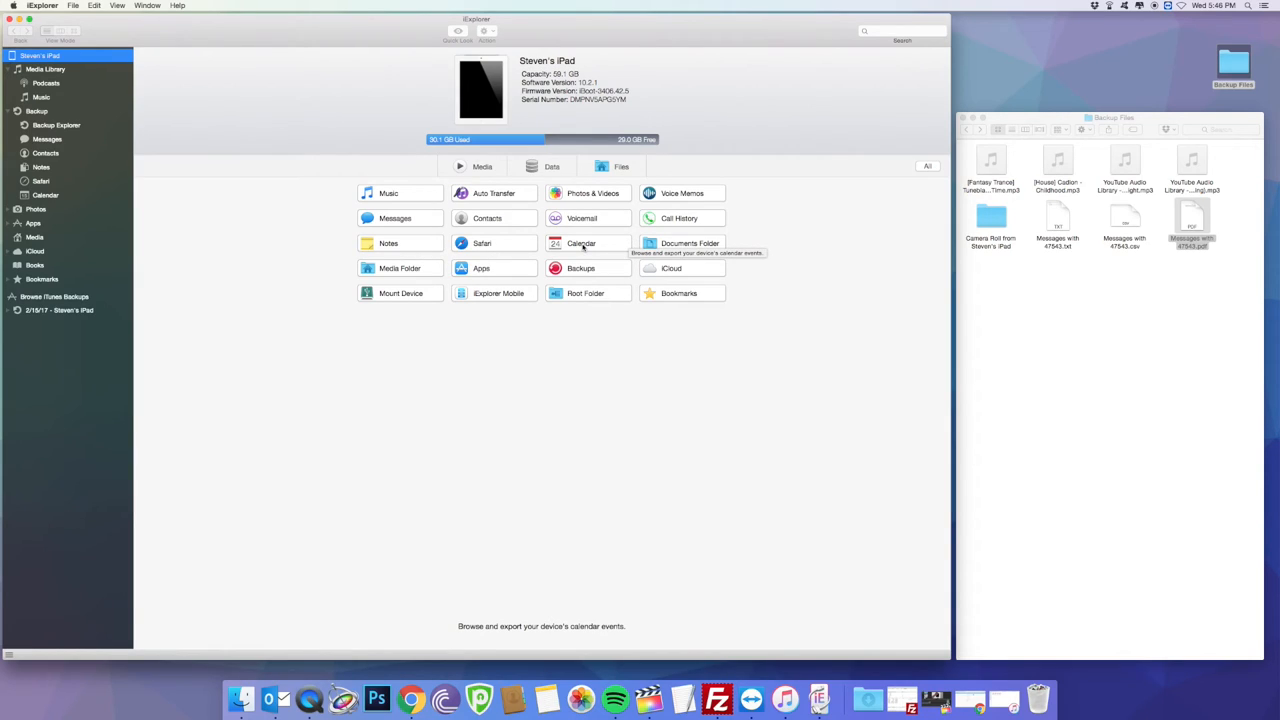
pyautogui.moveTo(690, 243)
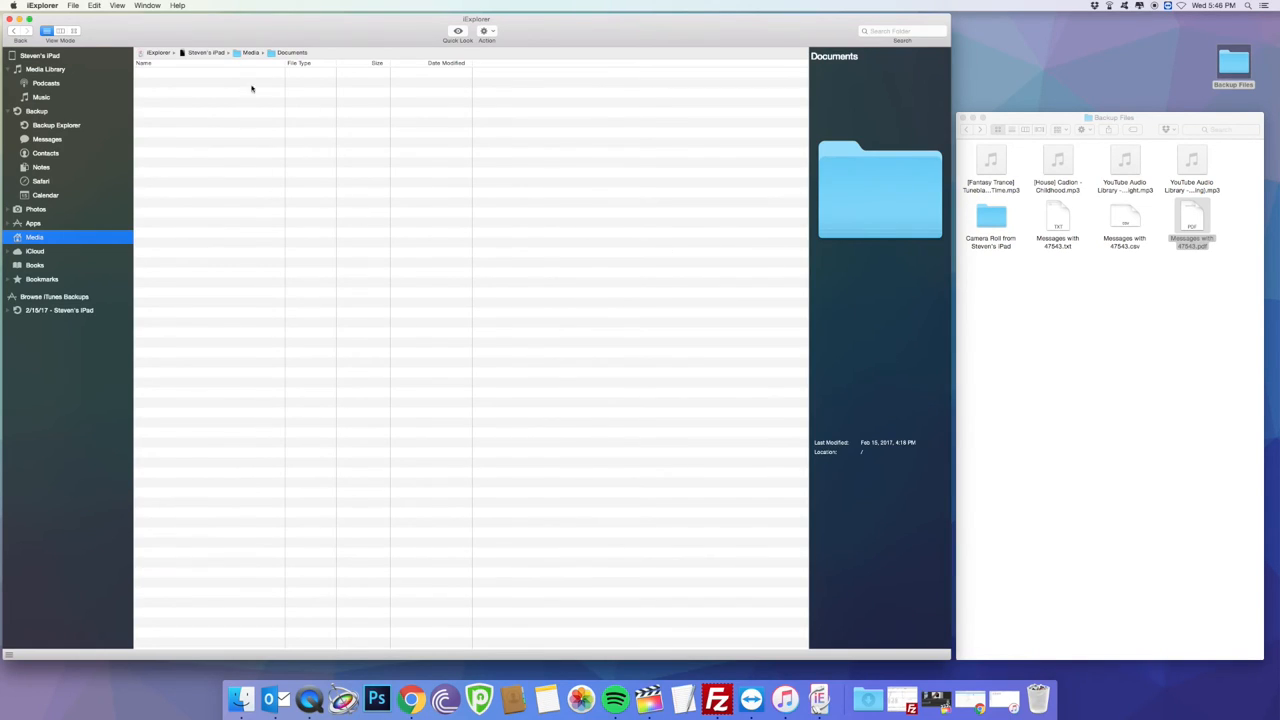
pyautogui.moveTo(265, 219)
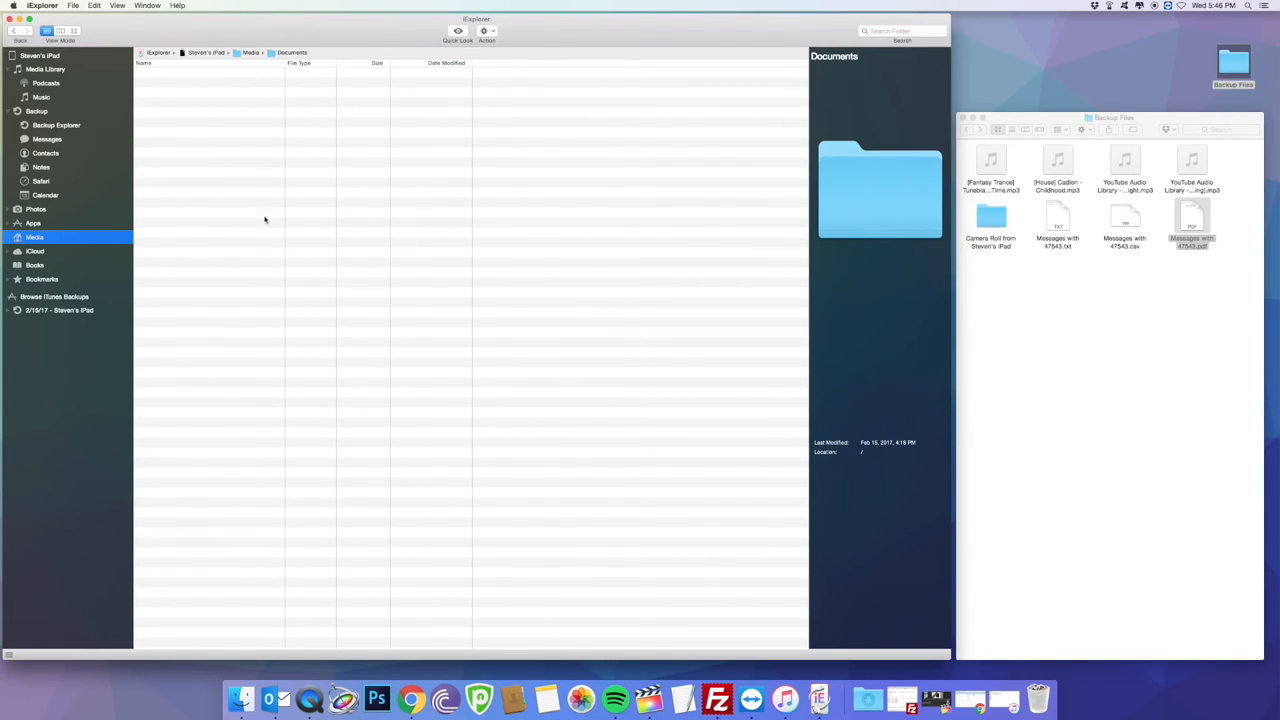
# - Go back to the iPad's device overview from the sidebar
pyautogui.click(40, 55)
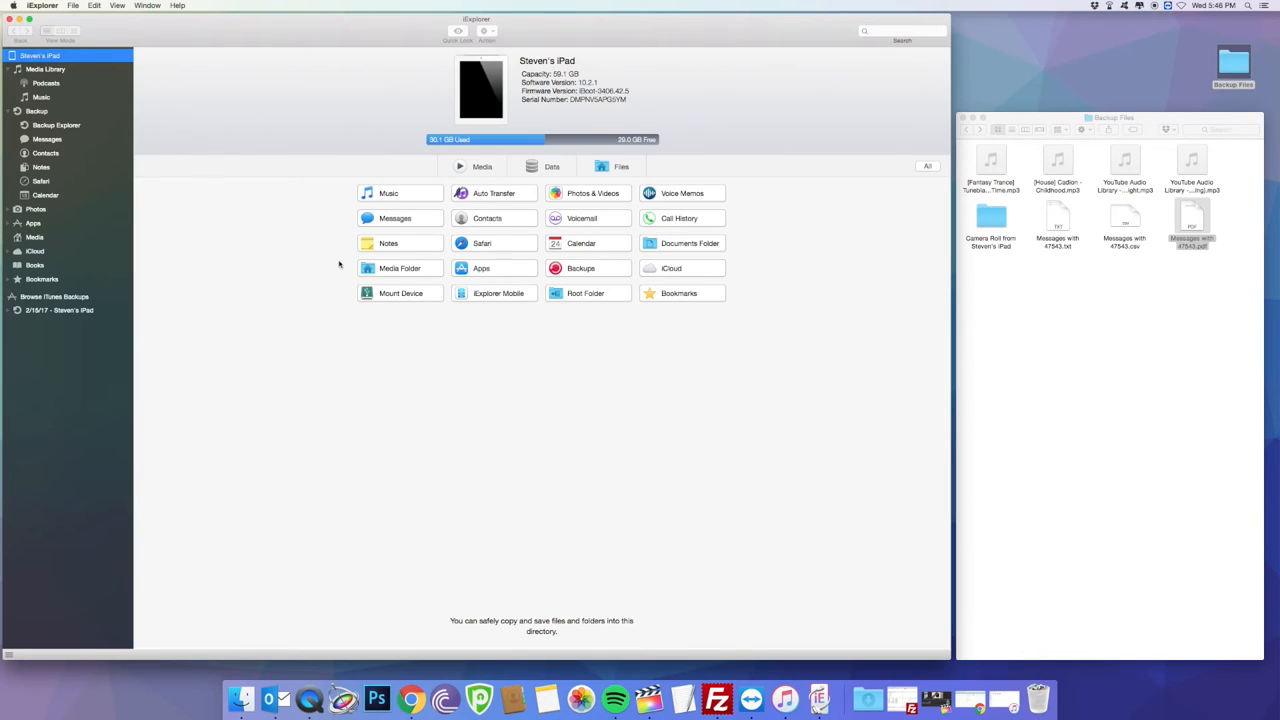
# - Browse the iPad's Media folder and installed Apps list, then return to the summary page
pyautogui.click(400, 267)
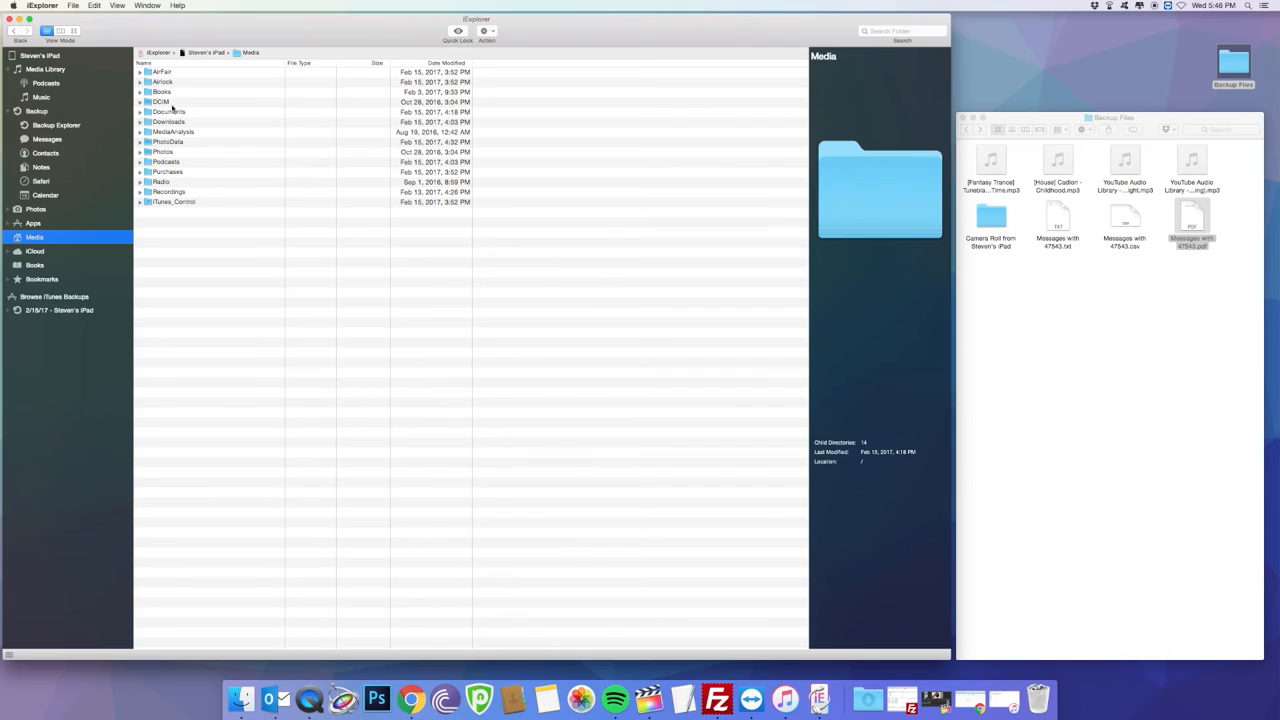
pyautogui.moveTo(175, 180)
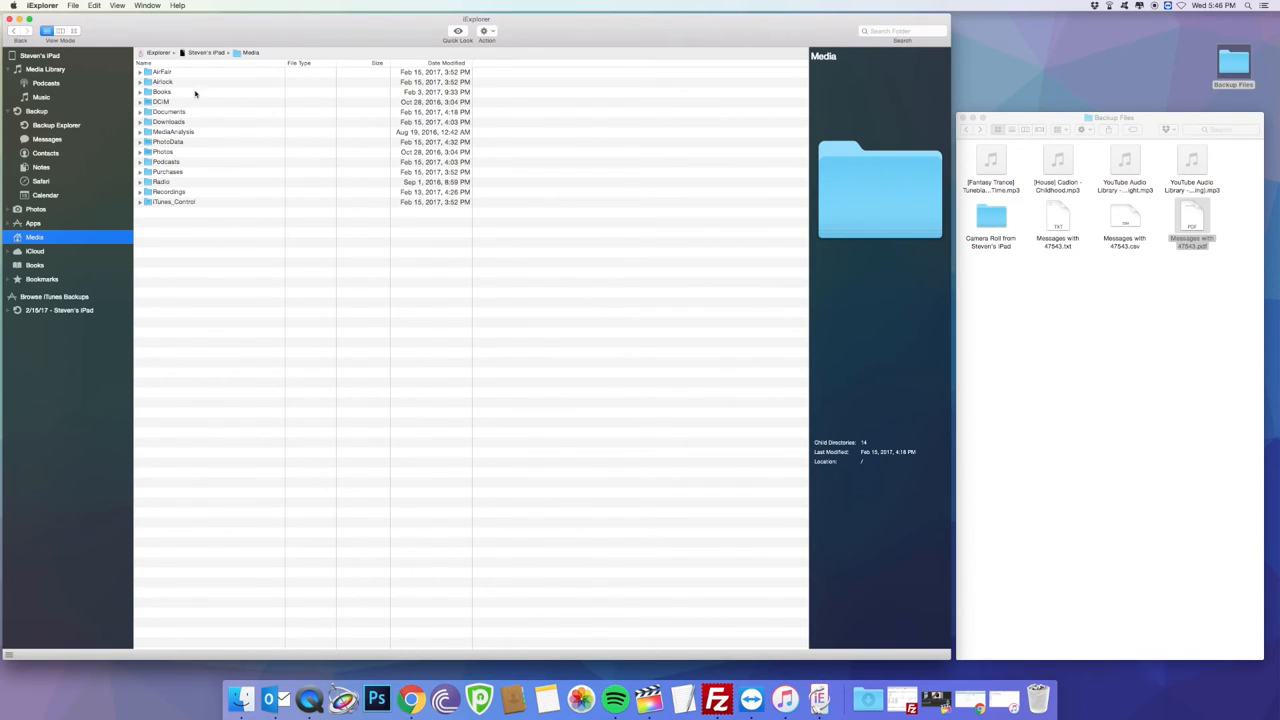
pyautogui.moveTo(173, 75)
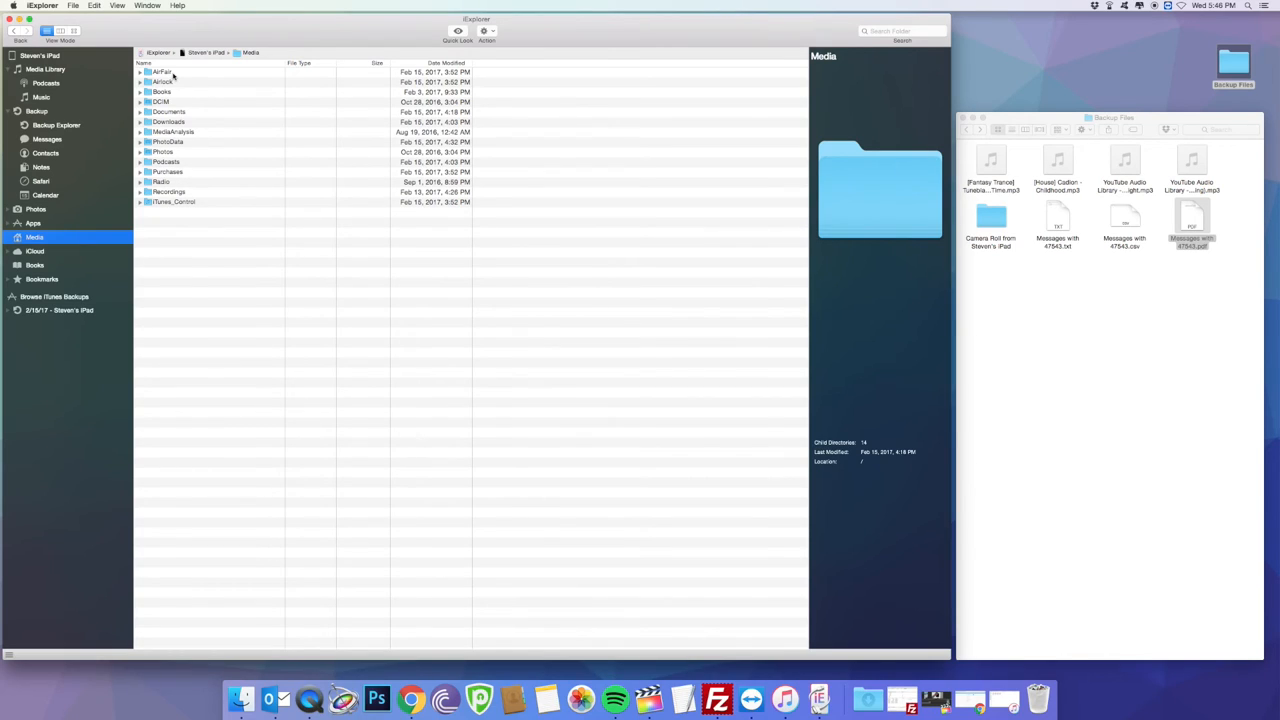
pyautogui.click(34, 223)
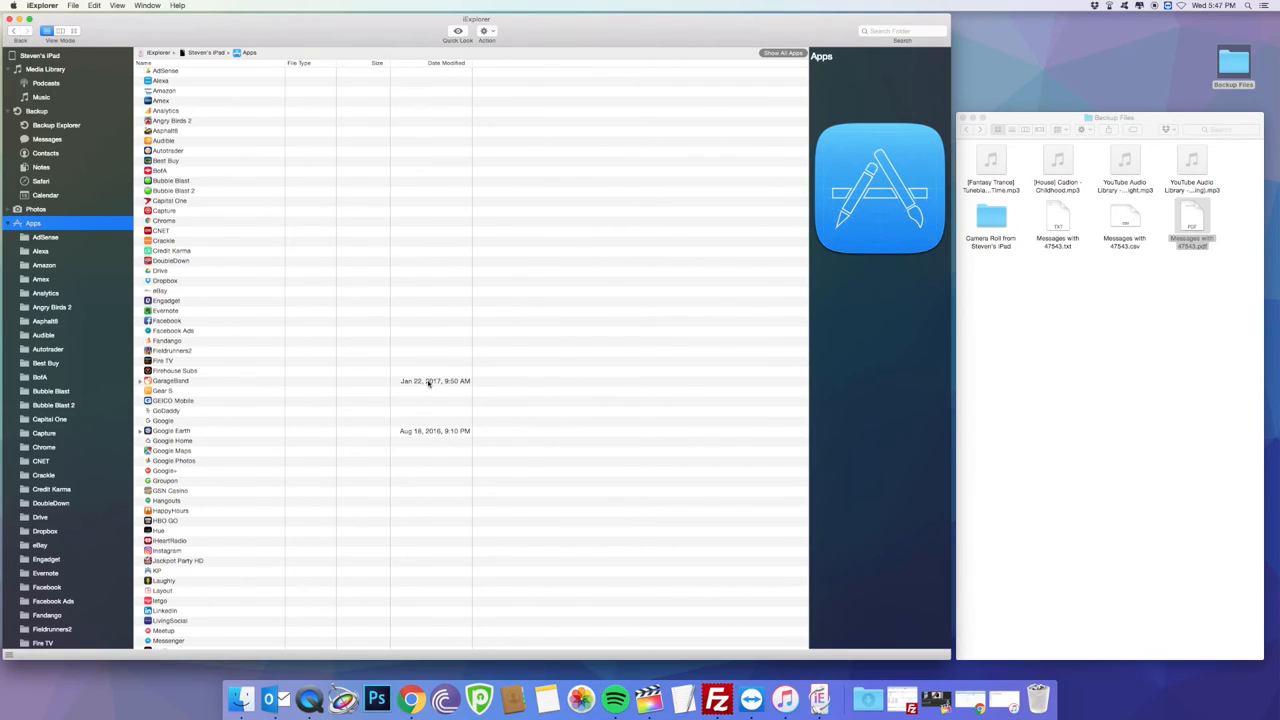
pyautogui.moveTo(225, 378)
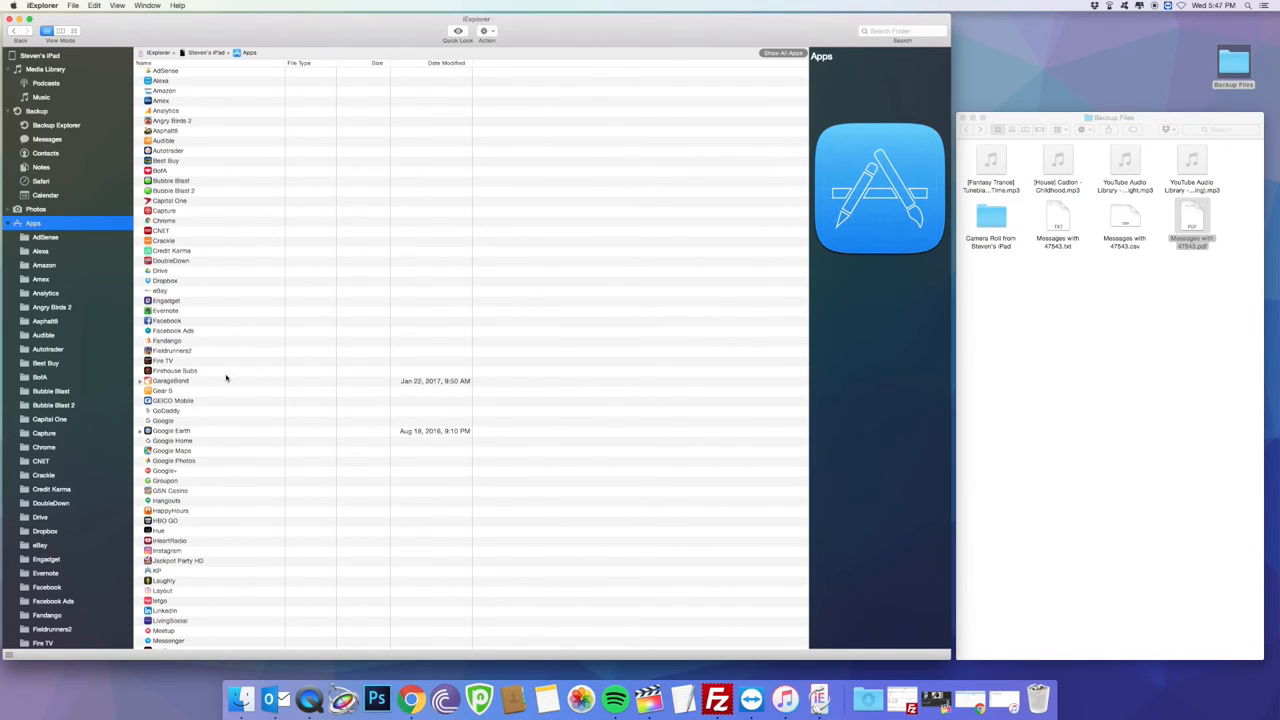
pyautogui.moveTo(663, 114)
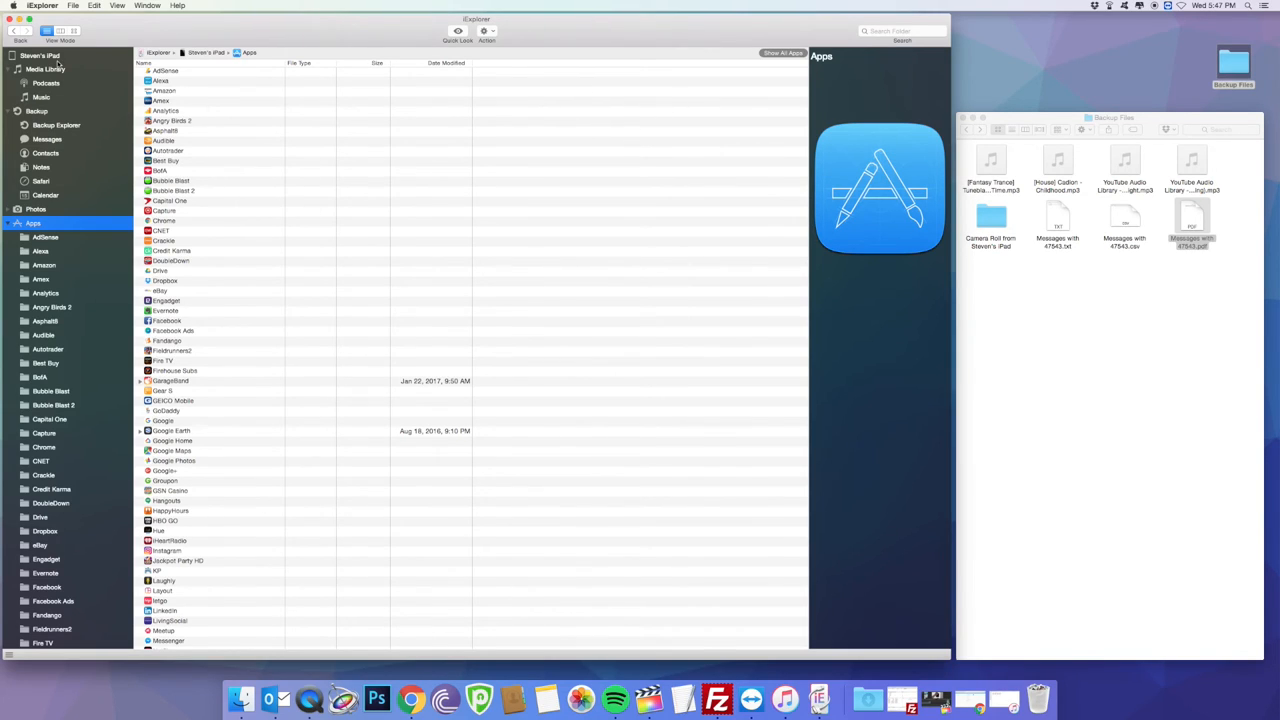
pyautogui.moveTo(244, 290)
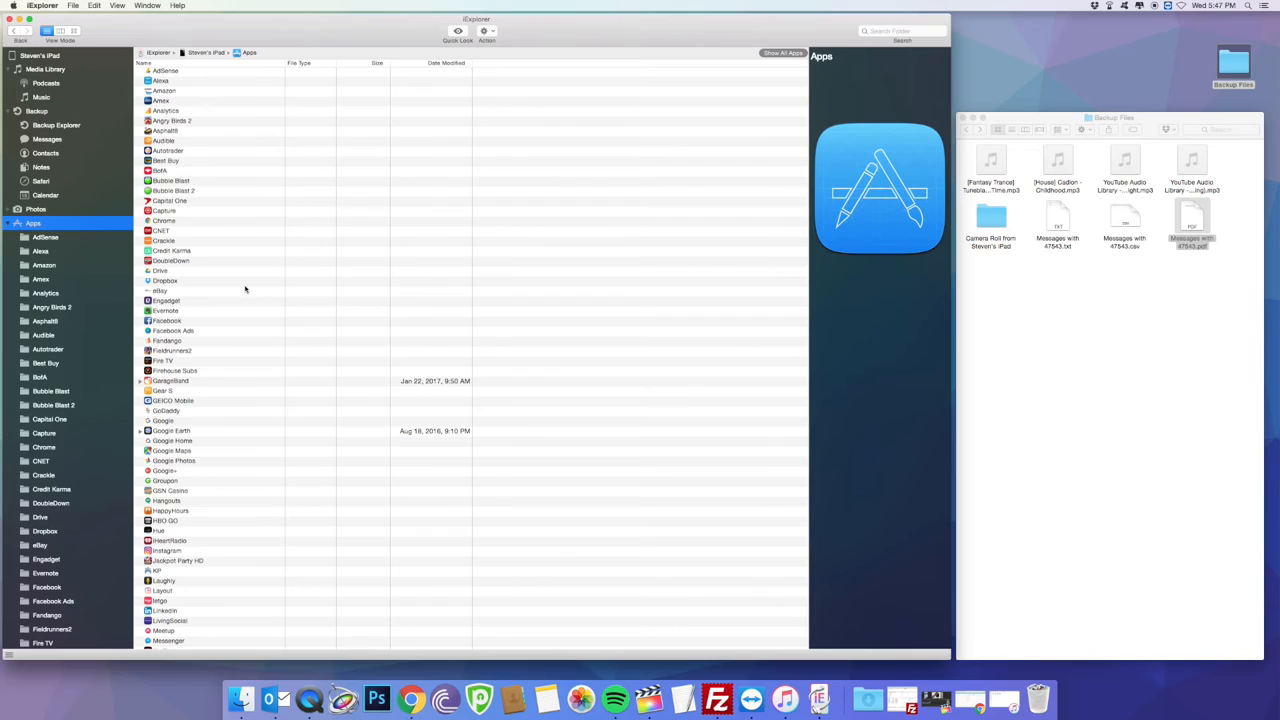
pyautogui.click(43, 55)
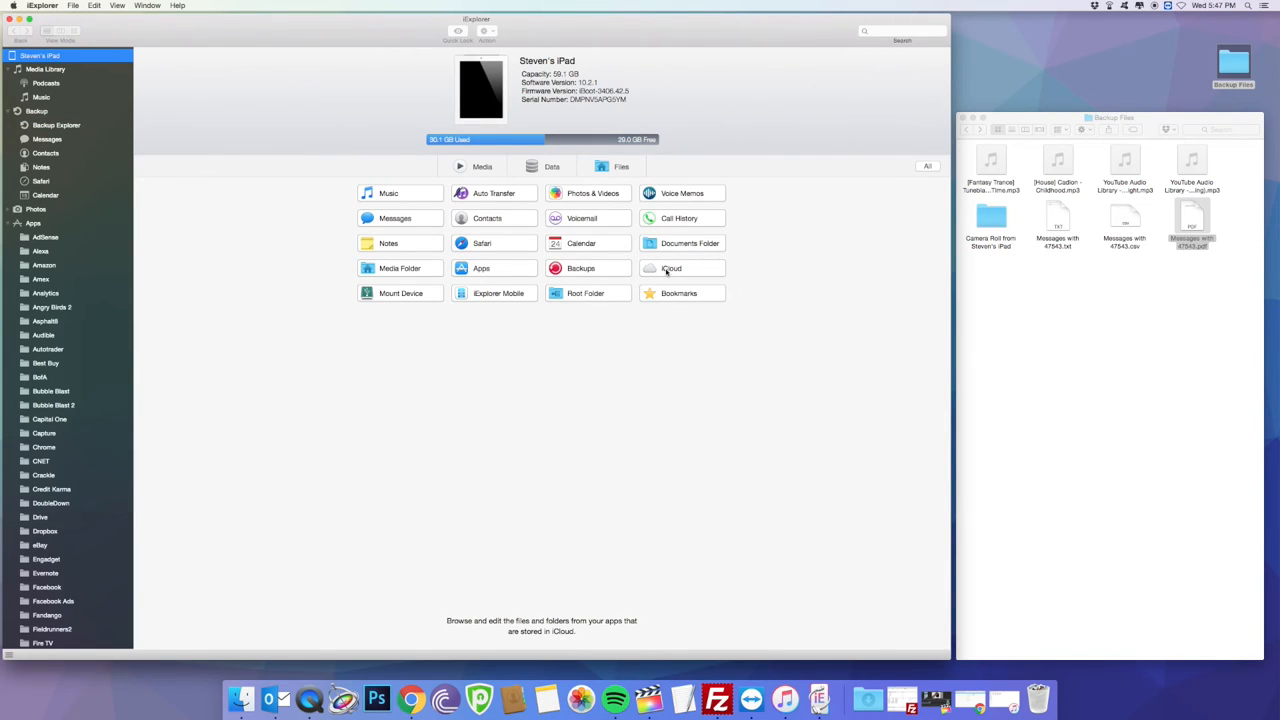
pyautogui.click(671, 268)
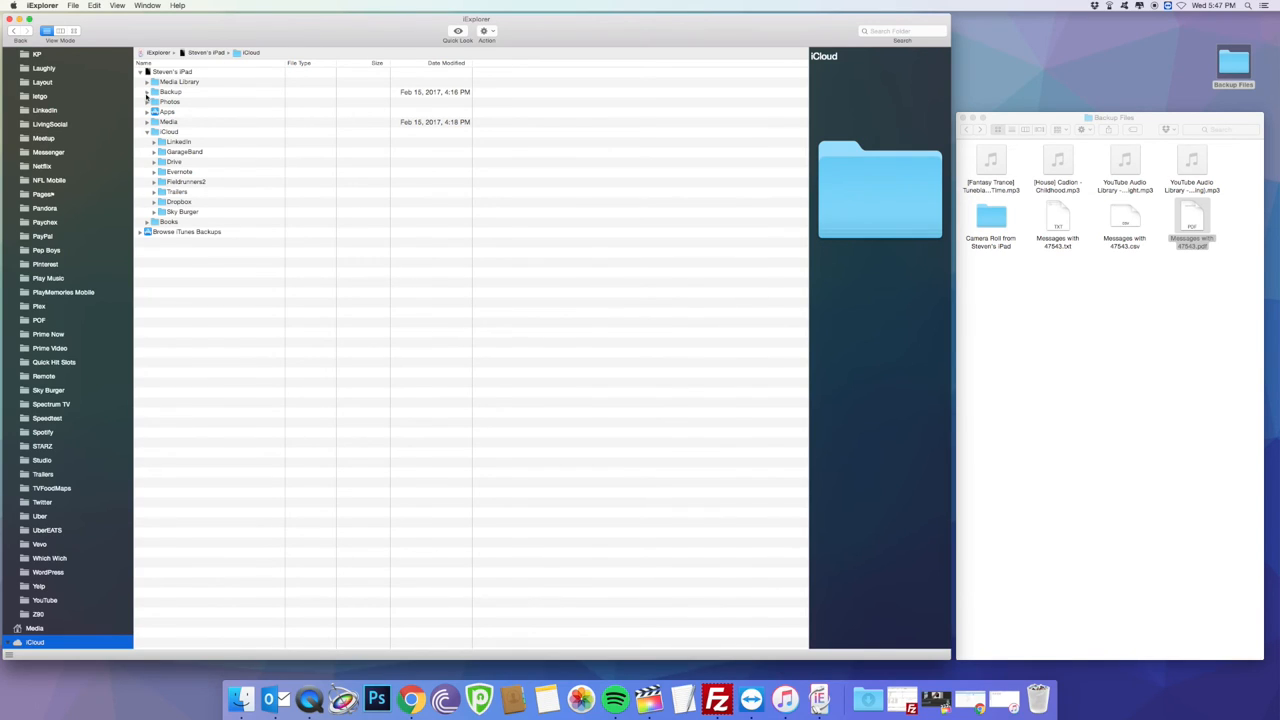
pyautogui.click(148, 91)
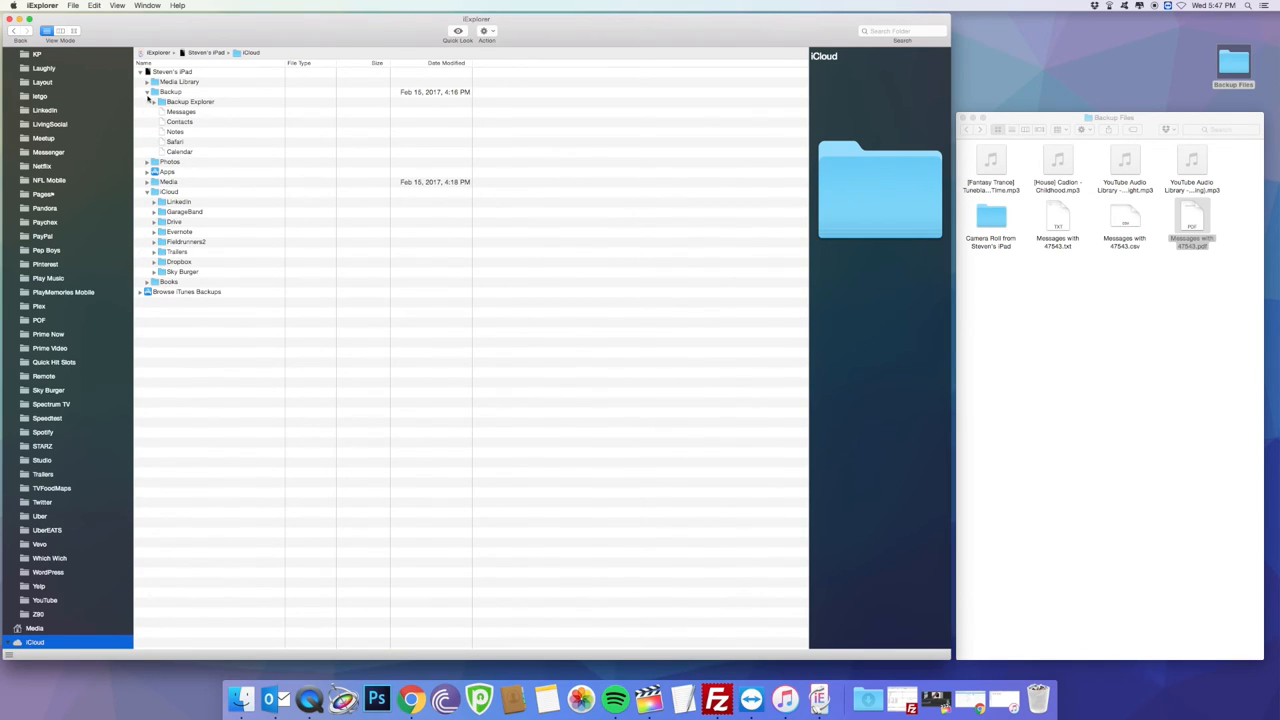
pyautogui.click(161, 101)
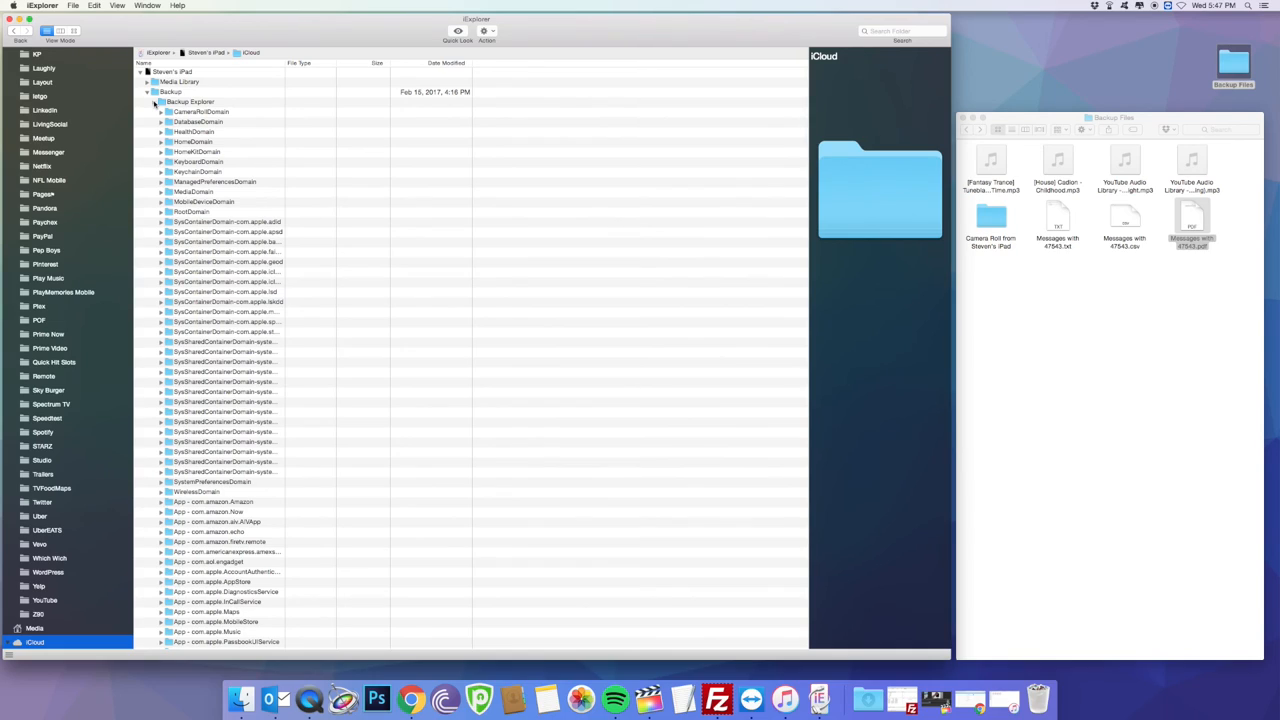
pyautogui.click(161, 101)
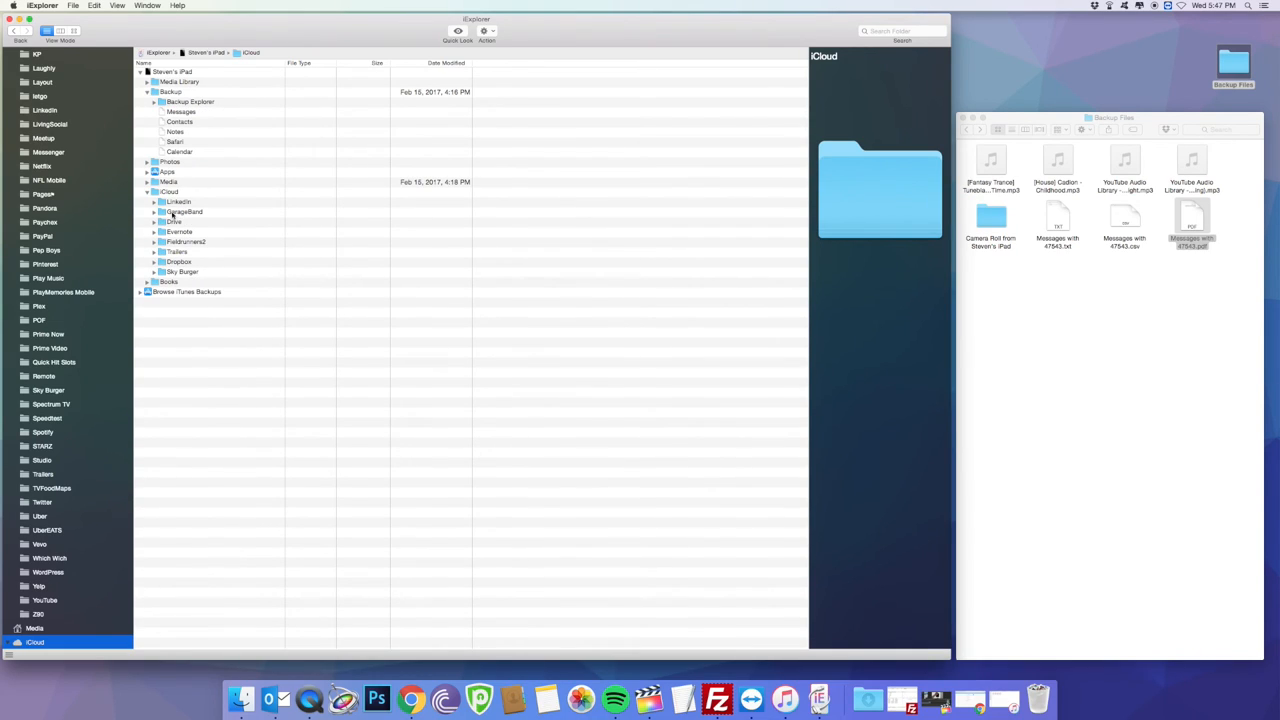
pyautogui.click(184, 211)
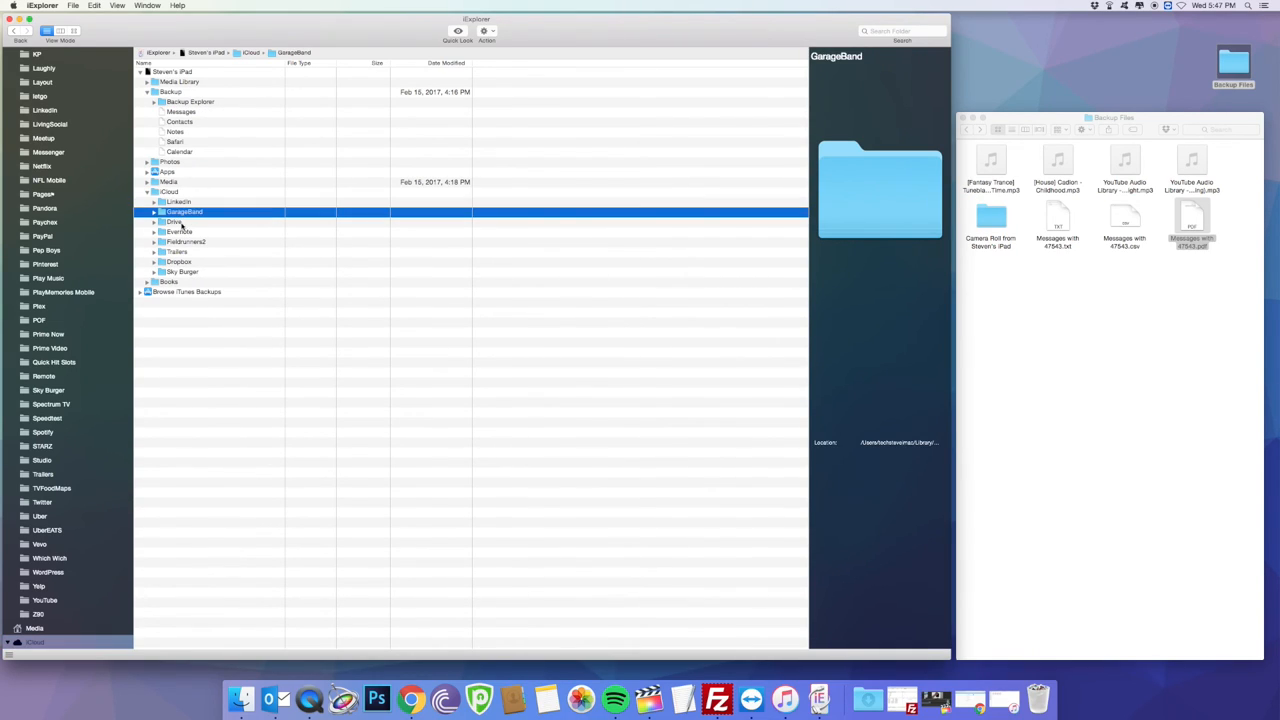
pyautogui.click(185, 241)
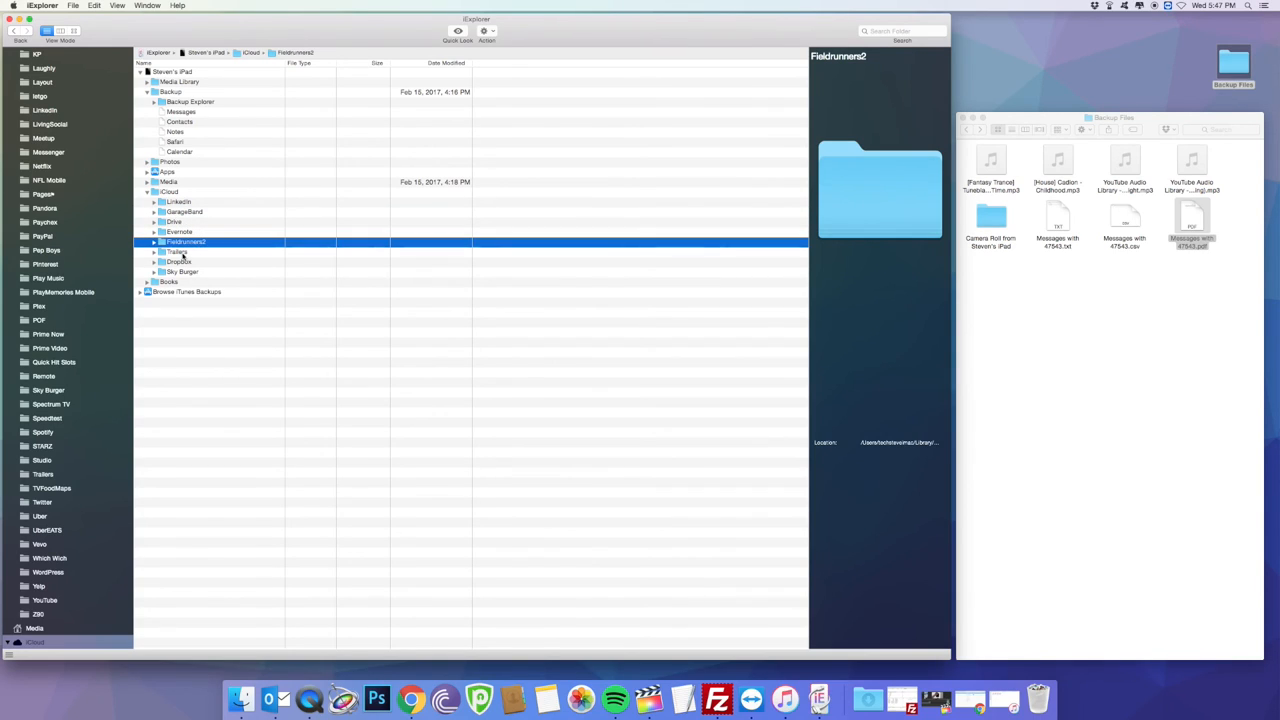
pyautogui.click(182, 271)
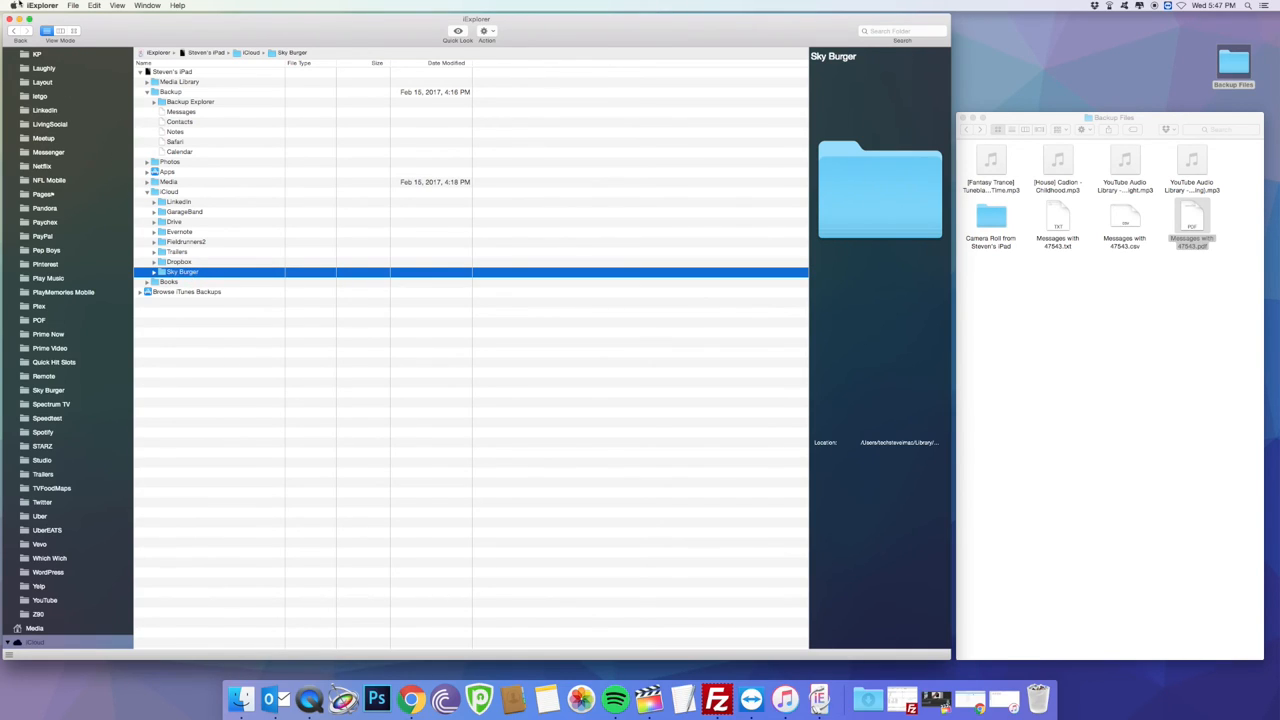
pyautogui.click(40, 55)
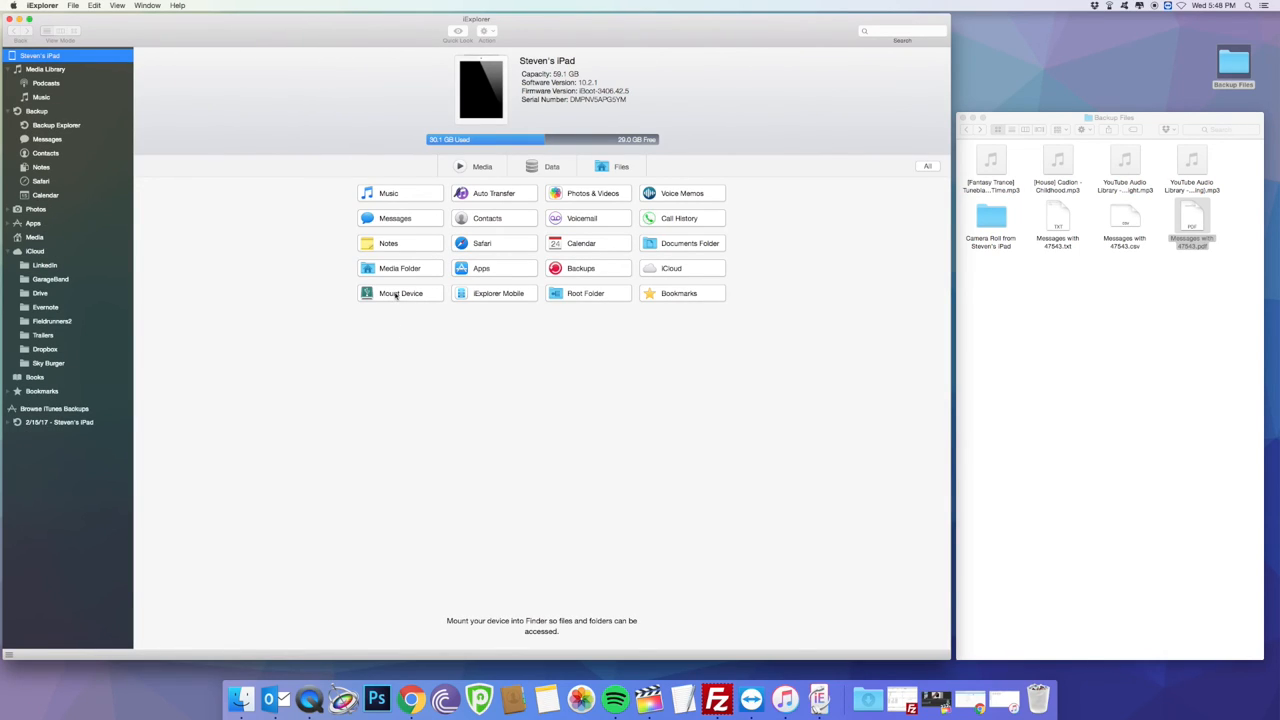
pyautogui.moveTo(498, 293)
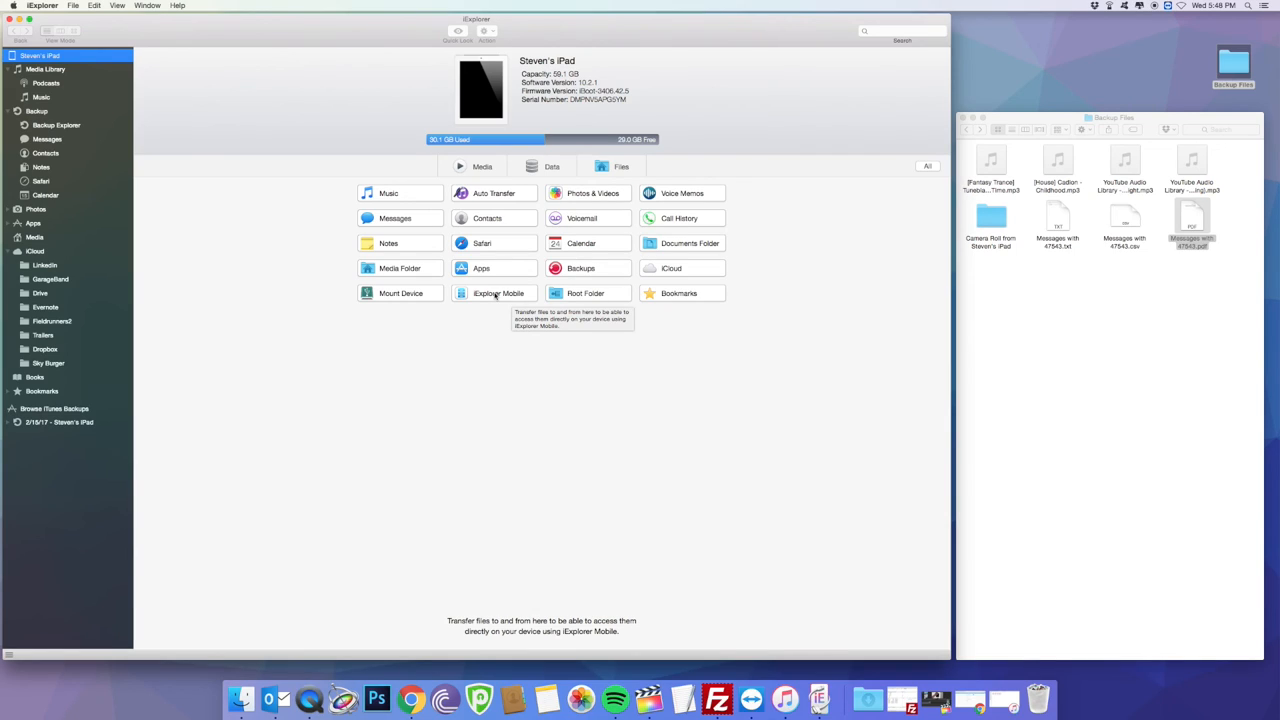
pyautogui.moveTo(585, 293)
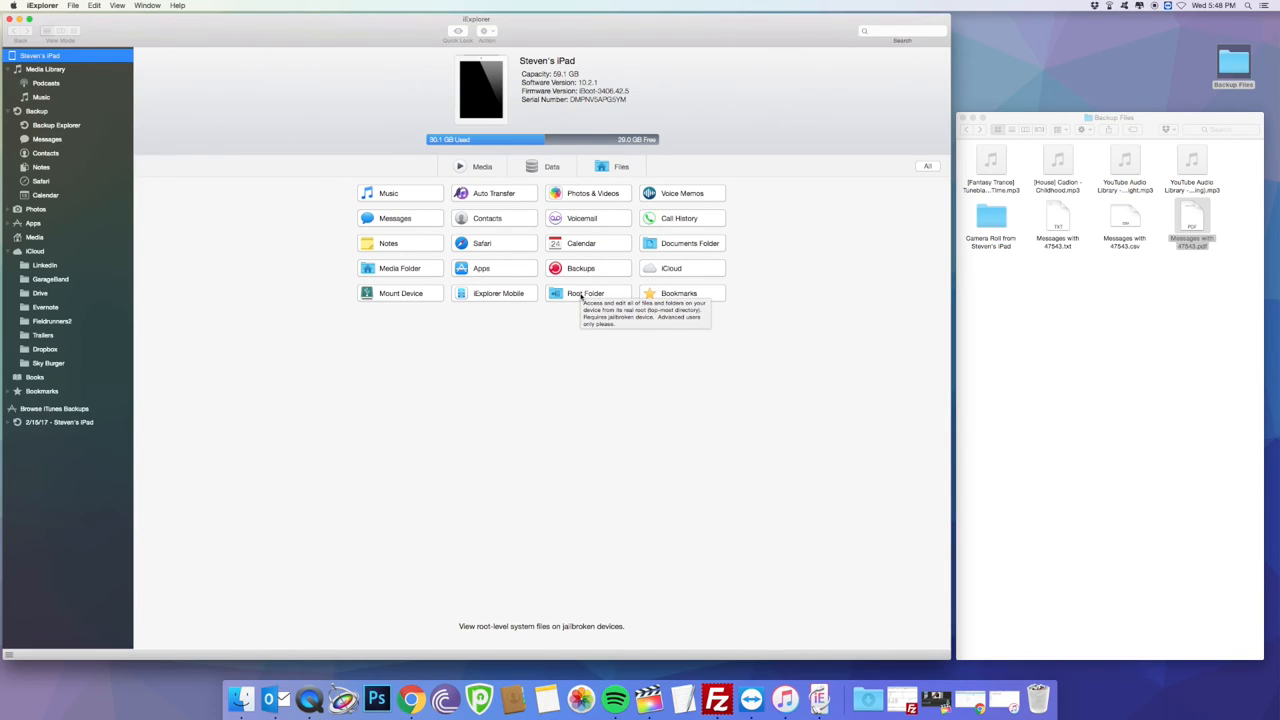
pyautogui.moveTo(679, 293)
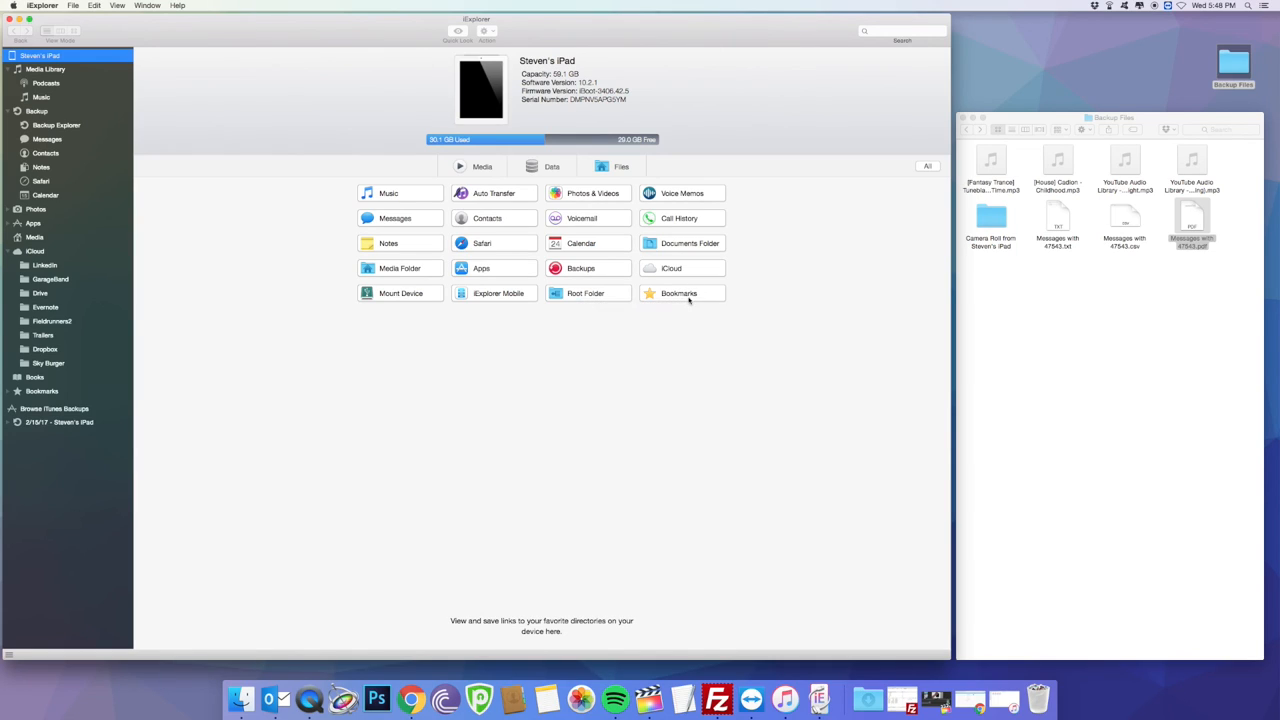
pyautogui.moveTo(566, 415)
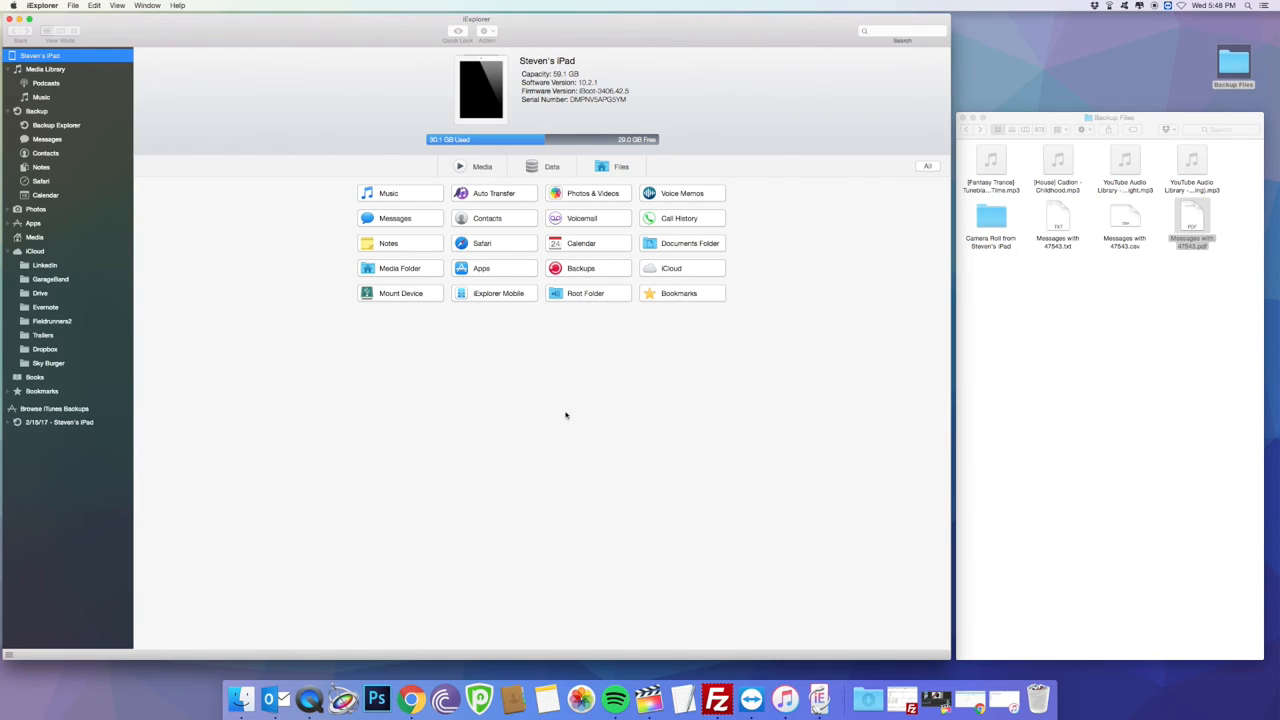
pyautogui.moveTo(238, 278)
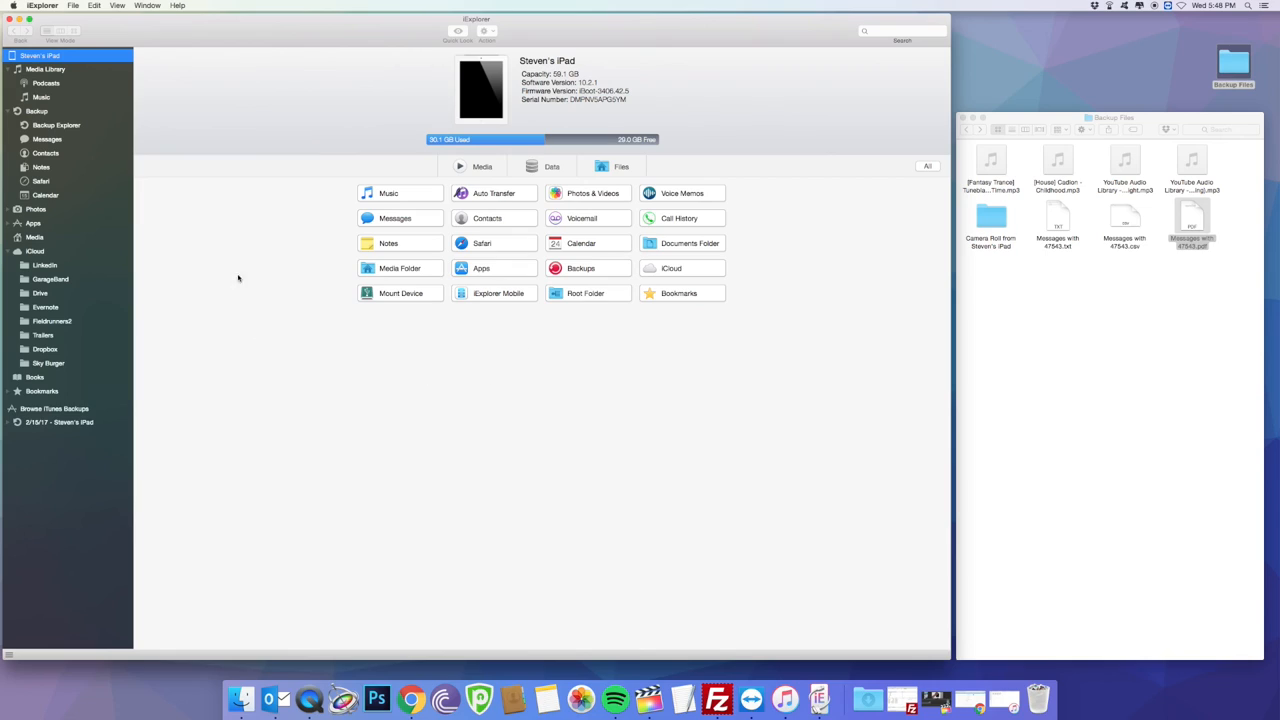
pyautogui.moveTo(389, 193)
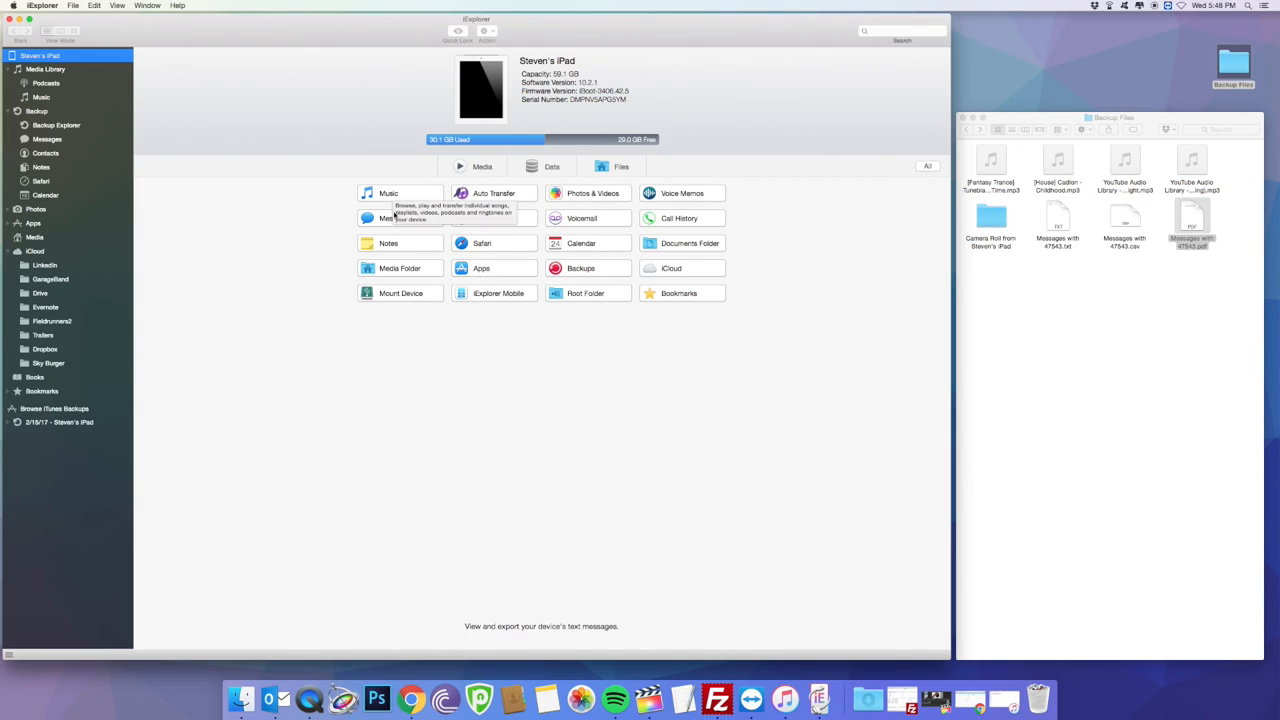
pyautogui.moveTo(593, 193)
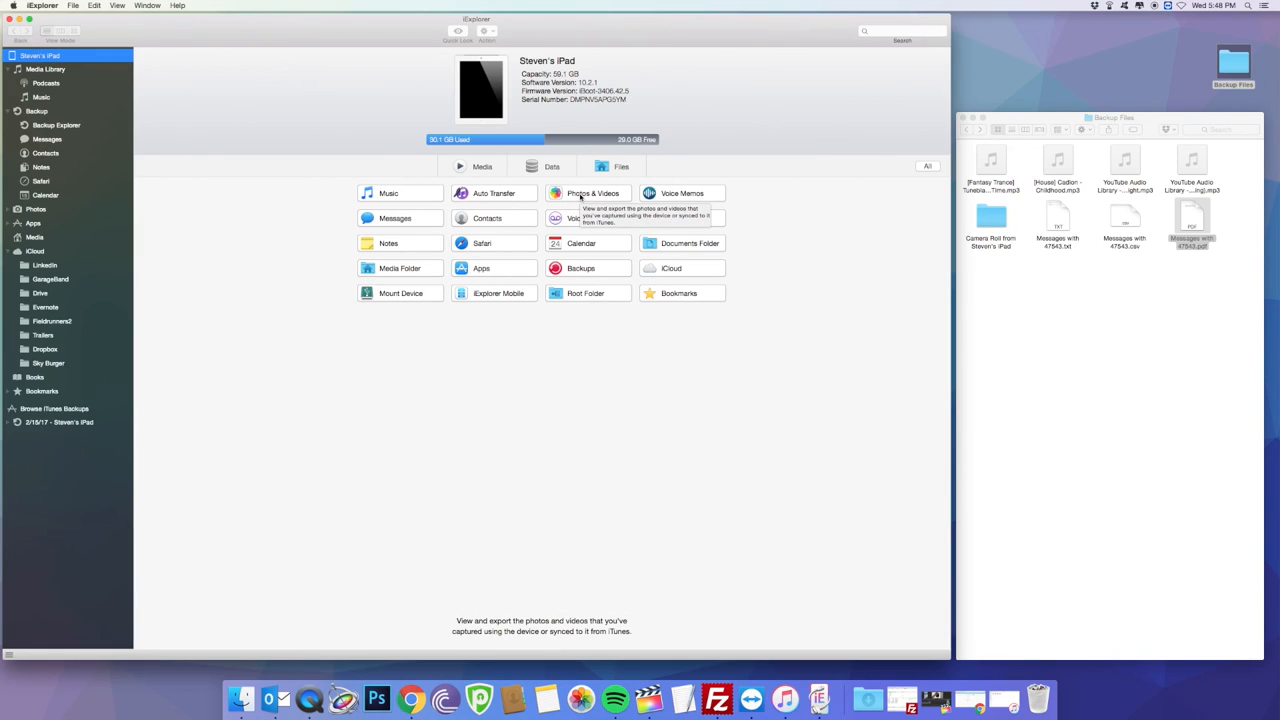
pyautogui.moveTo(300, 190)
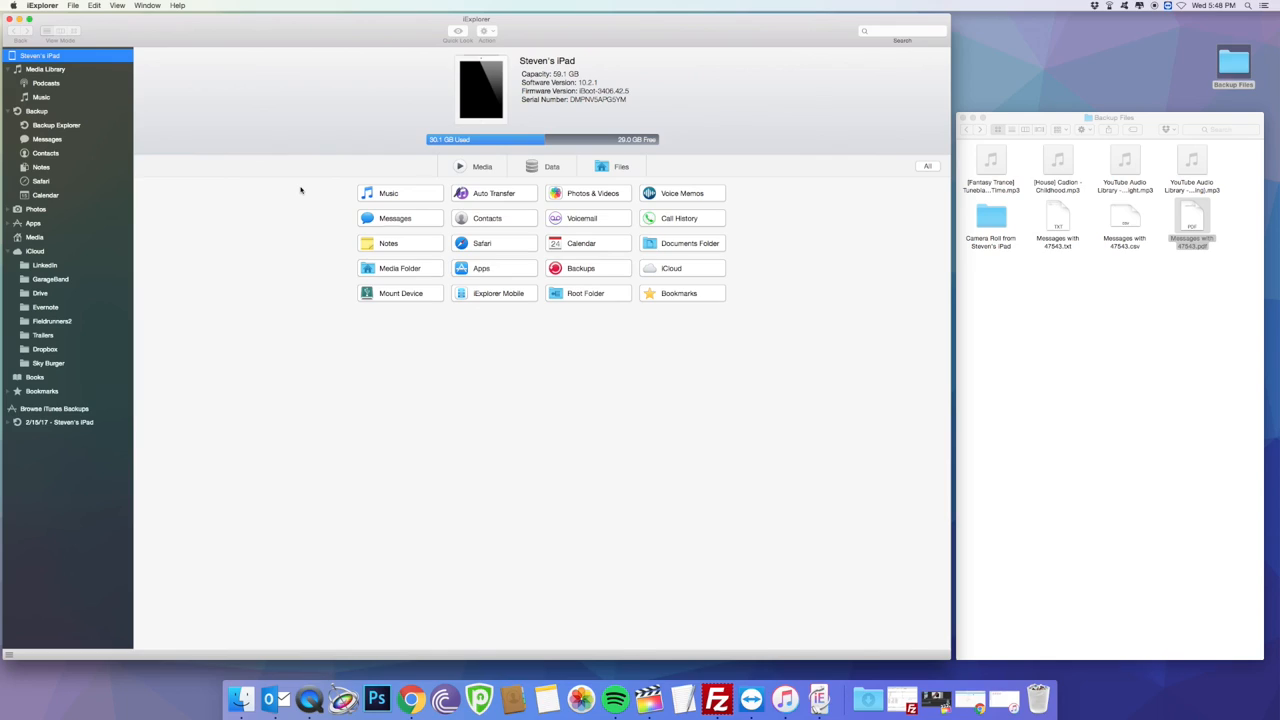